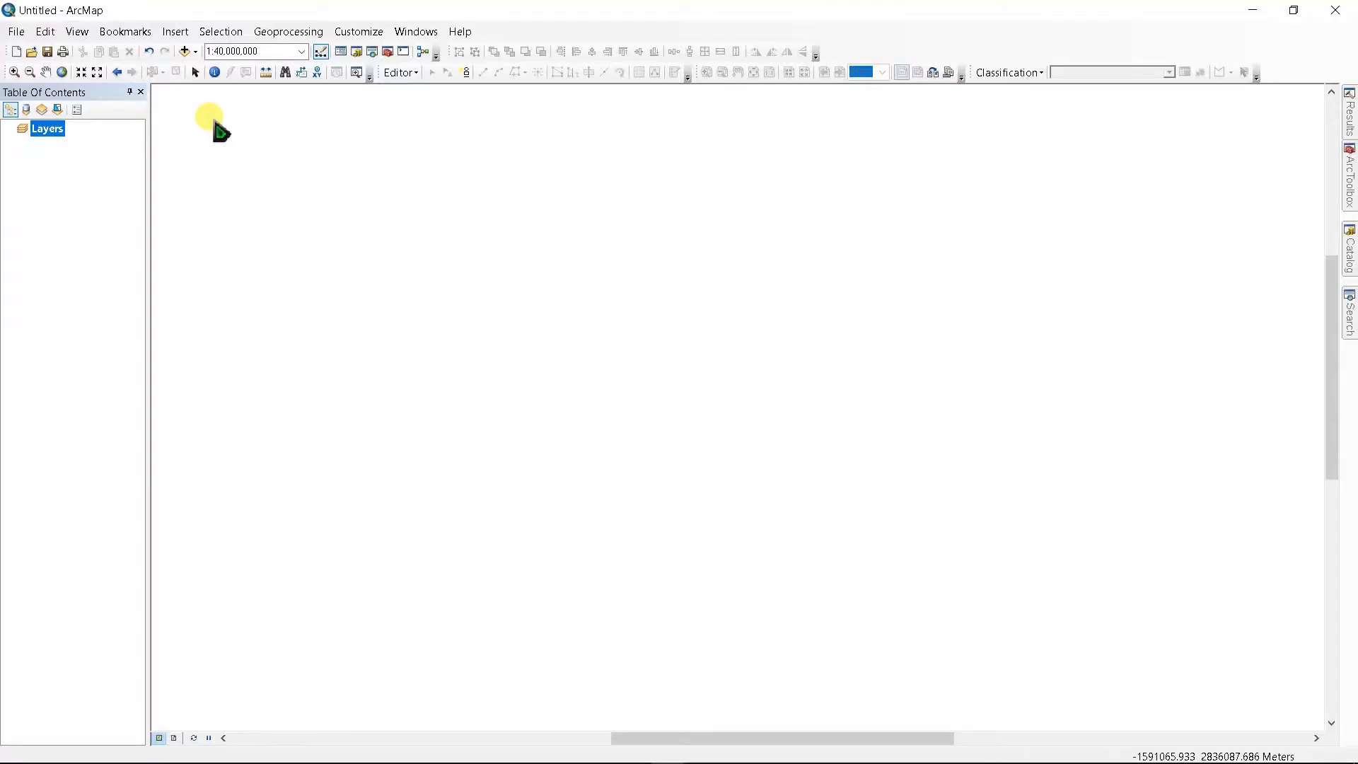
- Add the Topographic basemap from Add Basemap, showing the whole world
click(182, 51)
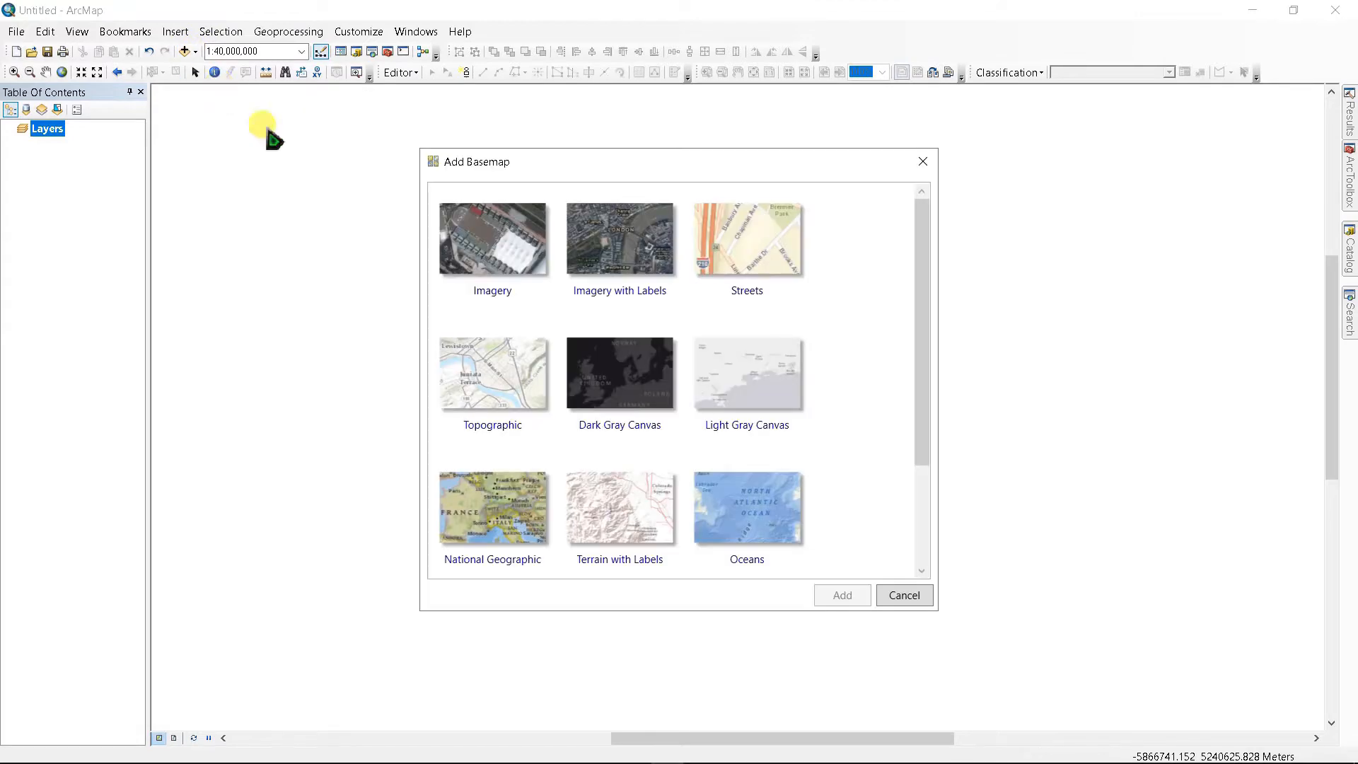
click(493, 374)
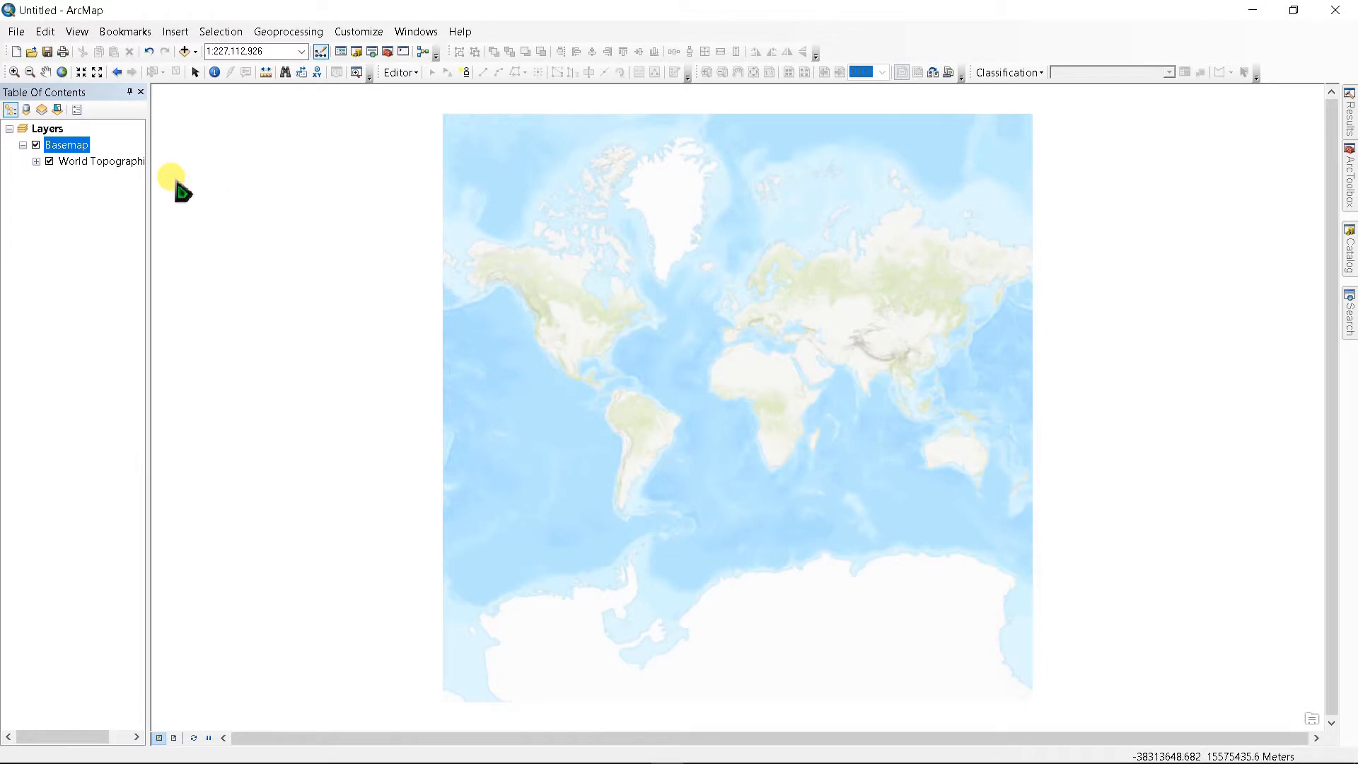
mouse_move(178, 745)
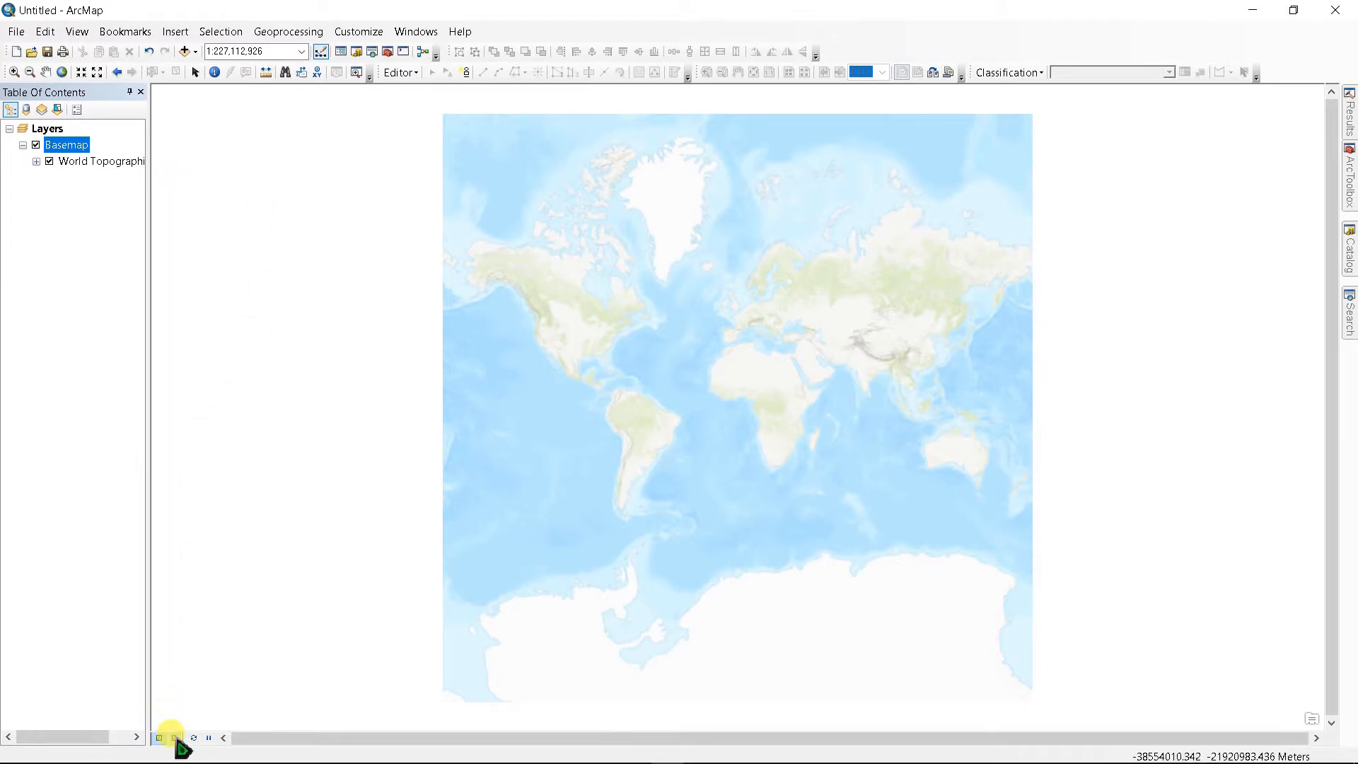
- Switch to Layout View and set the page to A4 landscape
click(174, 738)
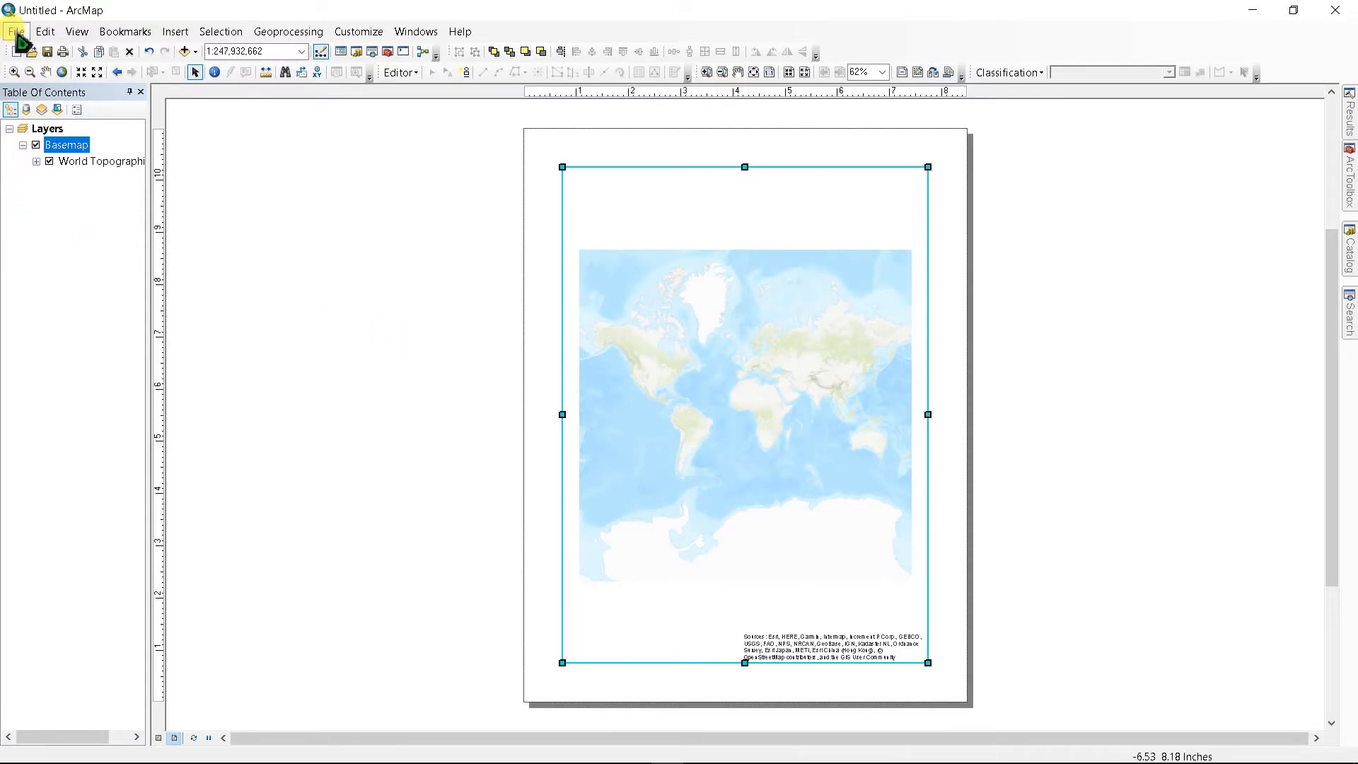
click(15, 31)
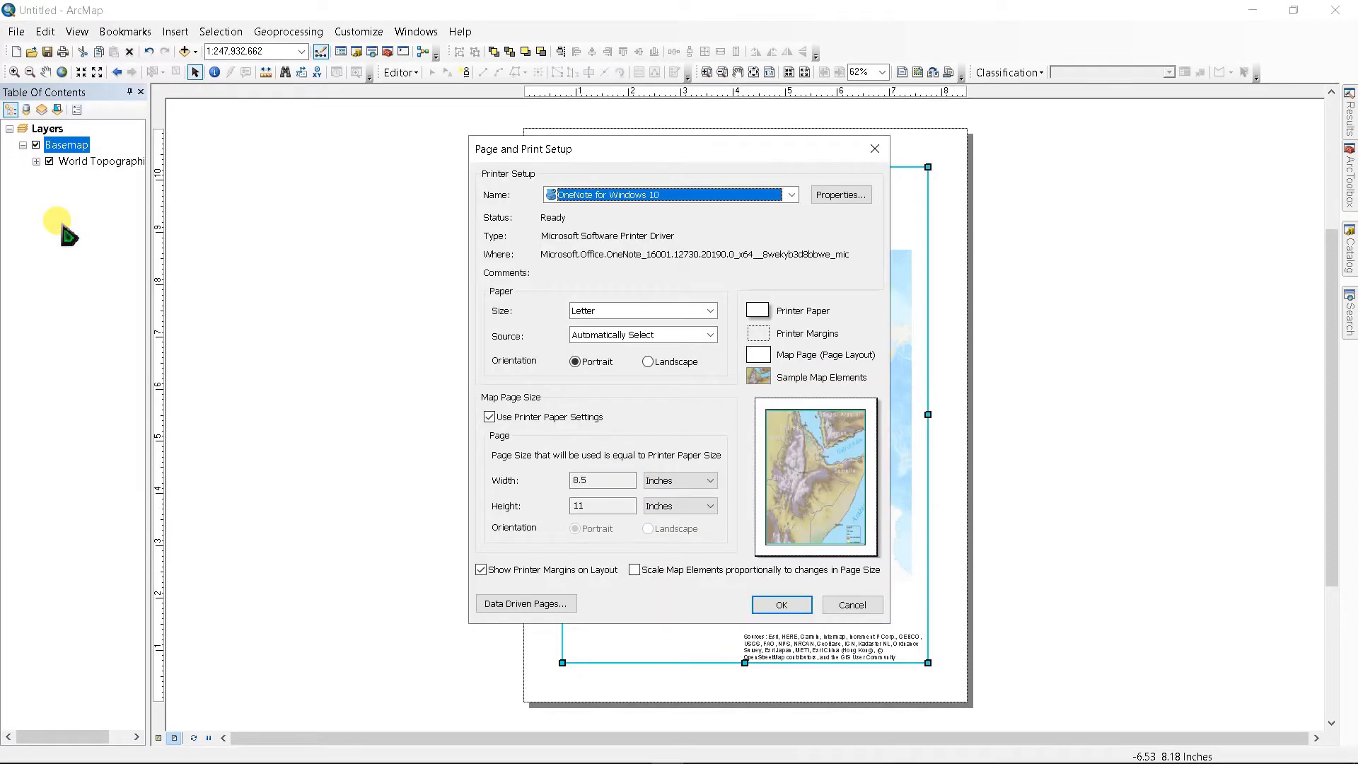
mouse_move(645, 310)
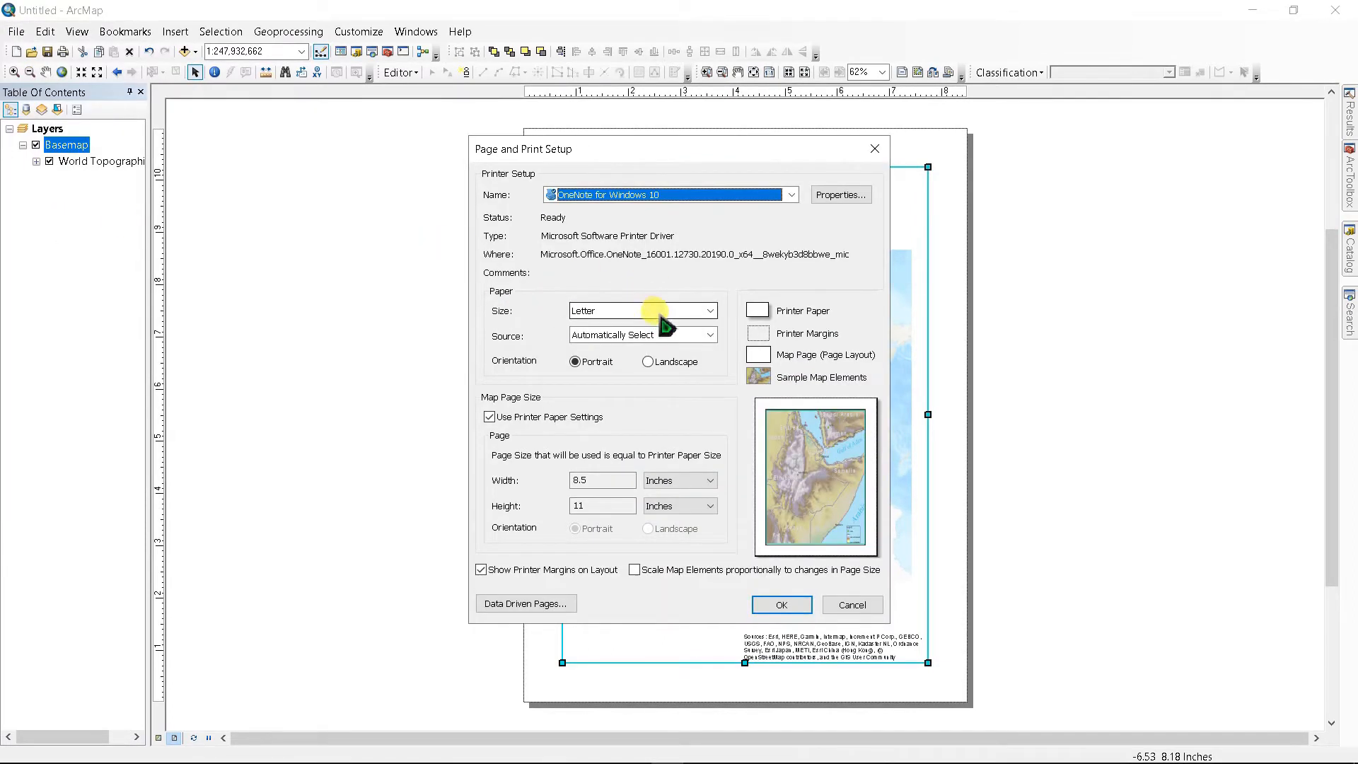
click(641, 310)
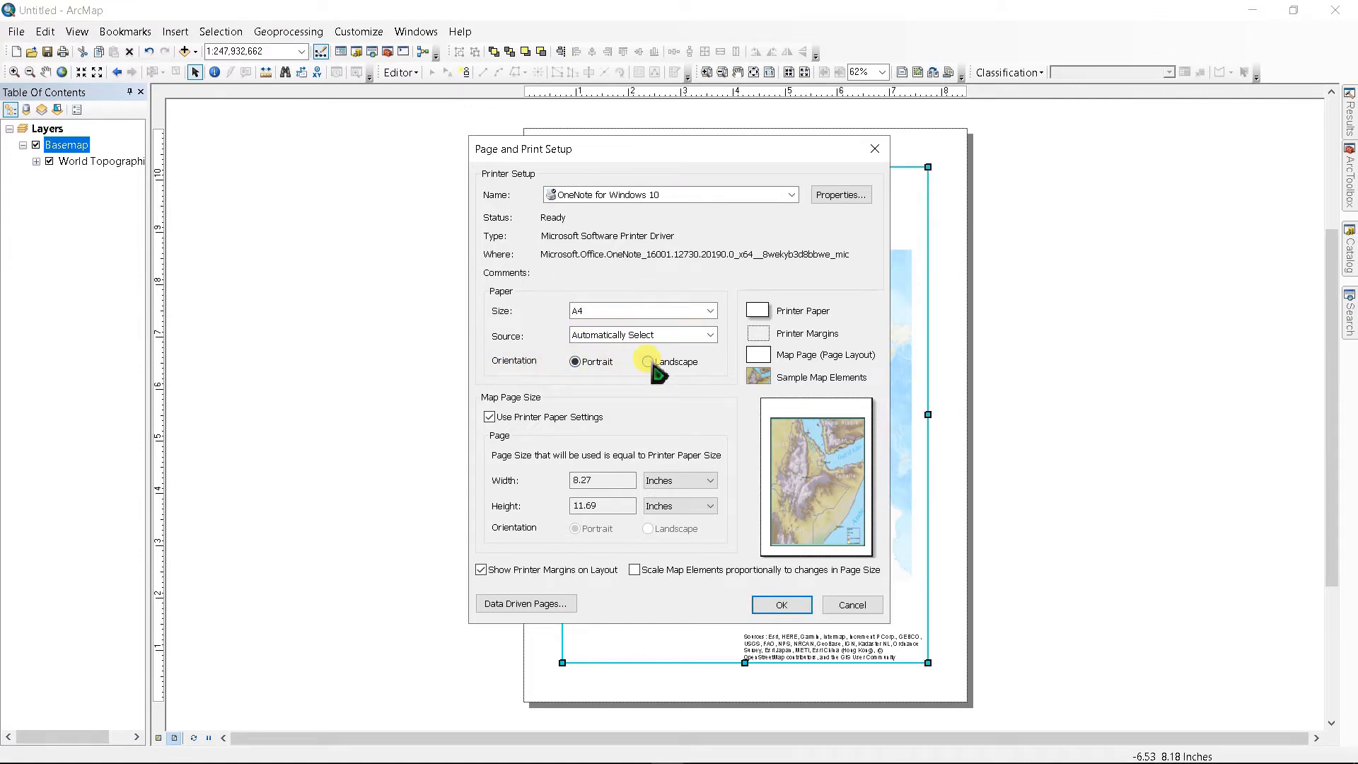
click(780, 603)
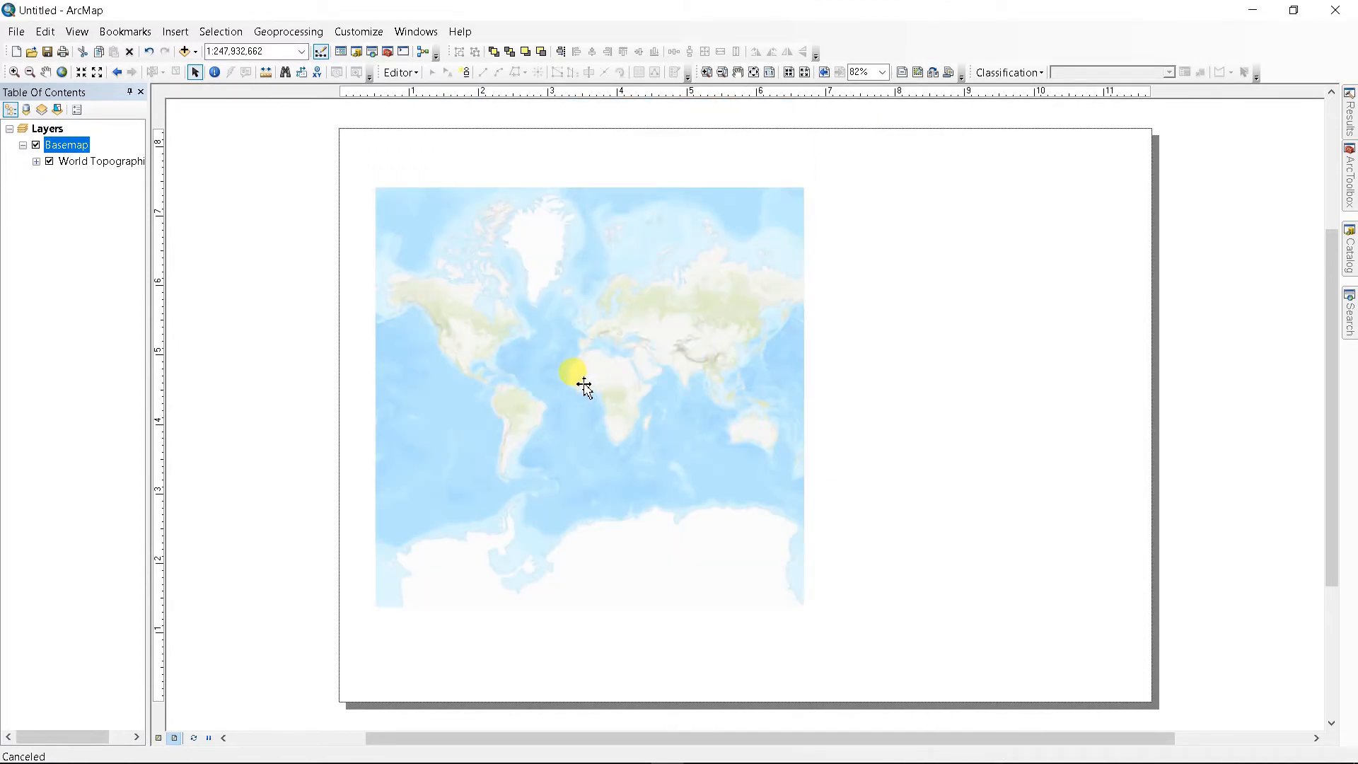
- Insert a new Topographic basemap data frame and zoom the main map toward Bangladesh
click(590, 397)
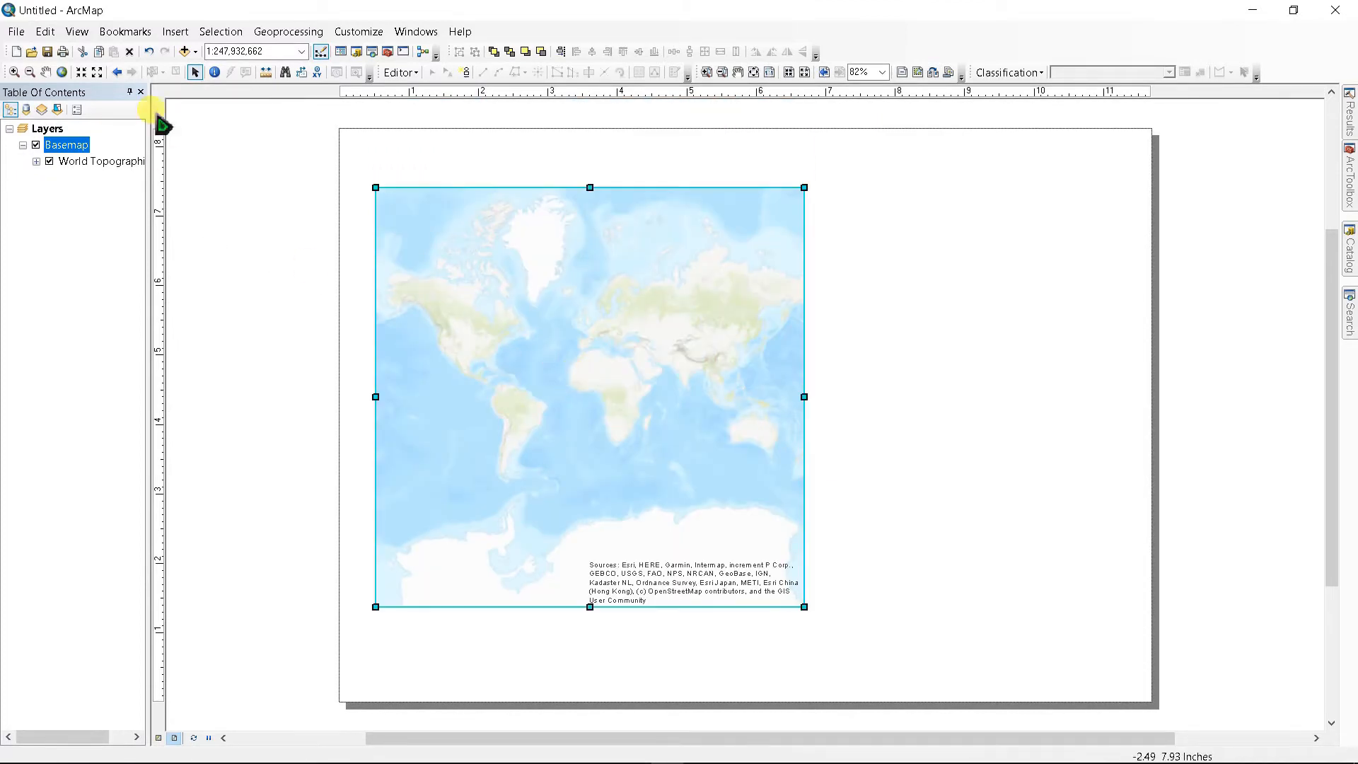
click(174, 31)
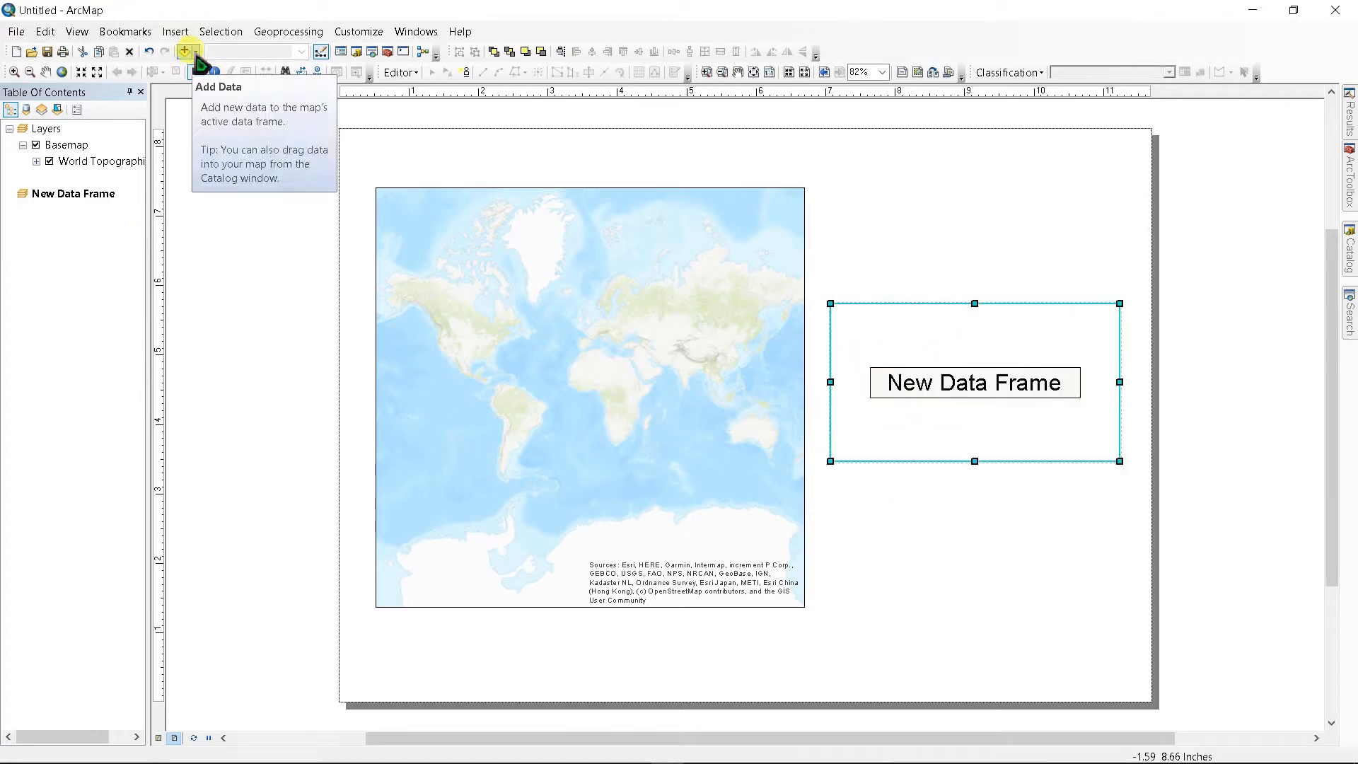
mouse_move(234, 102)
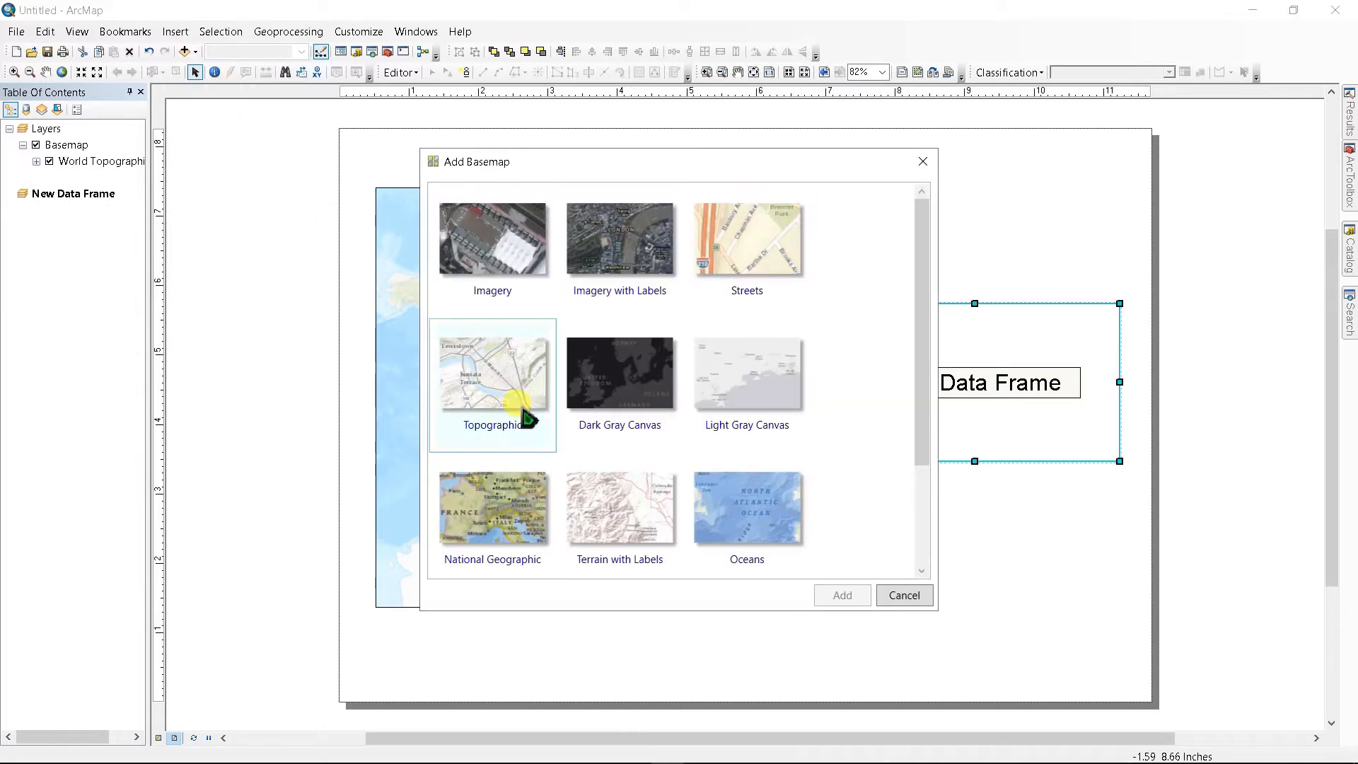
click(841, 595)
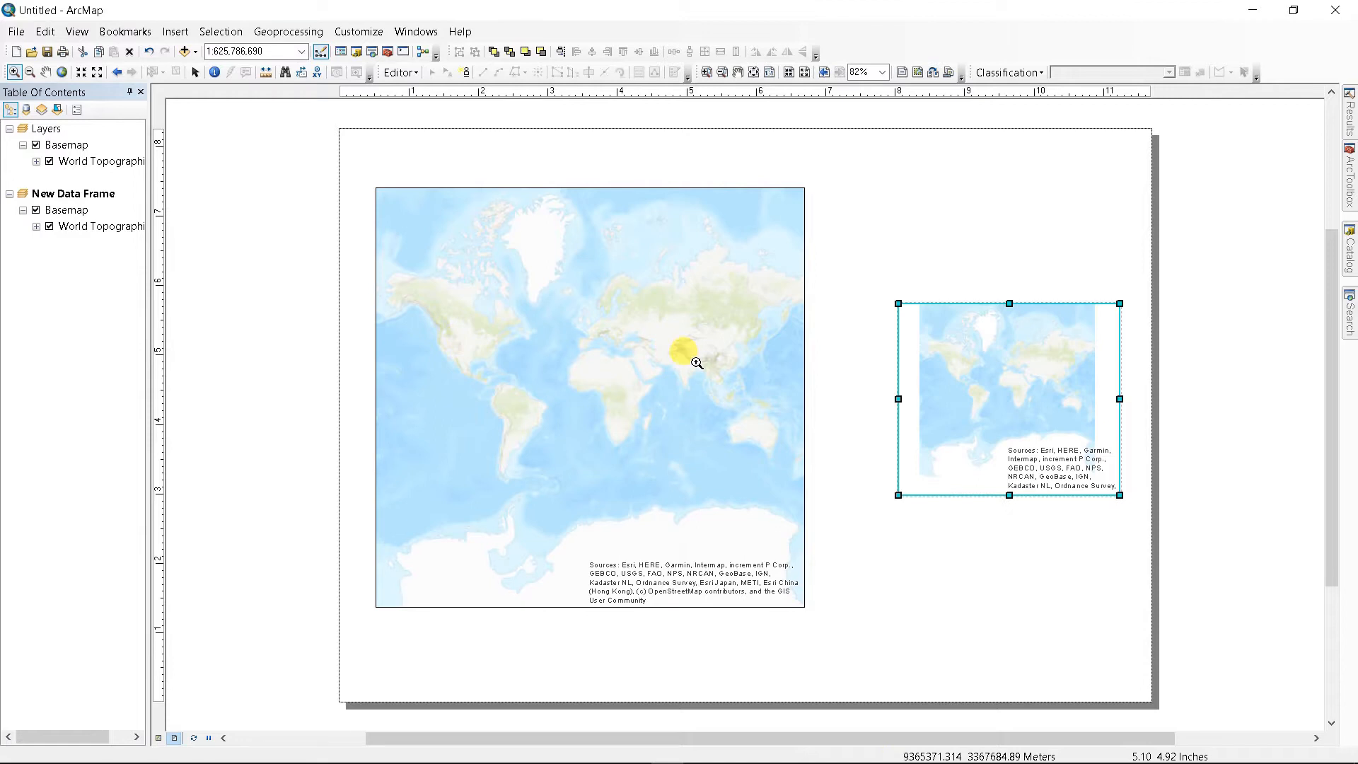
click(694, 362)
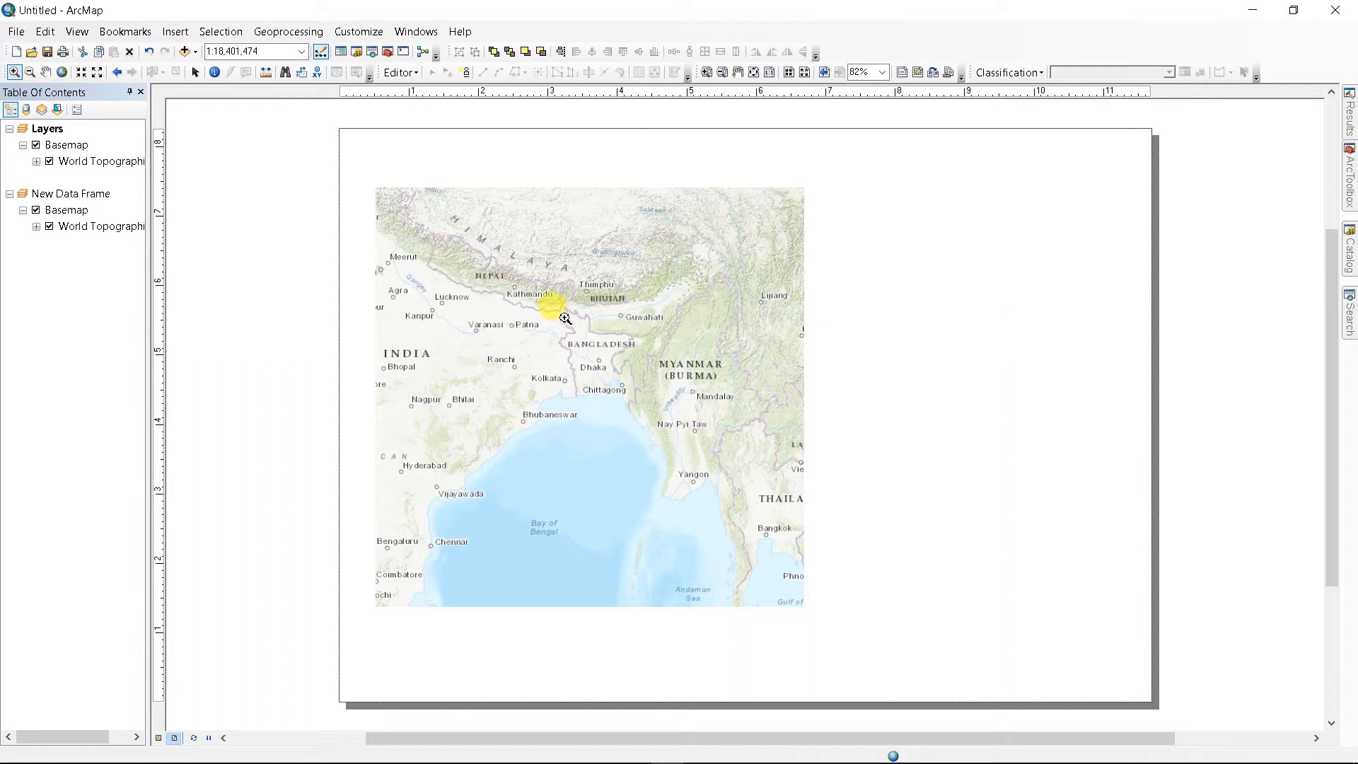
mouse_move(598, 340)
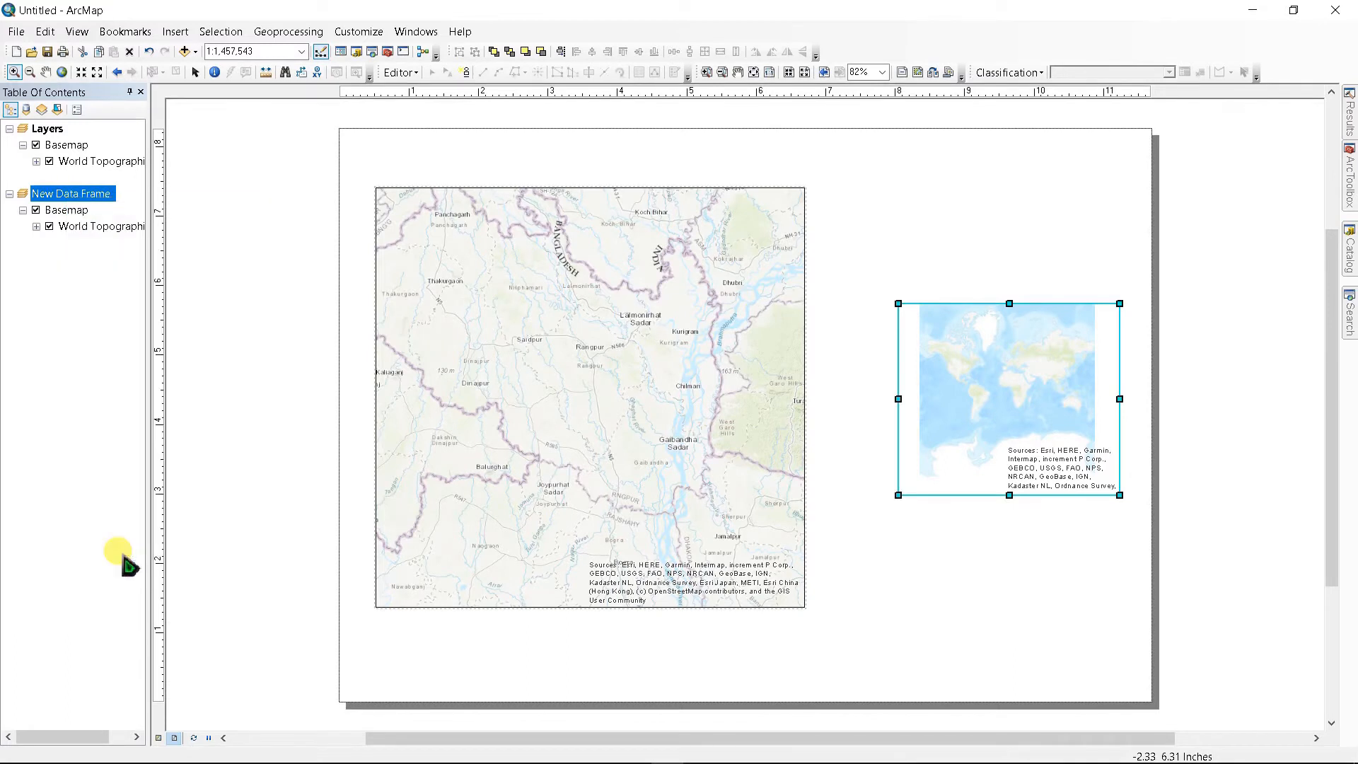
mouse_move(189, 459)
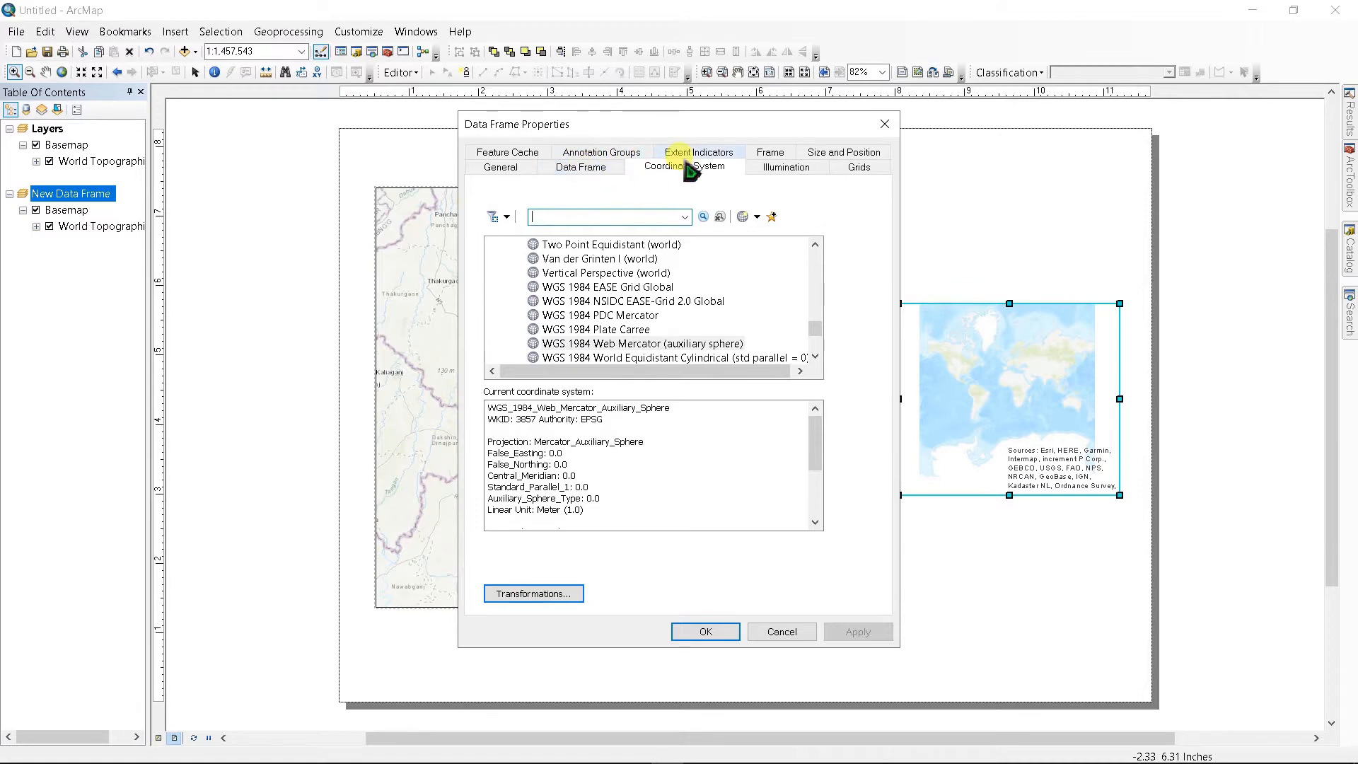
- Add the Layers data frame as an extent indicator on the new inset frame
click(699, 152)
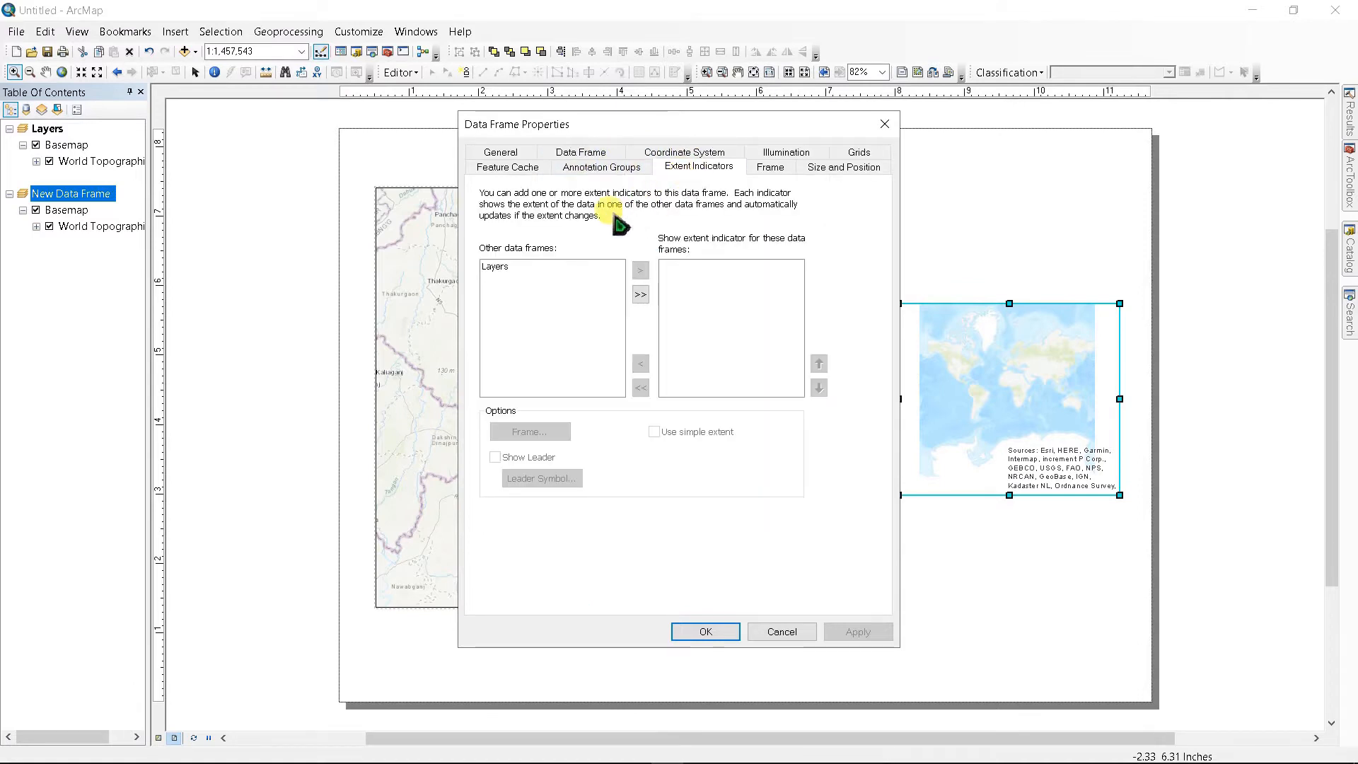
mouse_move(515, 266)
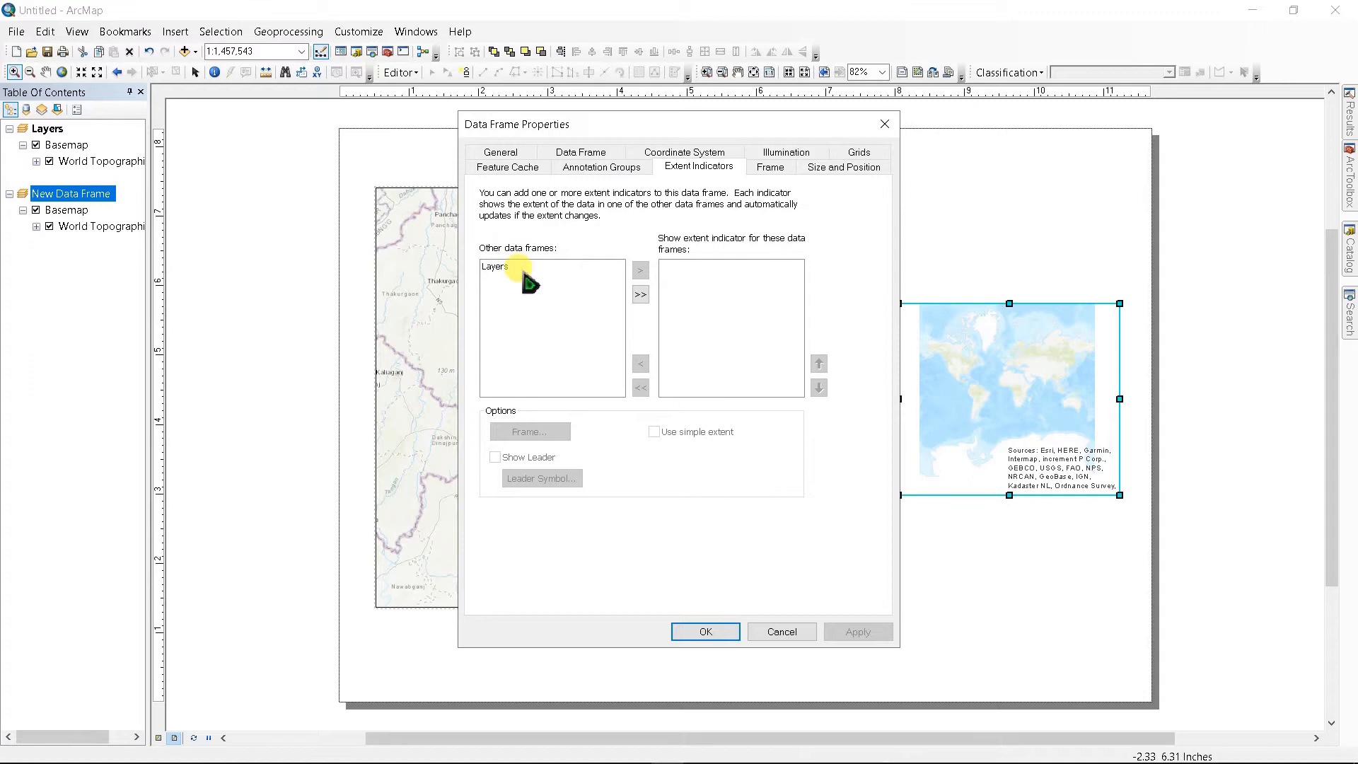
click(516, 266)
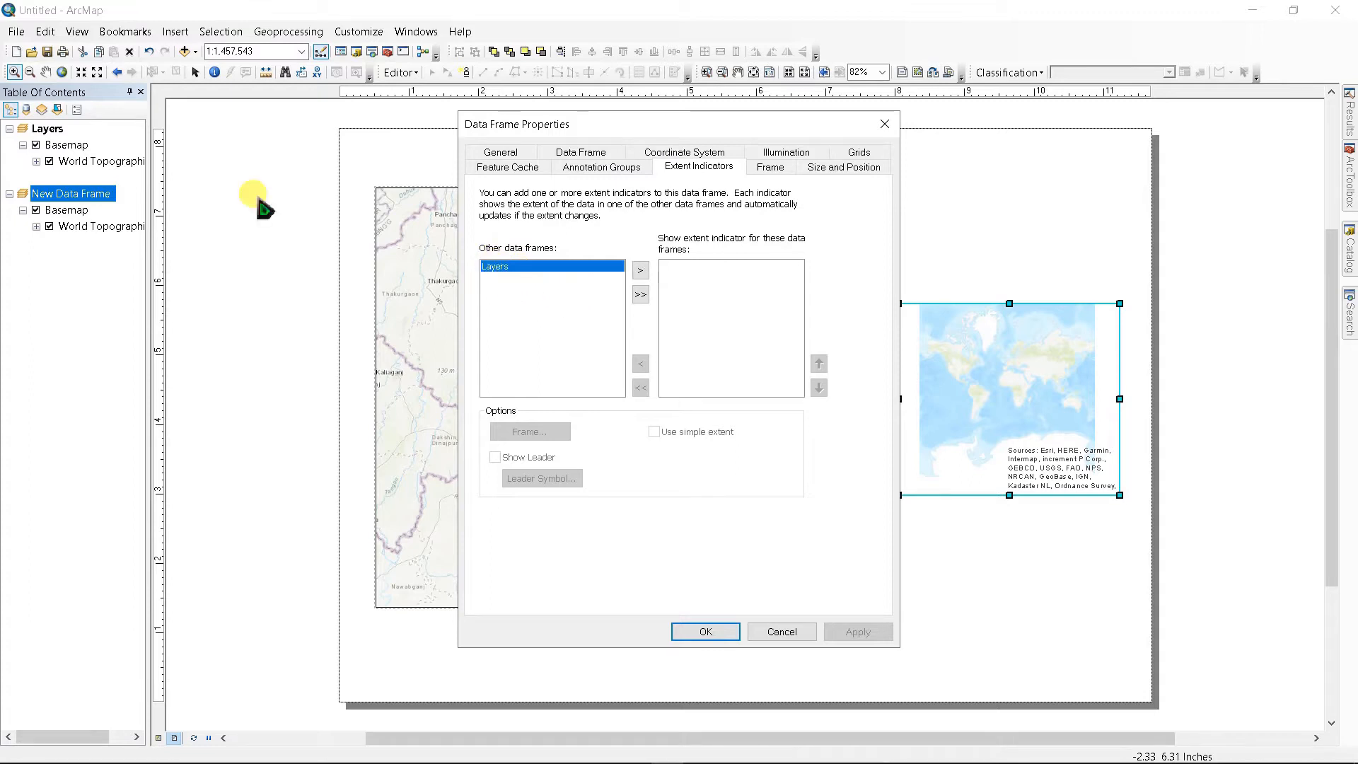
mouse_move(827, 299)
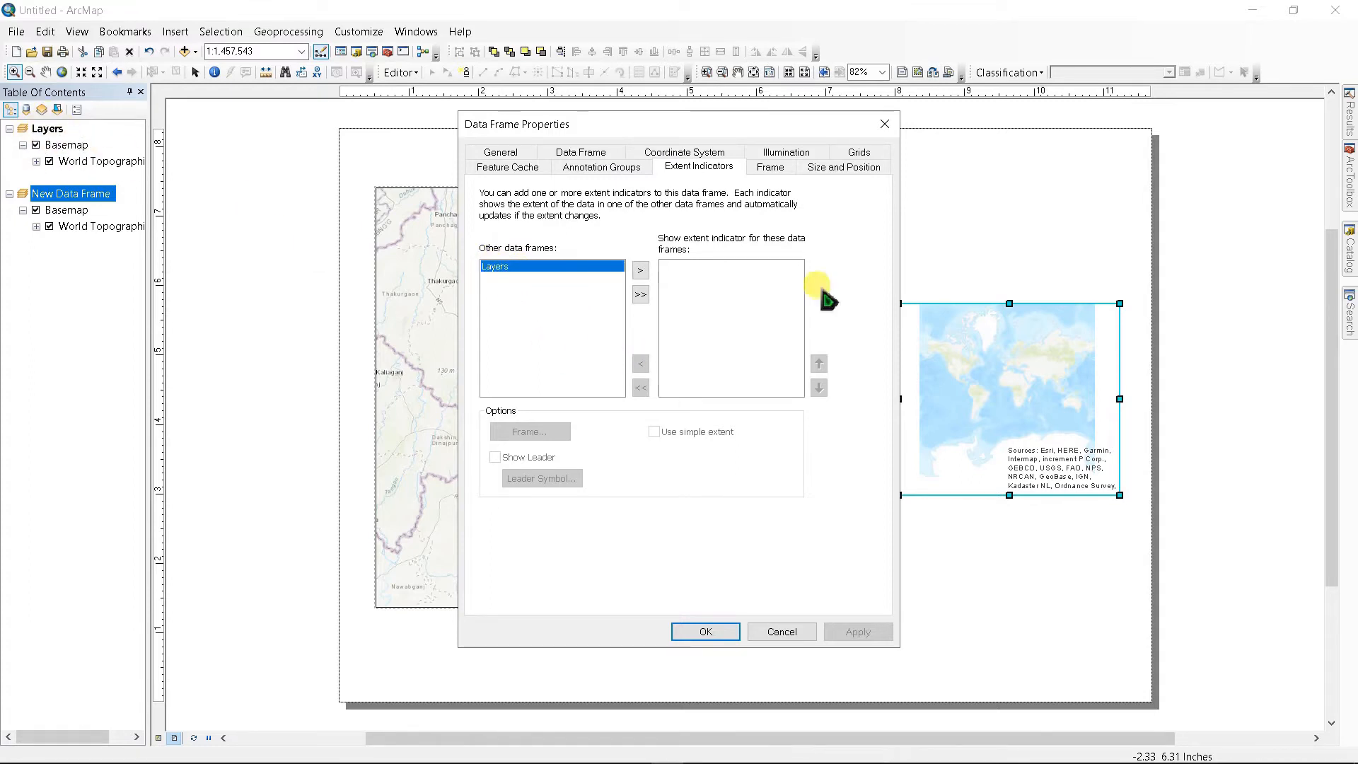
click(640, 270)
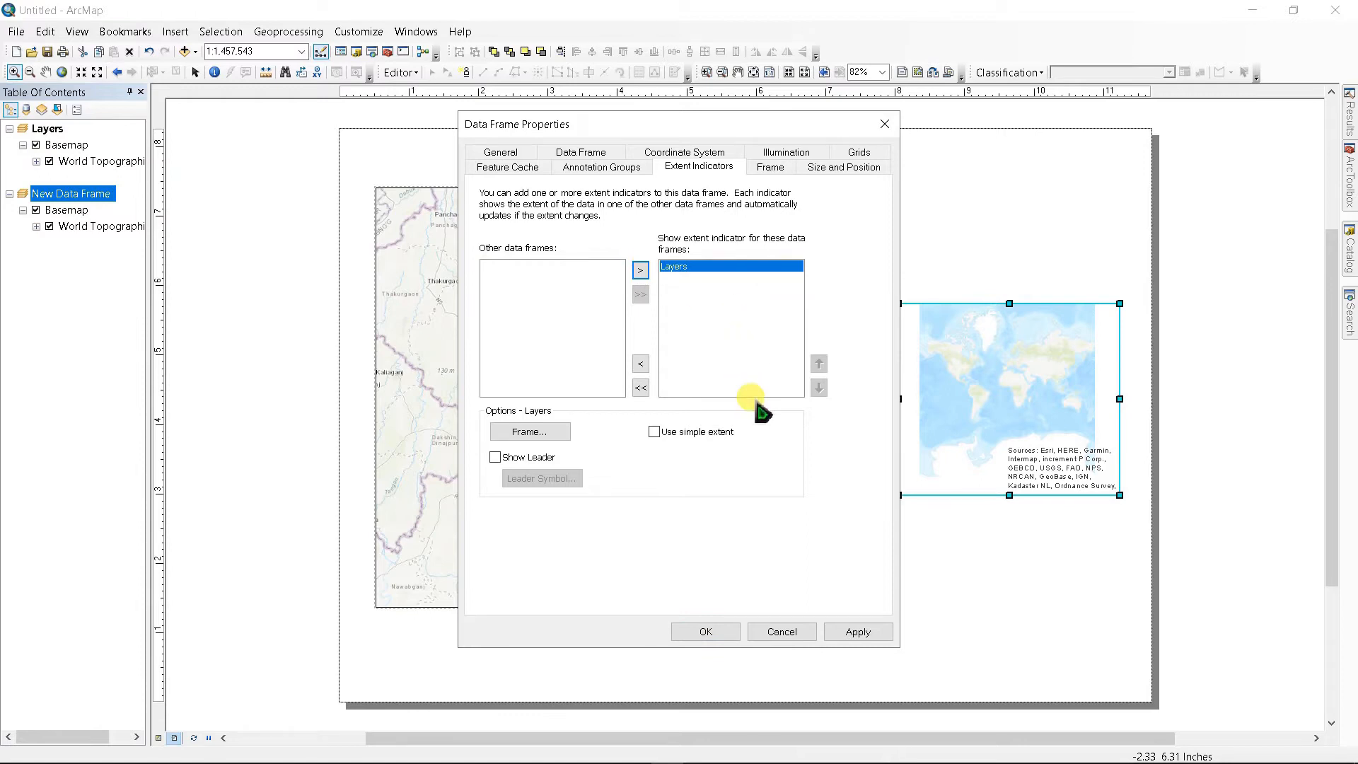
click(858, 632)
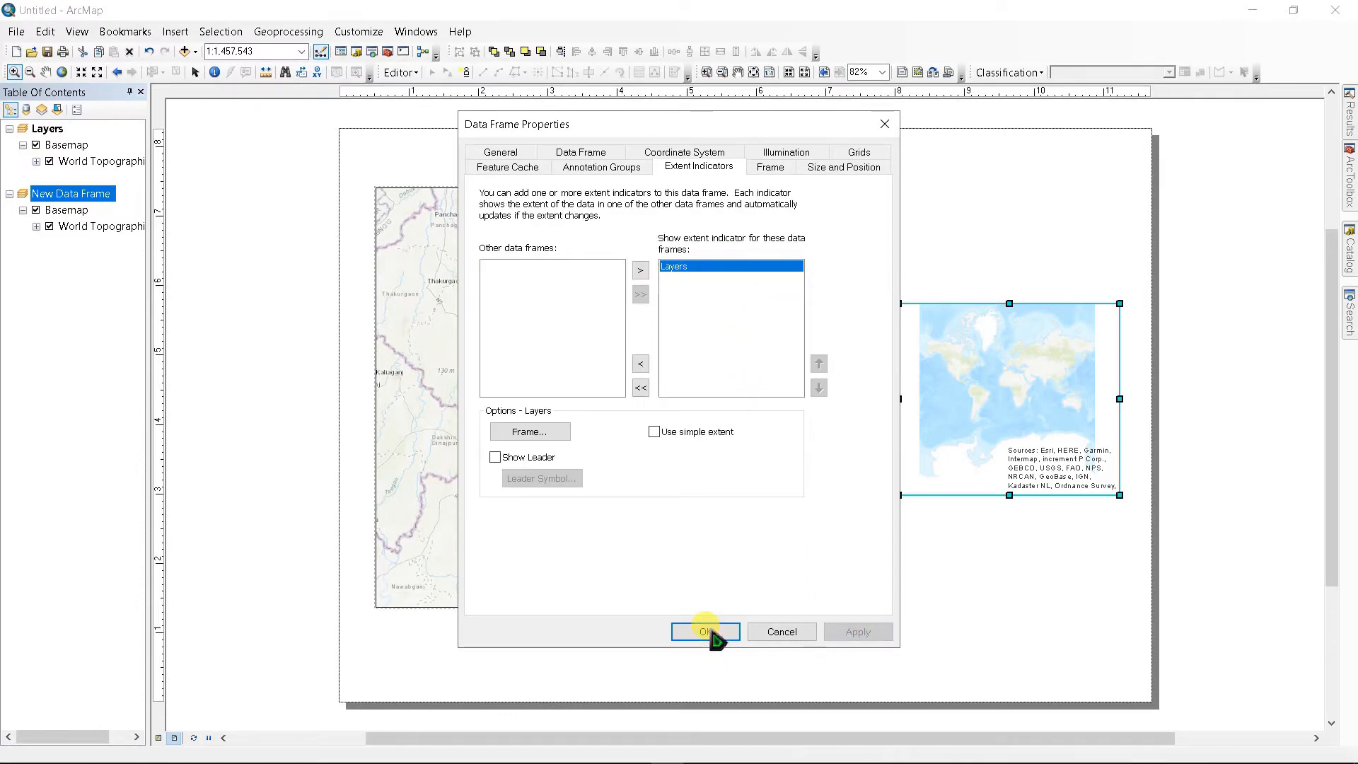
click(705, 632)
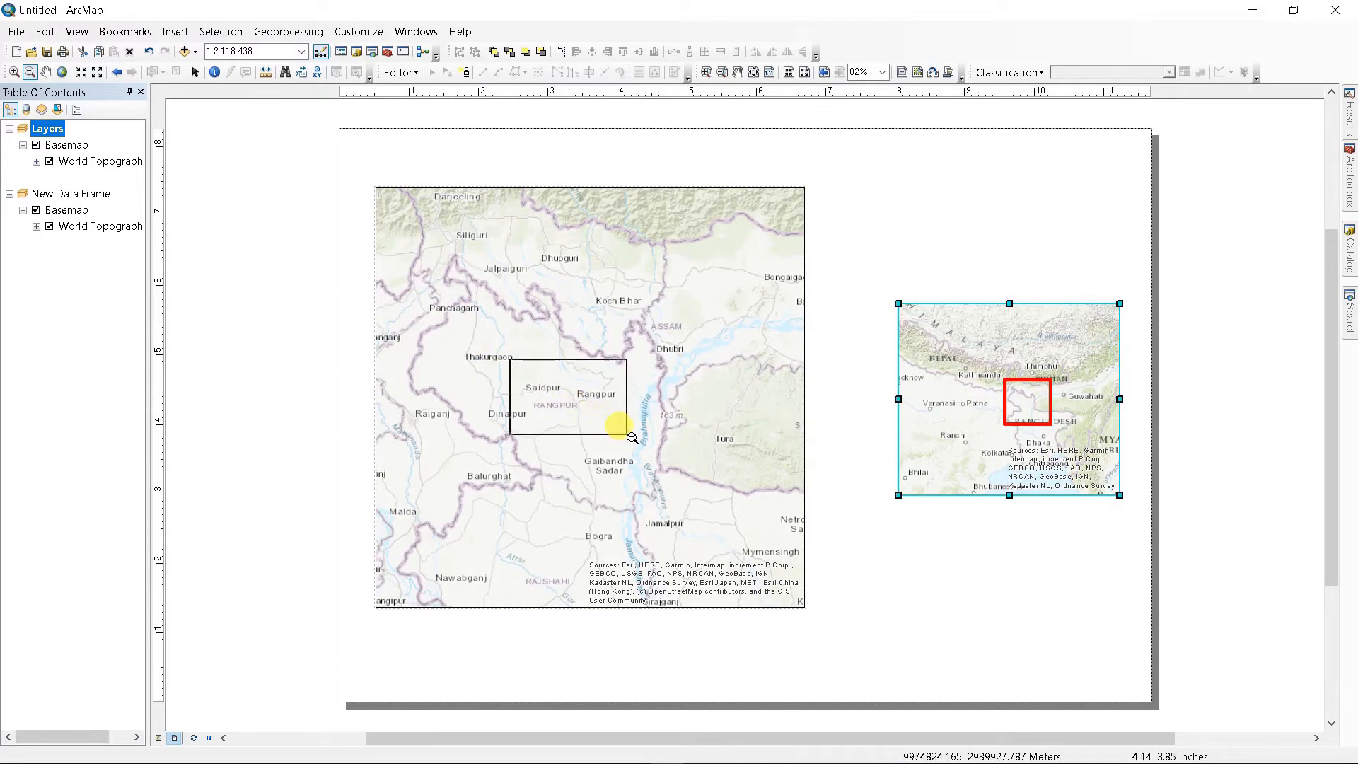
- Zoom the main map in on Rangpur and the inset map onto Bangladesh
click(617, 427)
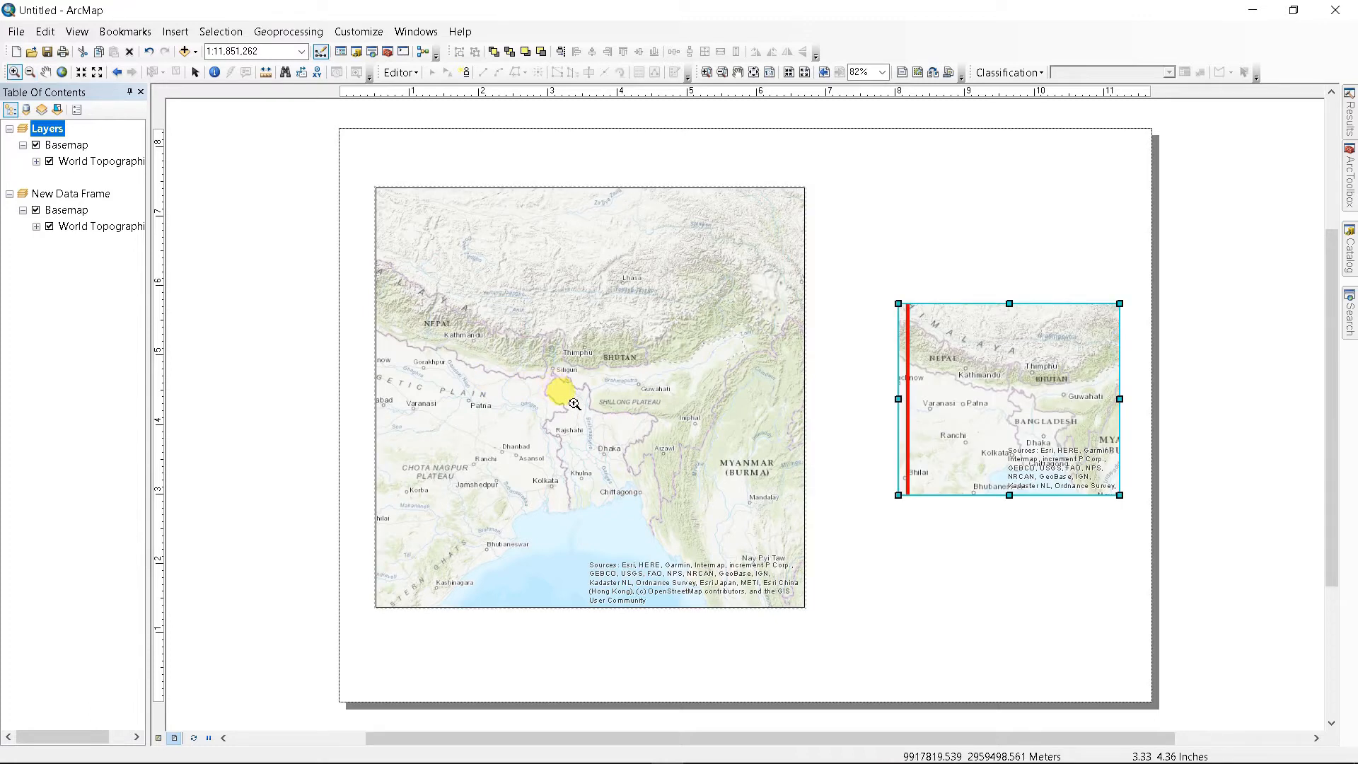
click(572, 402)
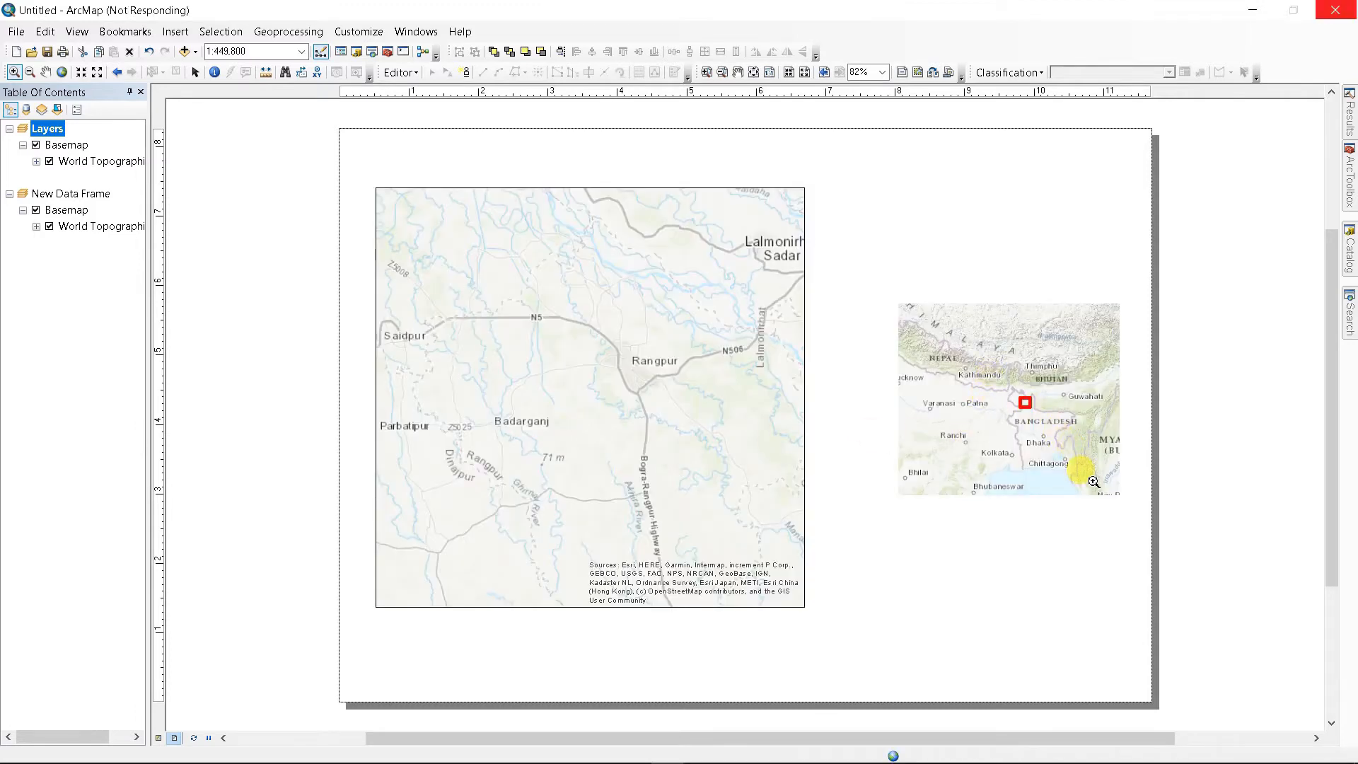
click(1007, 399)
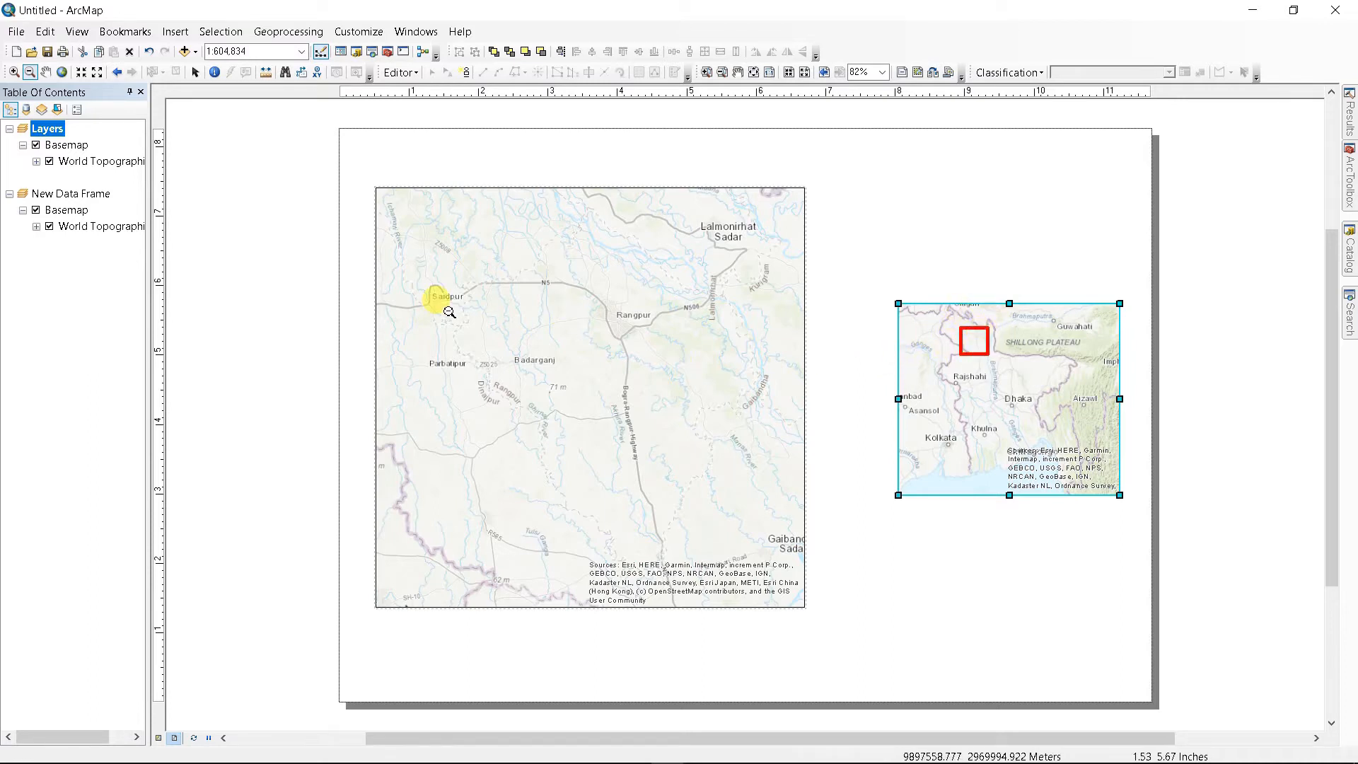
mouse_move(71, 199)
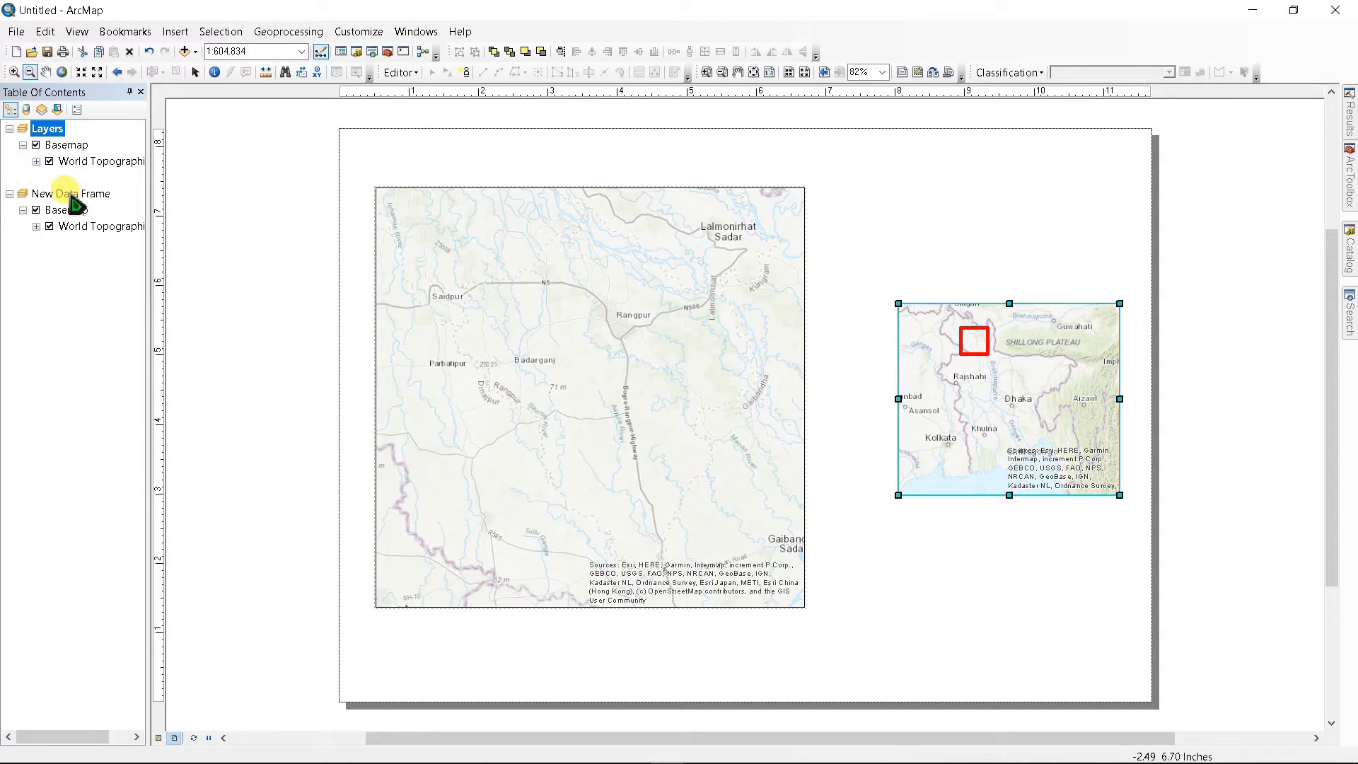
- Set the Layers extent indicator's frame rounding to 100% in the inset's properties
right_click(62, 193)
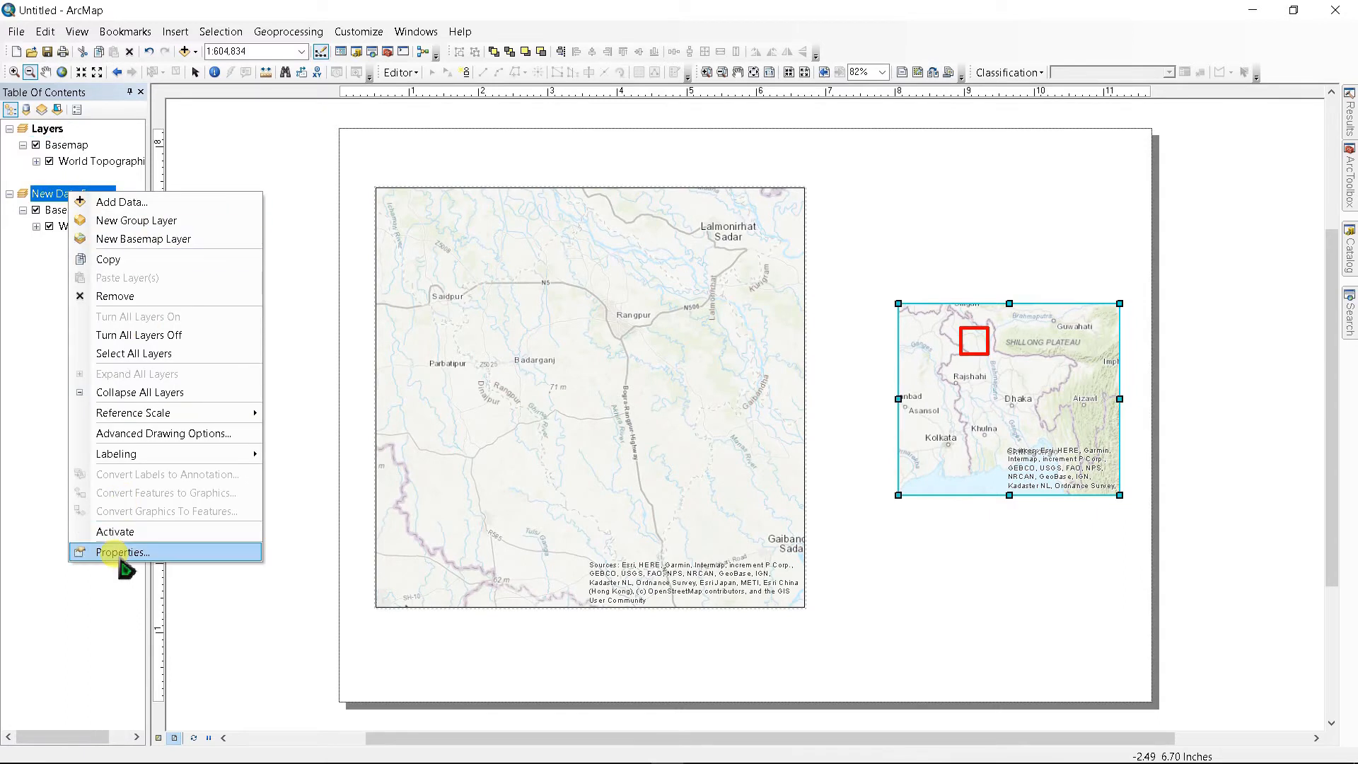
click(121, 552)
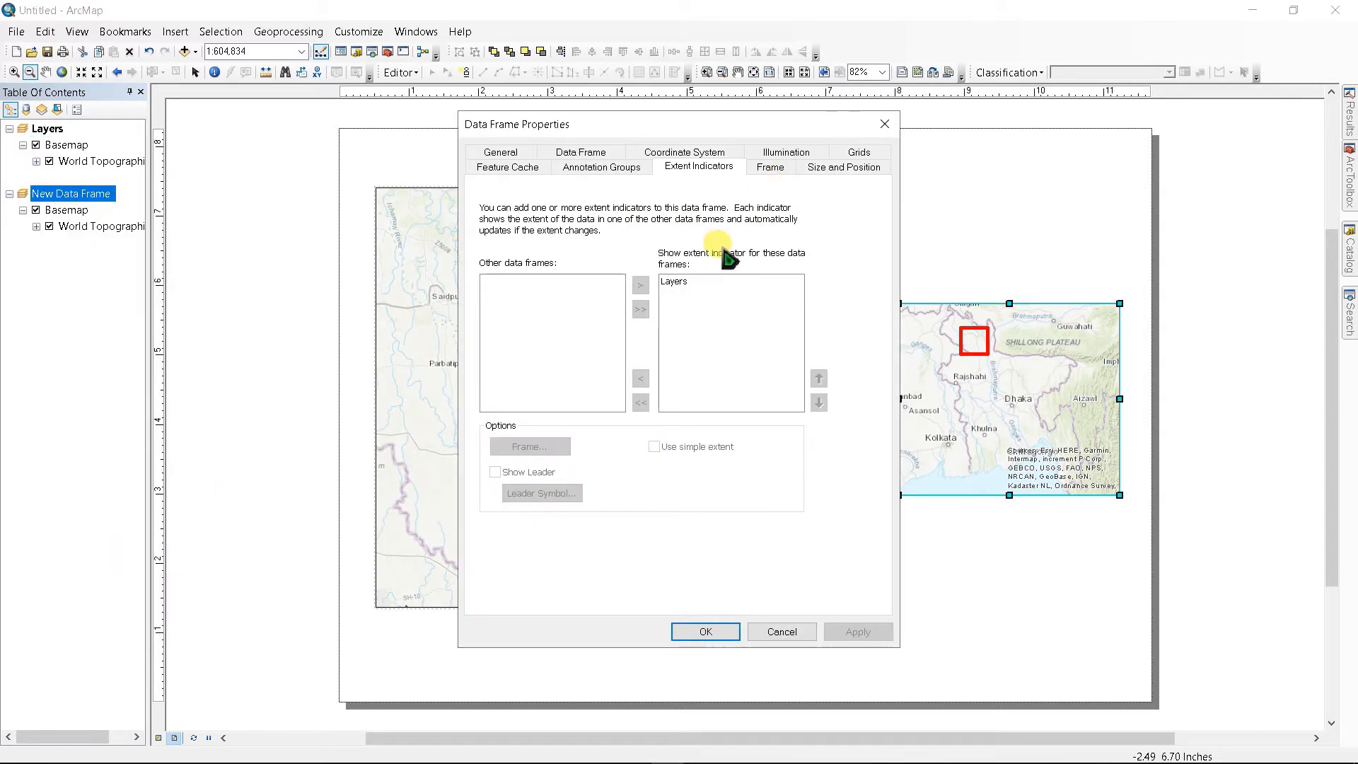
click(730, 281)
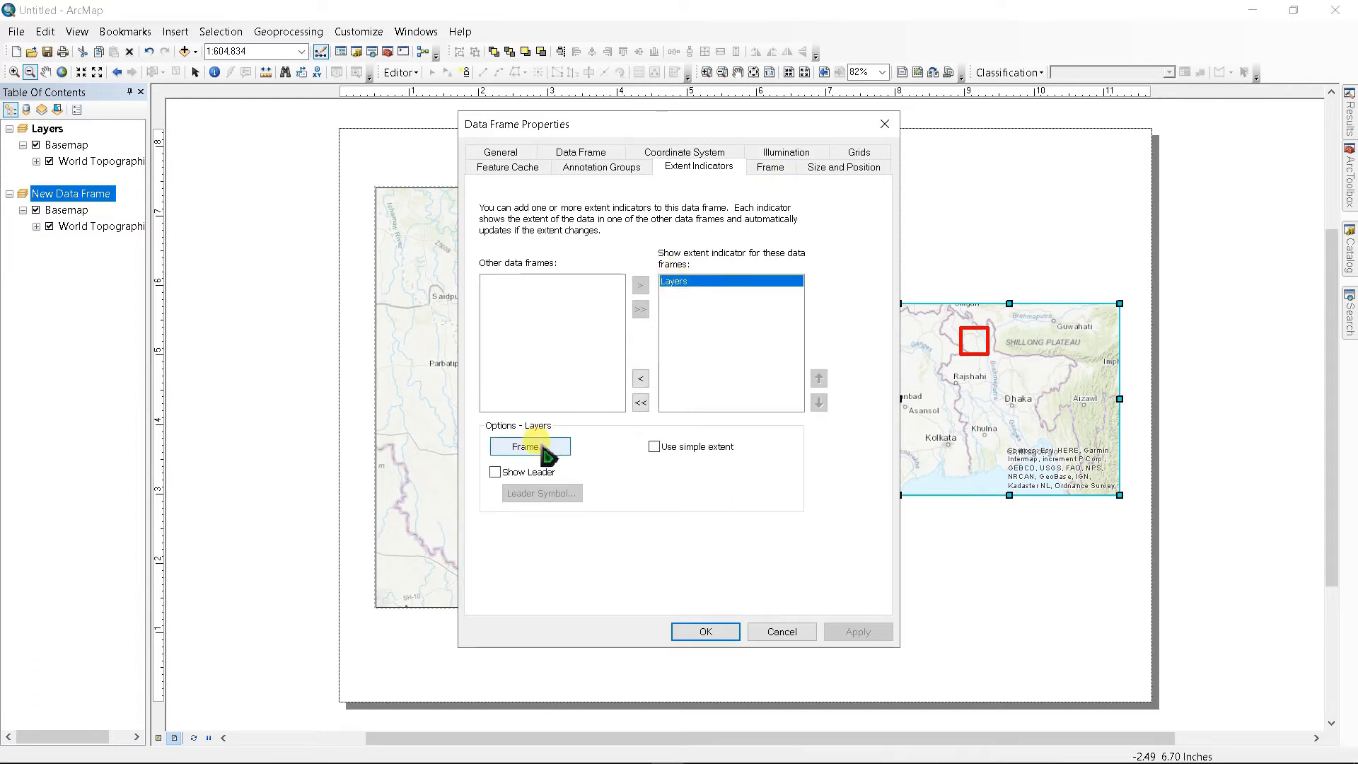
click(529, 447)
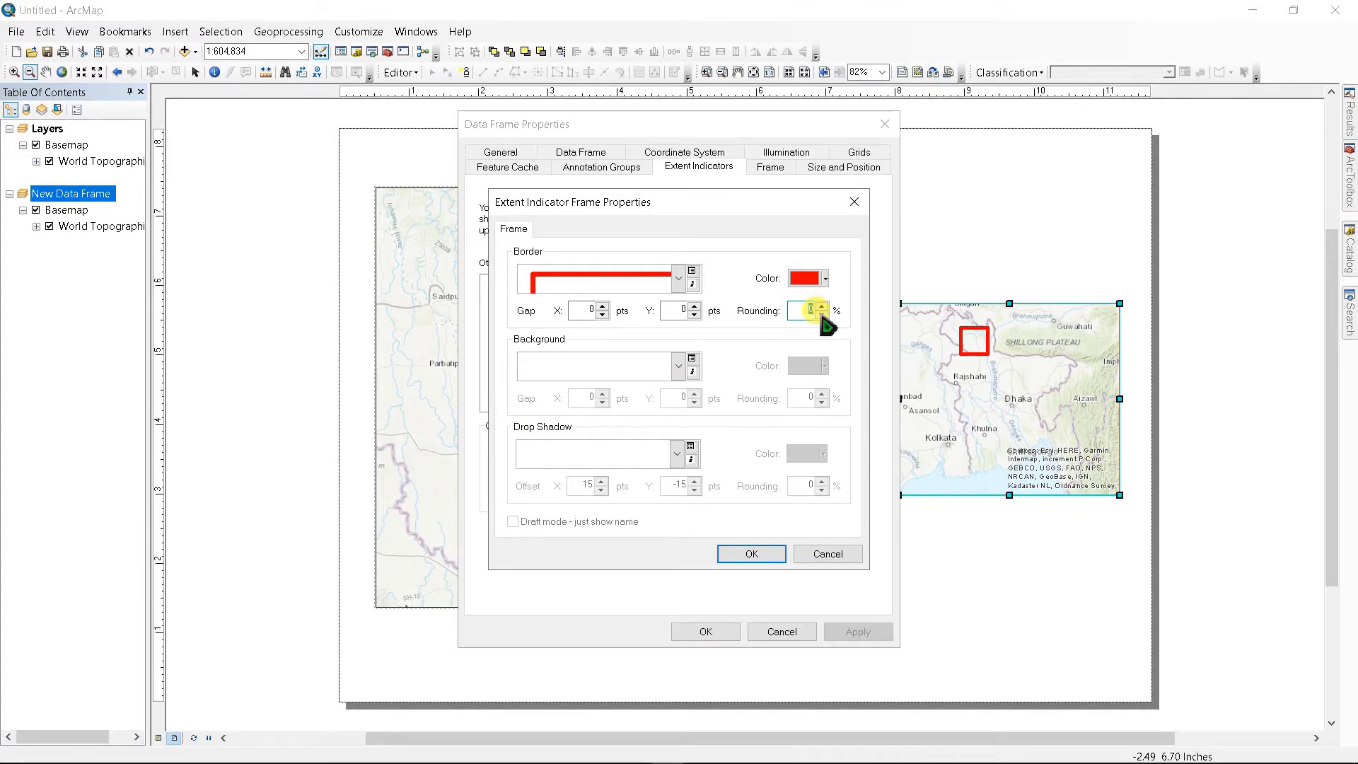
click(822, 306)
text(100)
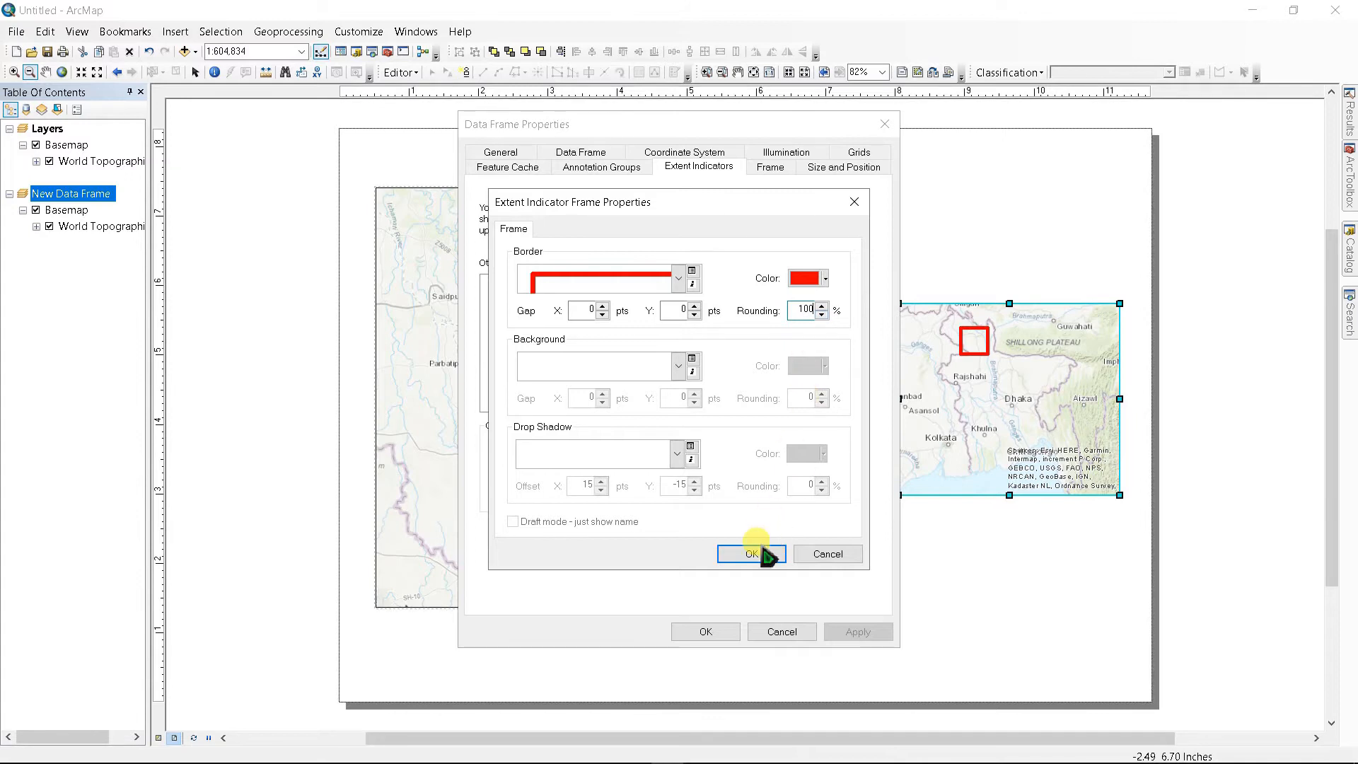
click(750, 553)
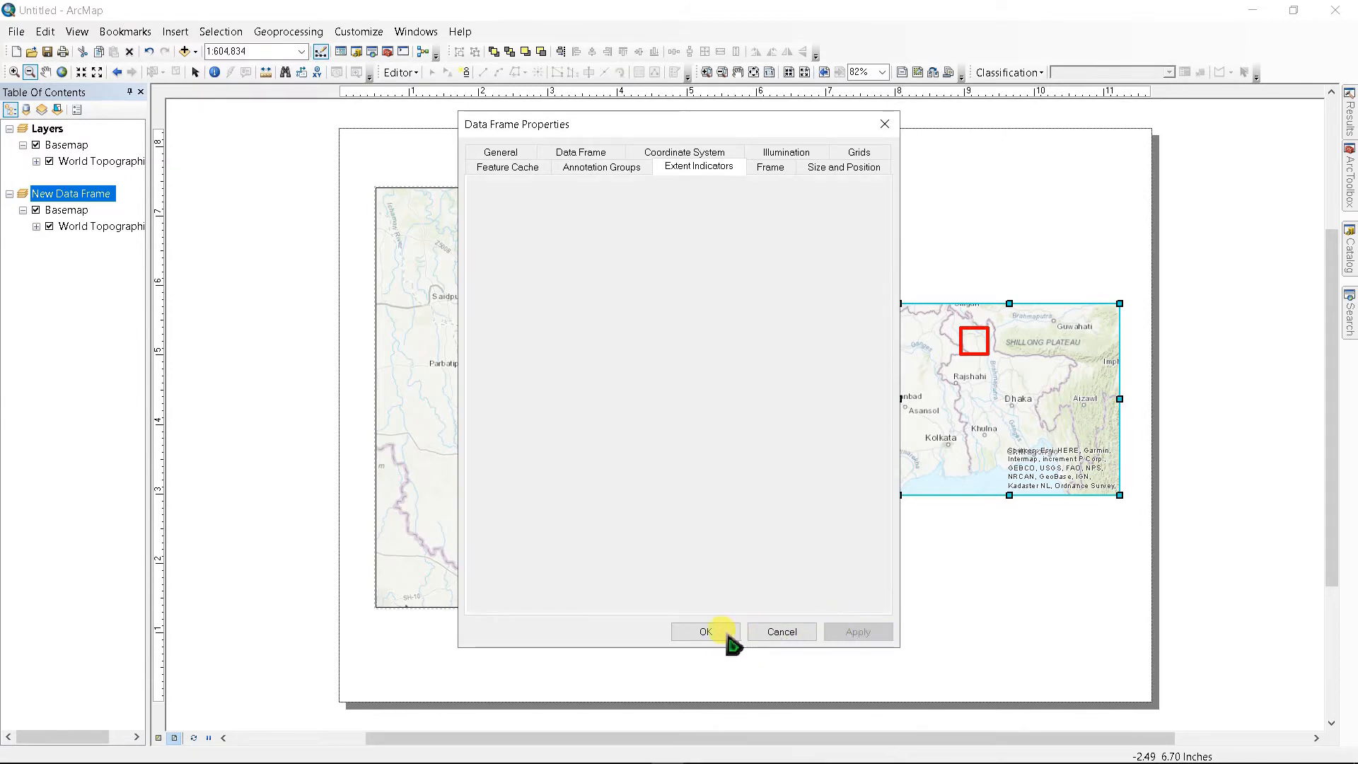
click(698, 166)
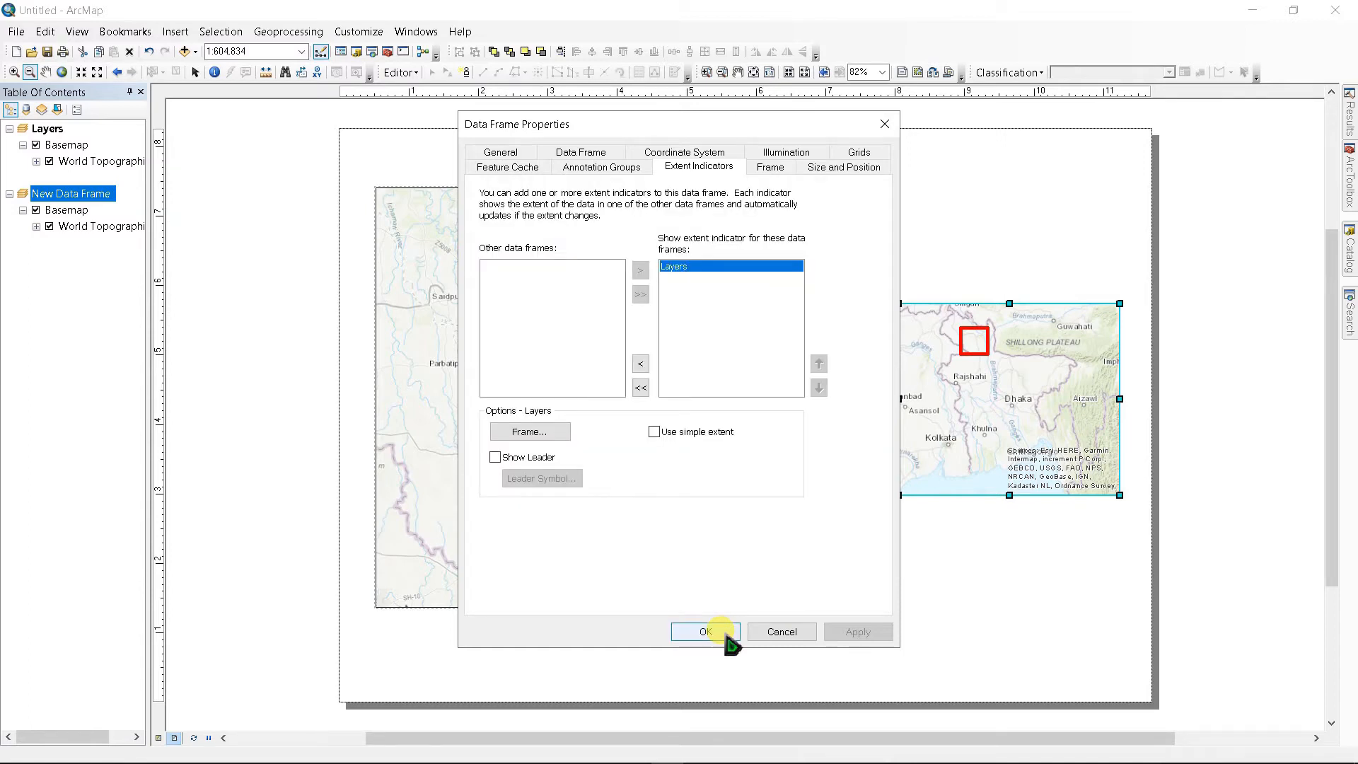
click(701, 631)
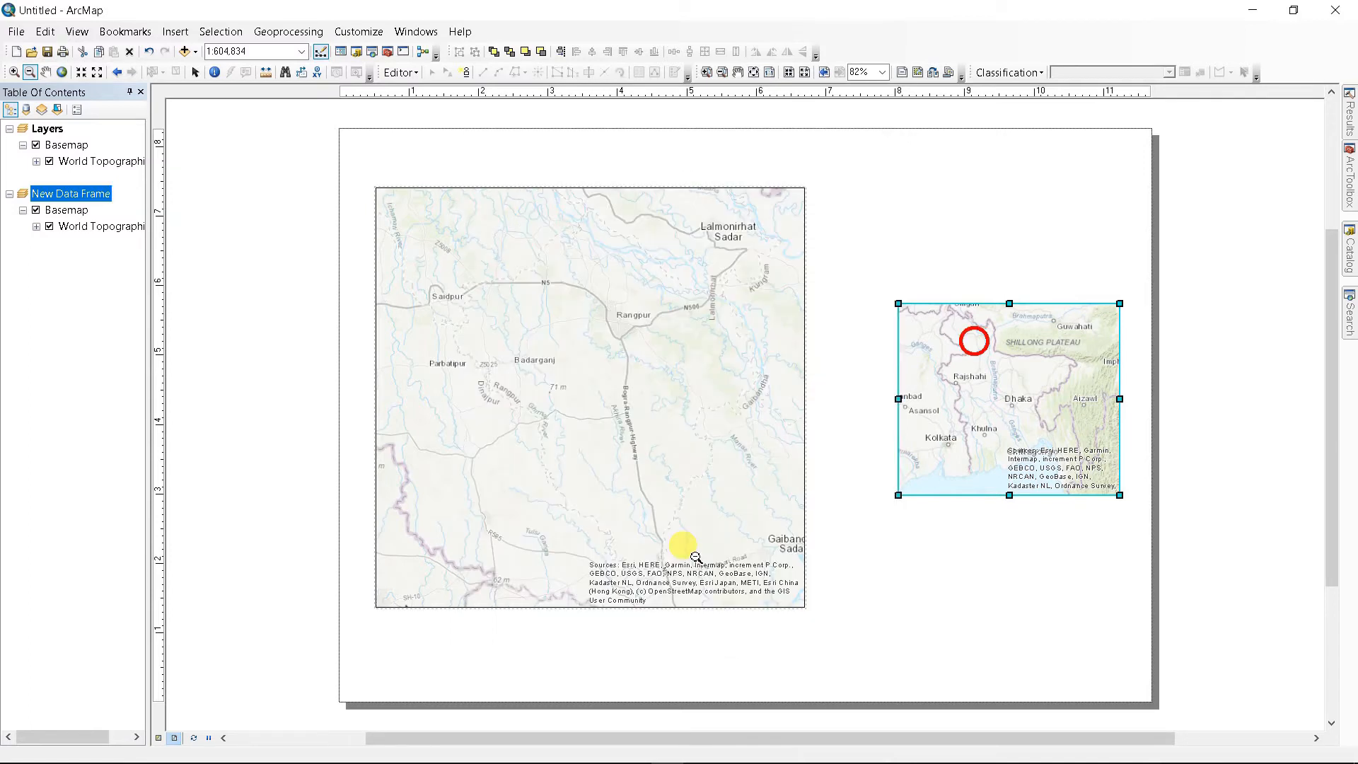
mouse_move(743, 470)
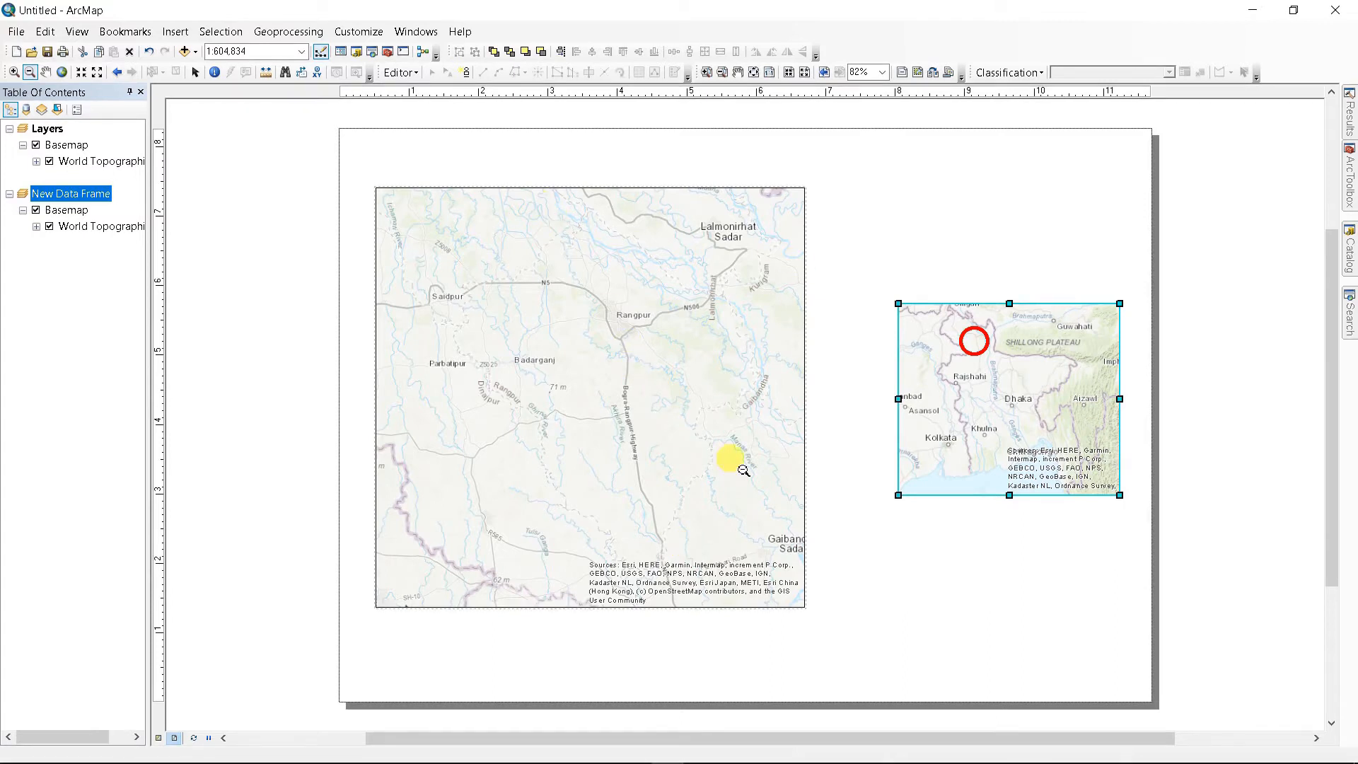
mouse_move(49, 128)
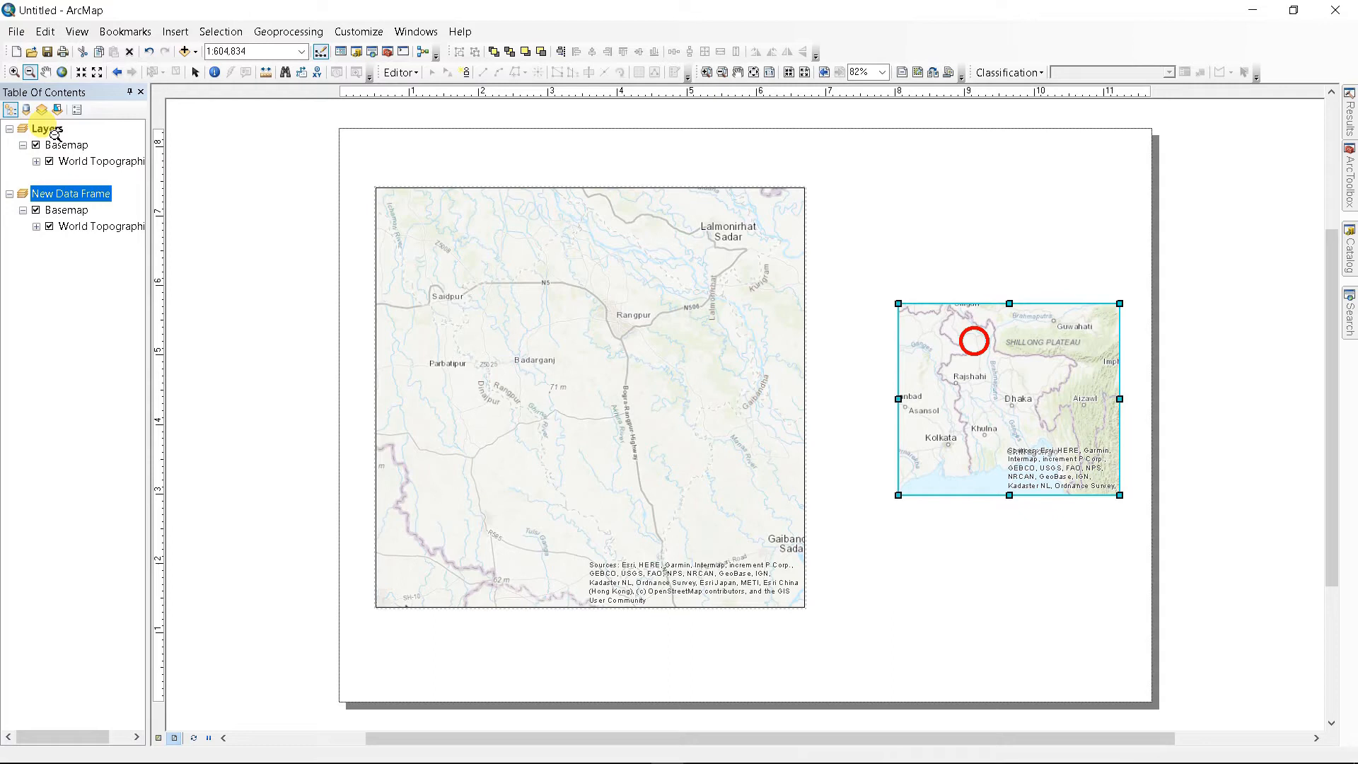
- Set the Layers data frame border rounding to 100% on its Frame tab
right_click(46, 127)
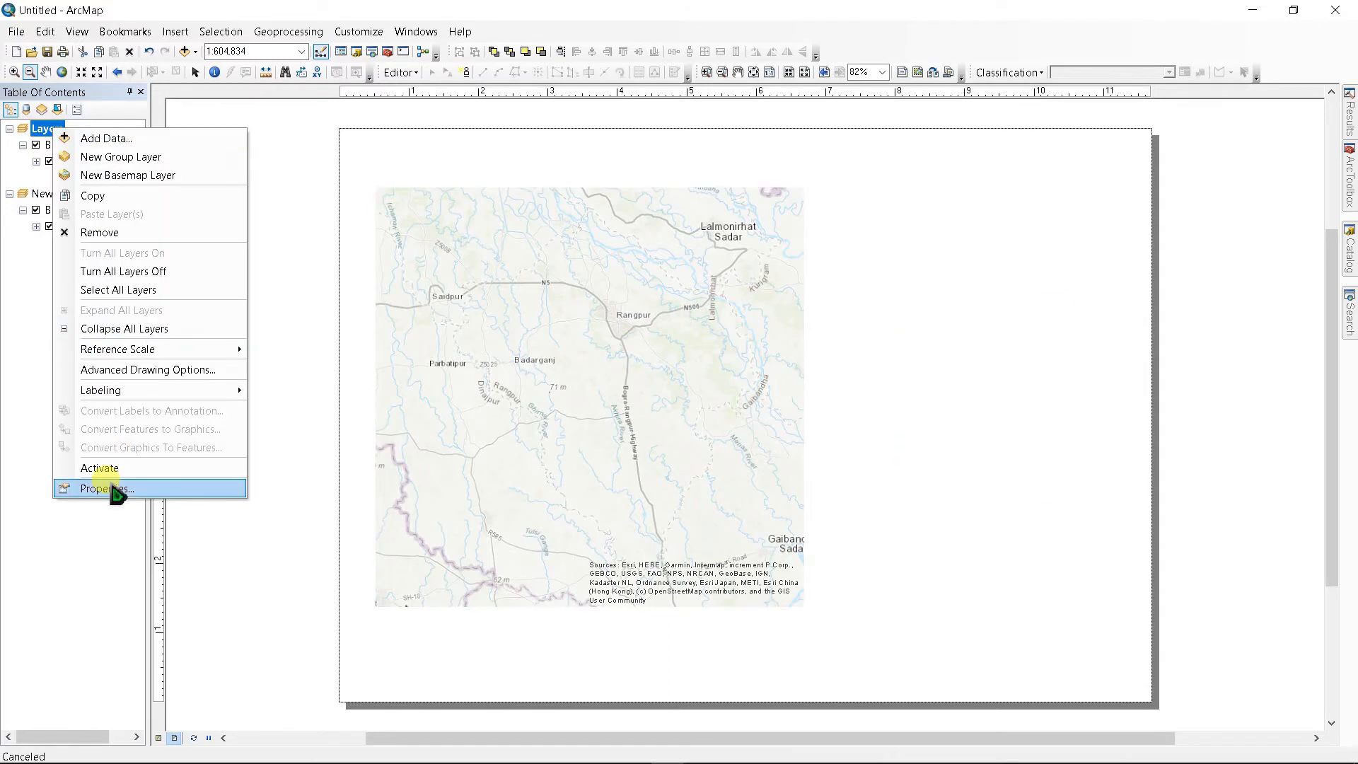
click(105, 489)
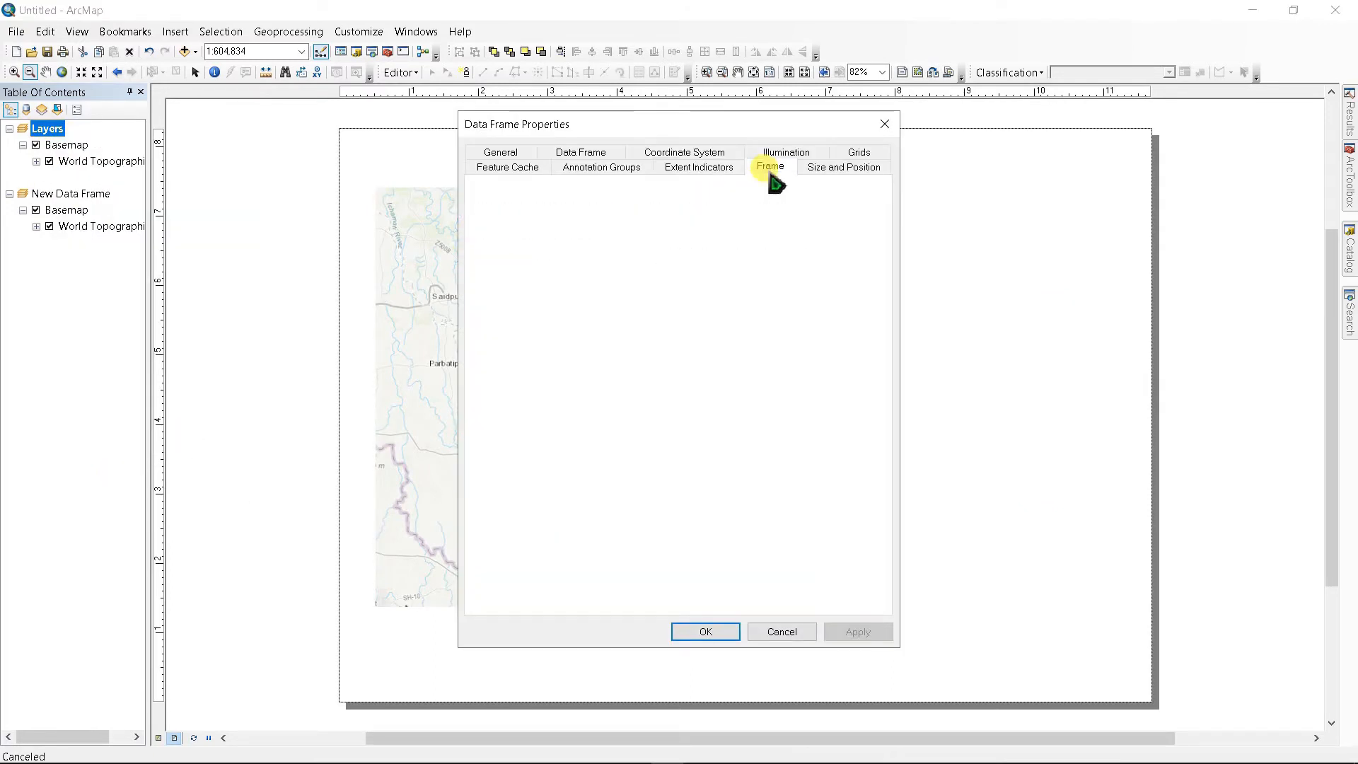
click(769, 166)
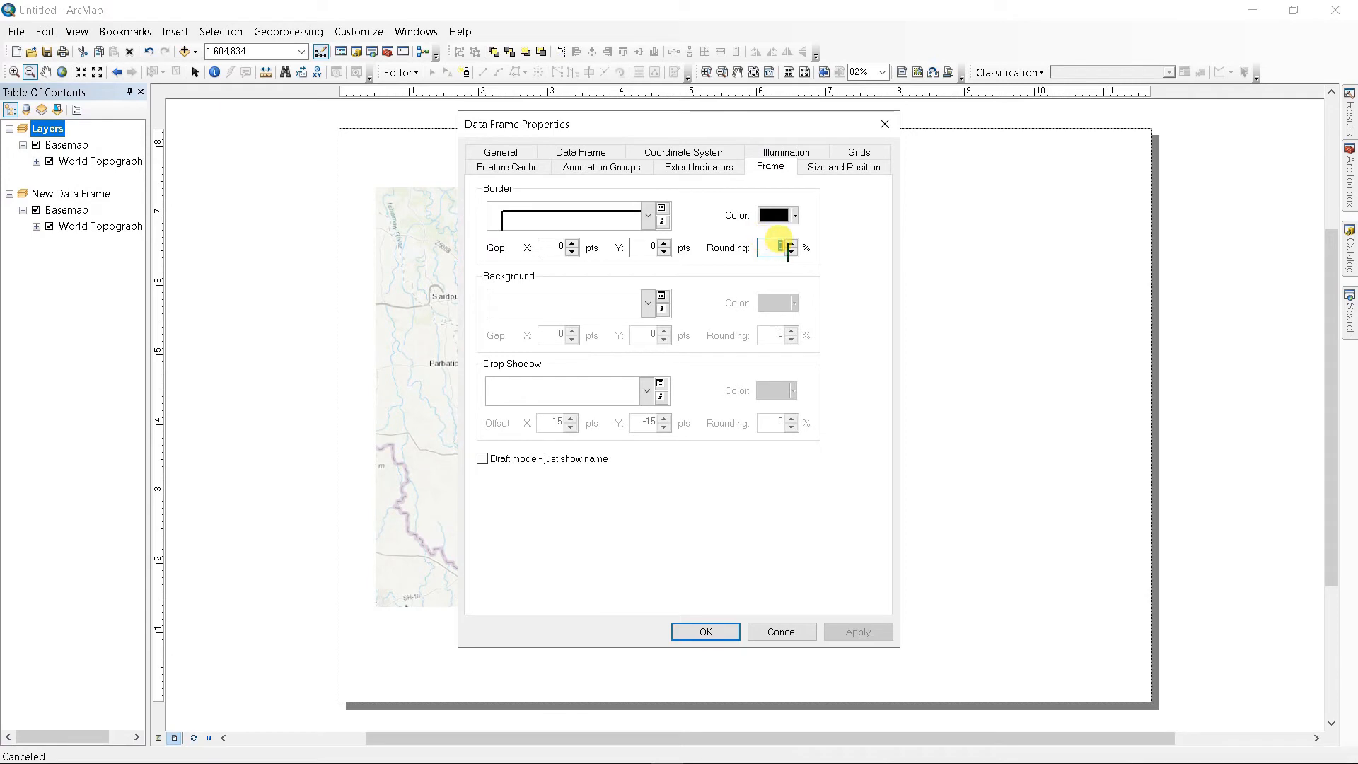
click(789, 243)
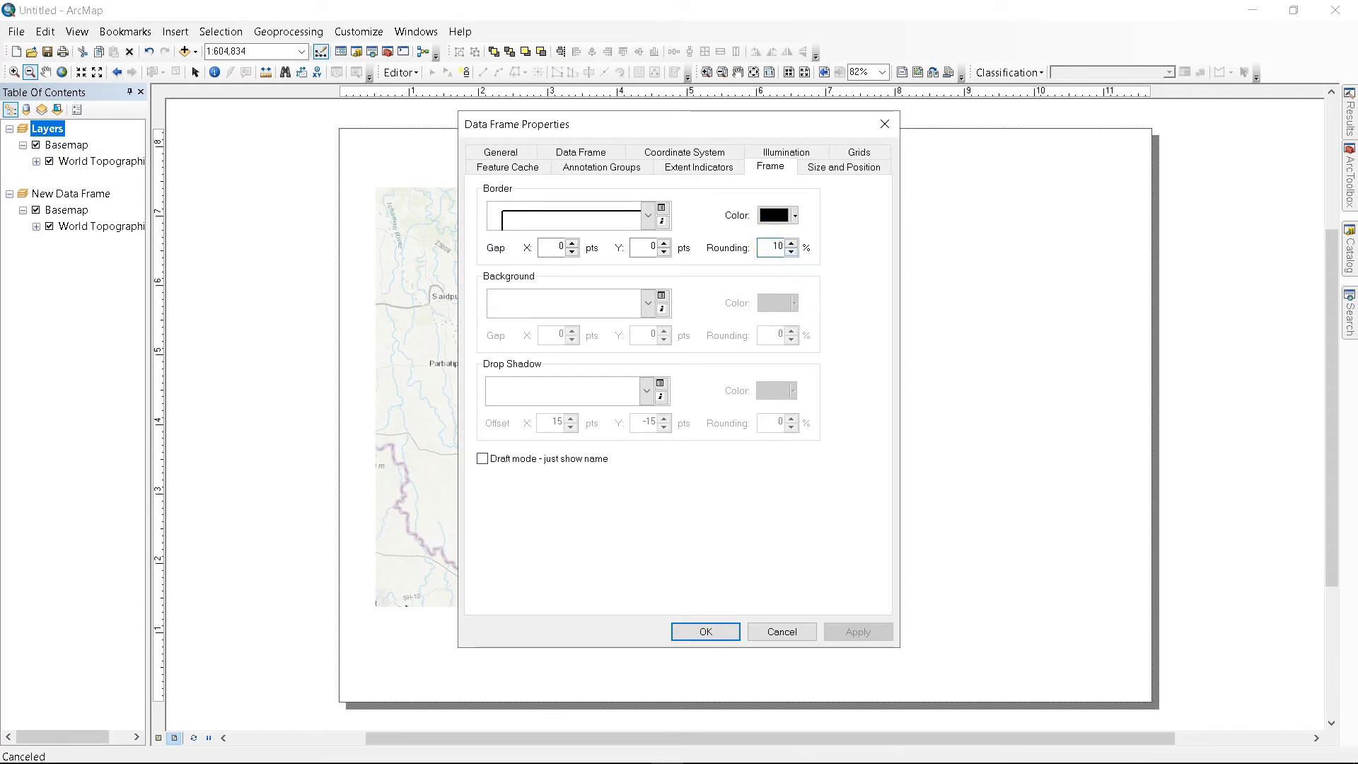
click(705, 631)
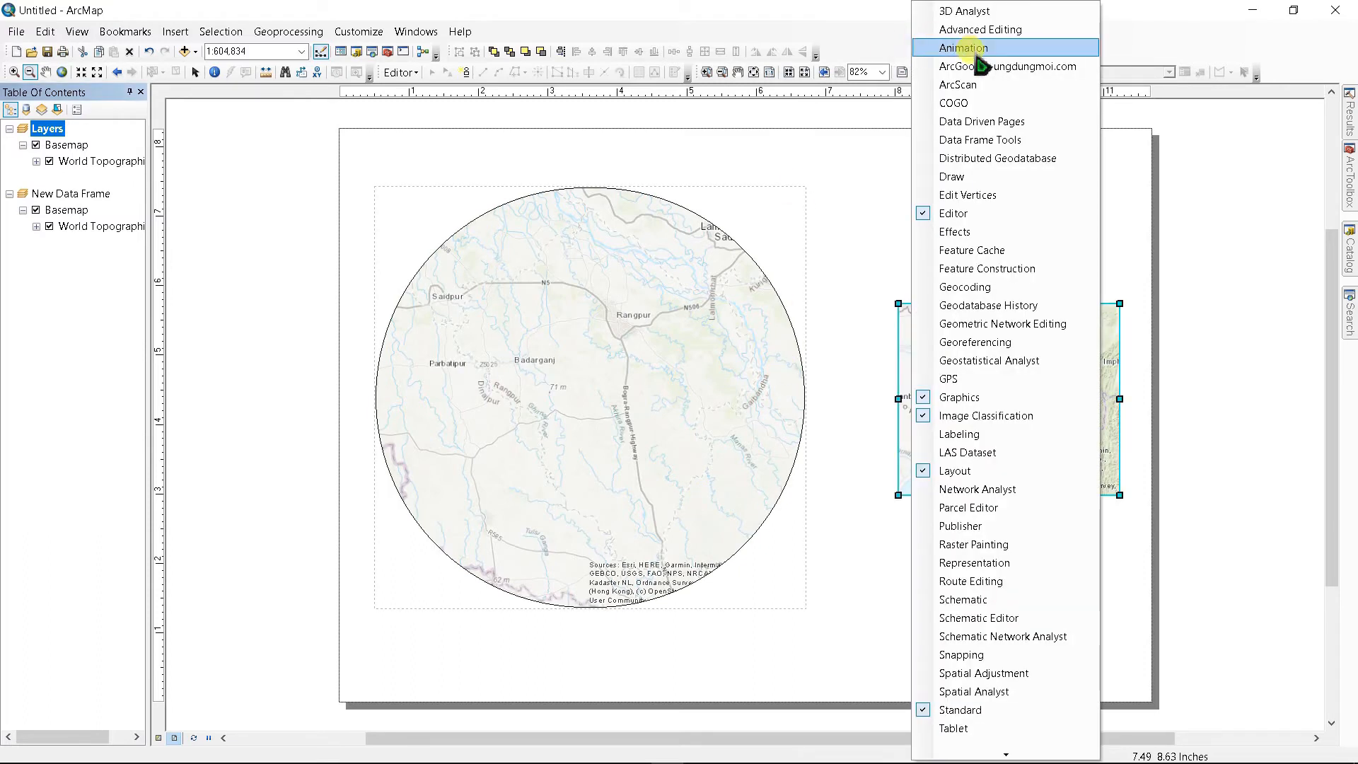
mouse_move(979, 225)
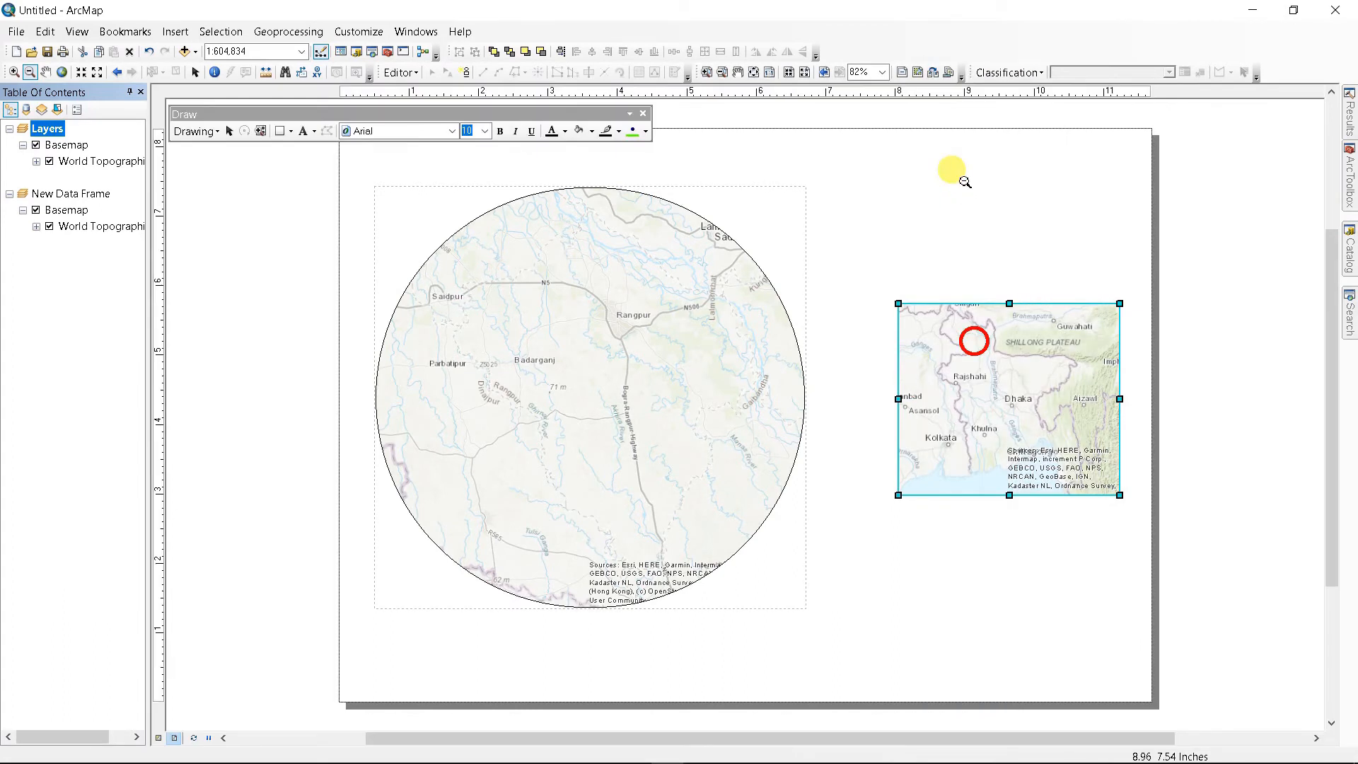
- Dock the Draw toolbar into the top toolbar area
drag(405, 112, 836, 42)
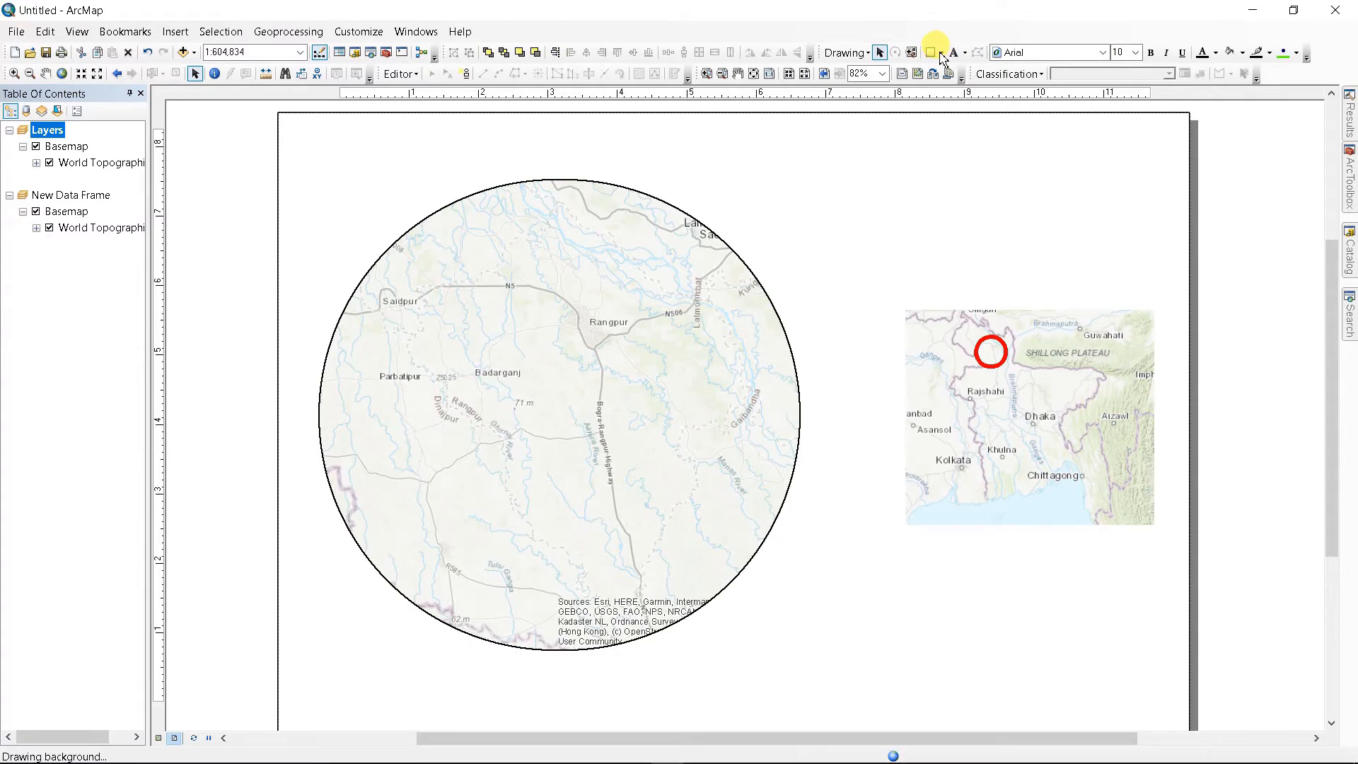
- Draw two connector lines from the circular map frame to the inset's red circle
click(940, 53)
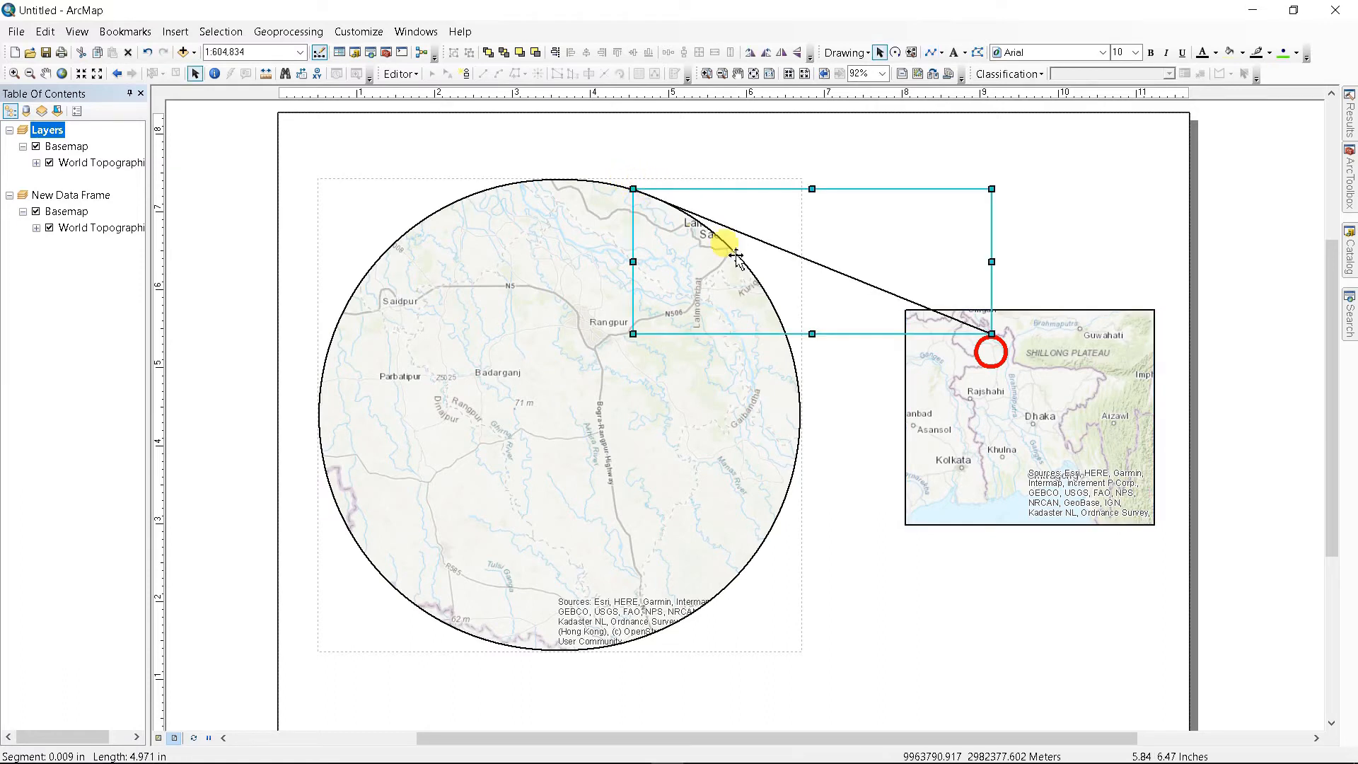
mouse_move(996, 373)
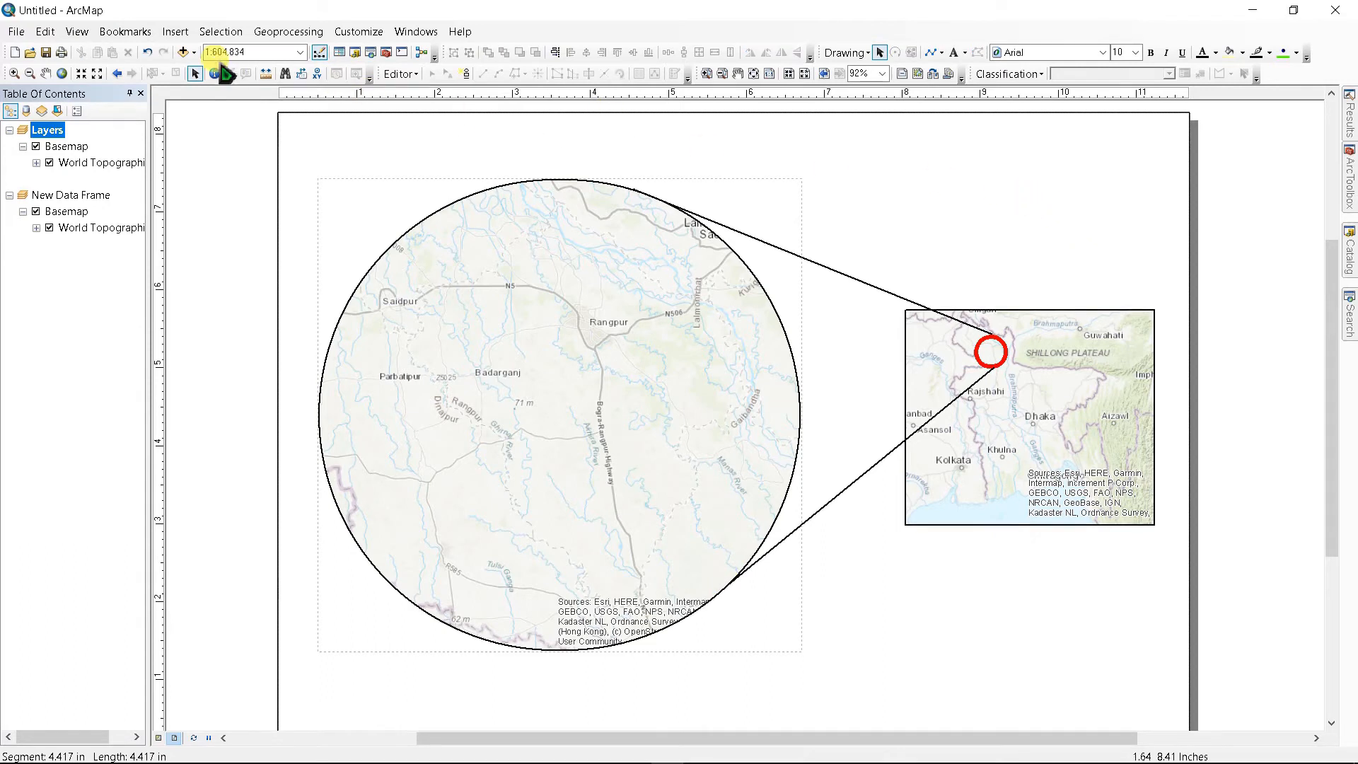
click(174, 31)
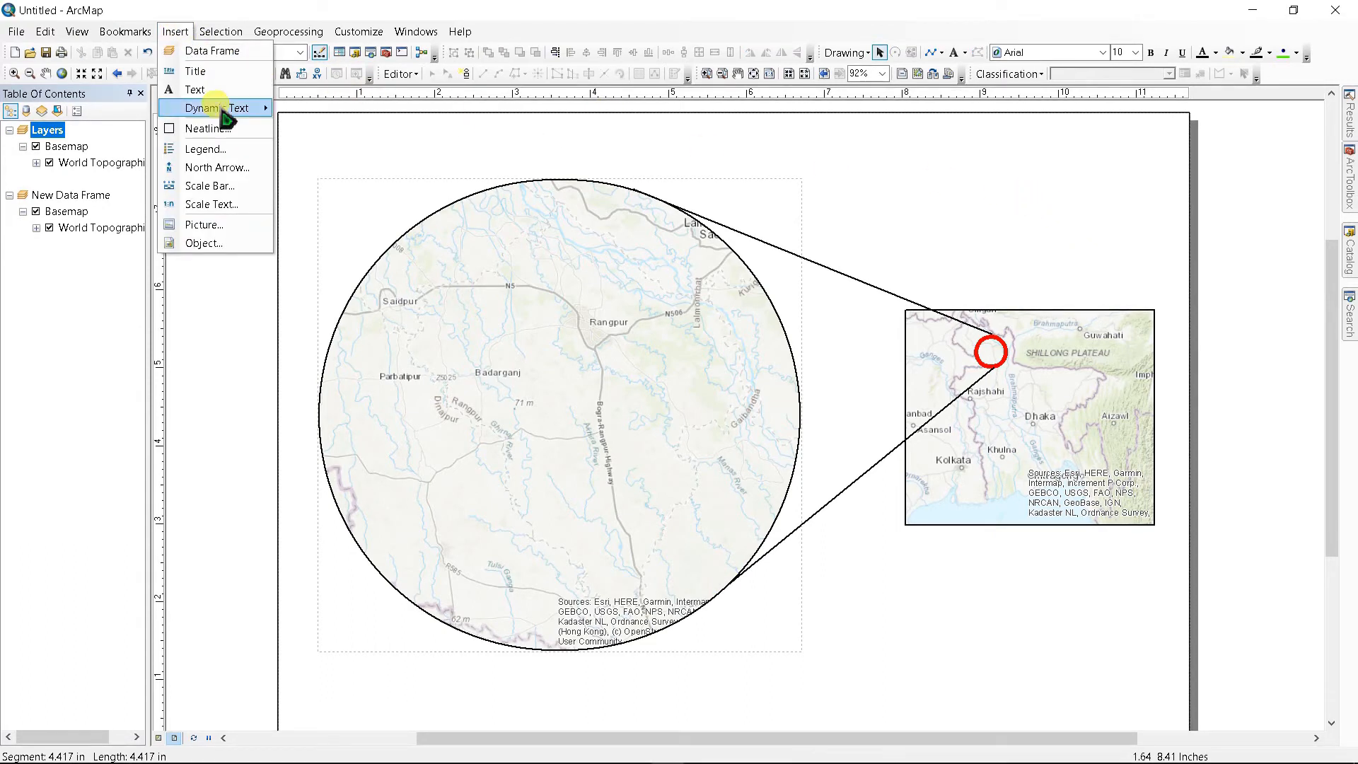
- Insert an ESRI North 3 north arrow at the page's top-left corner
click(215, 167)
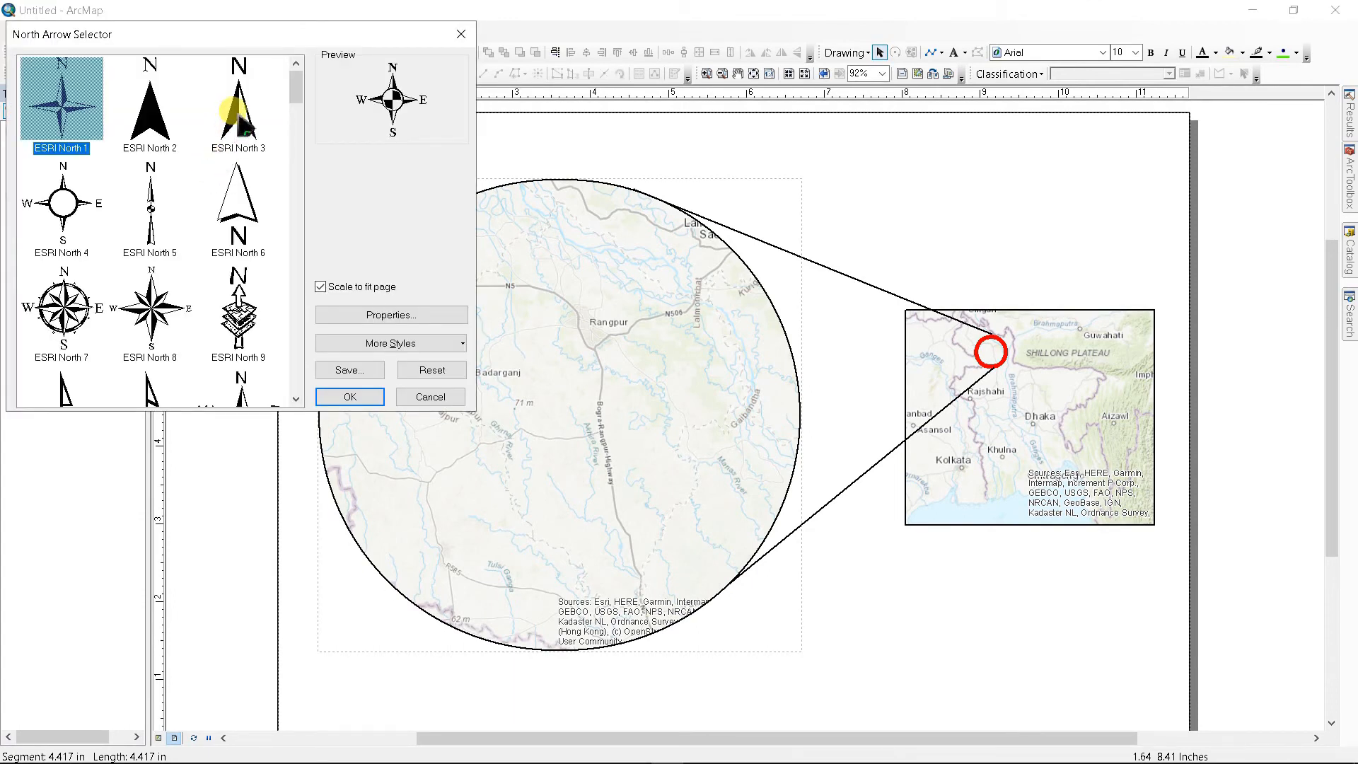
click(348, 397)
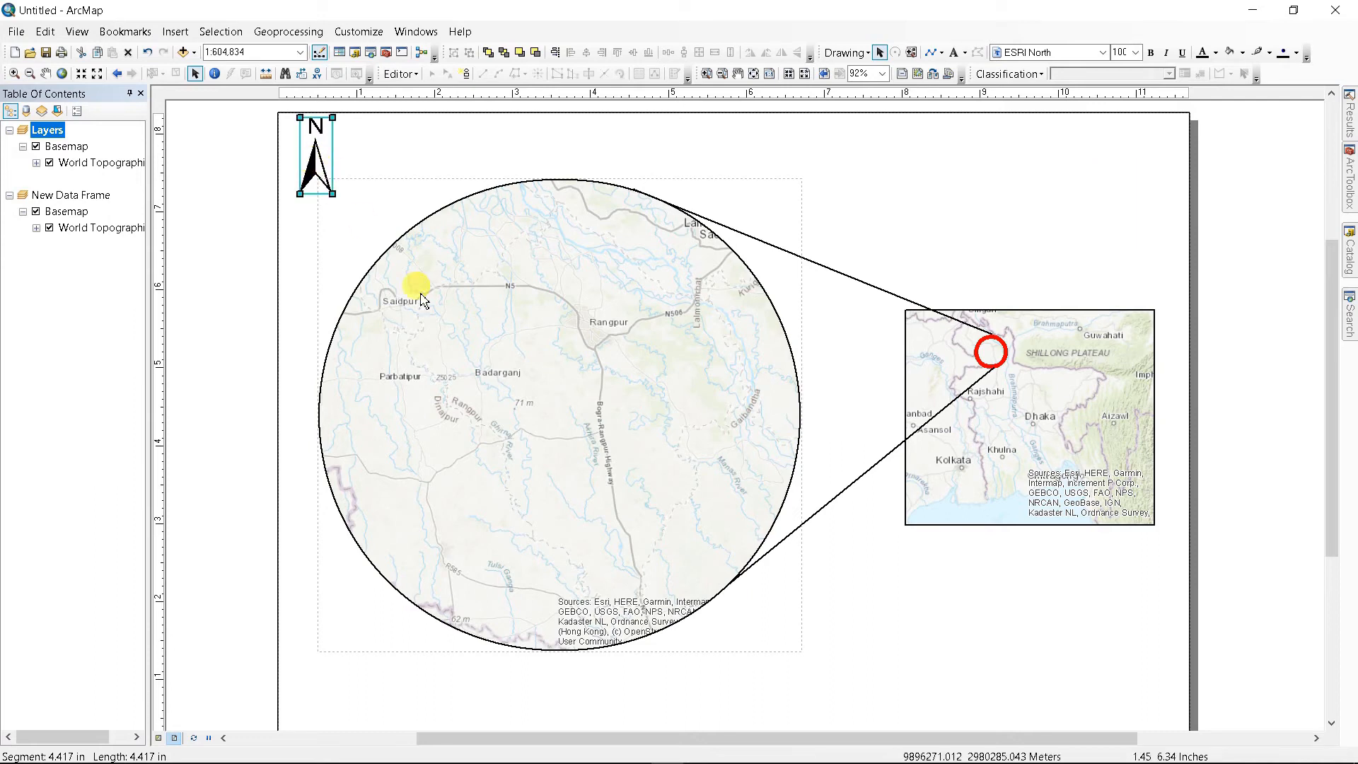
click(442, 312)
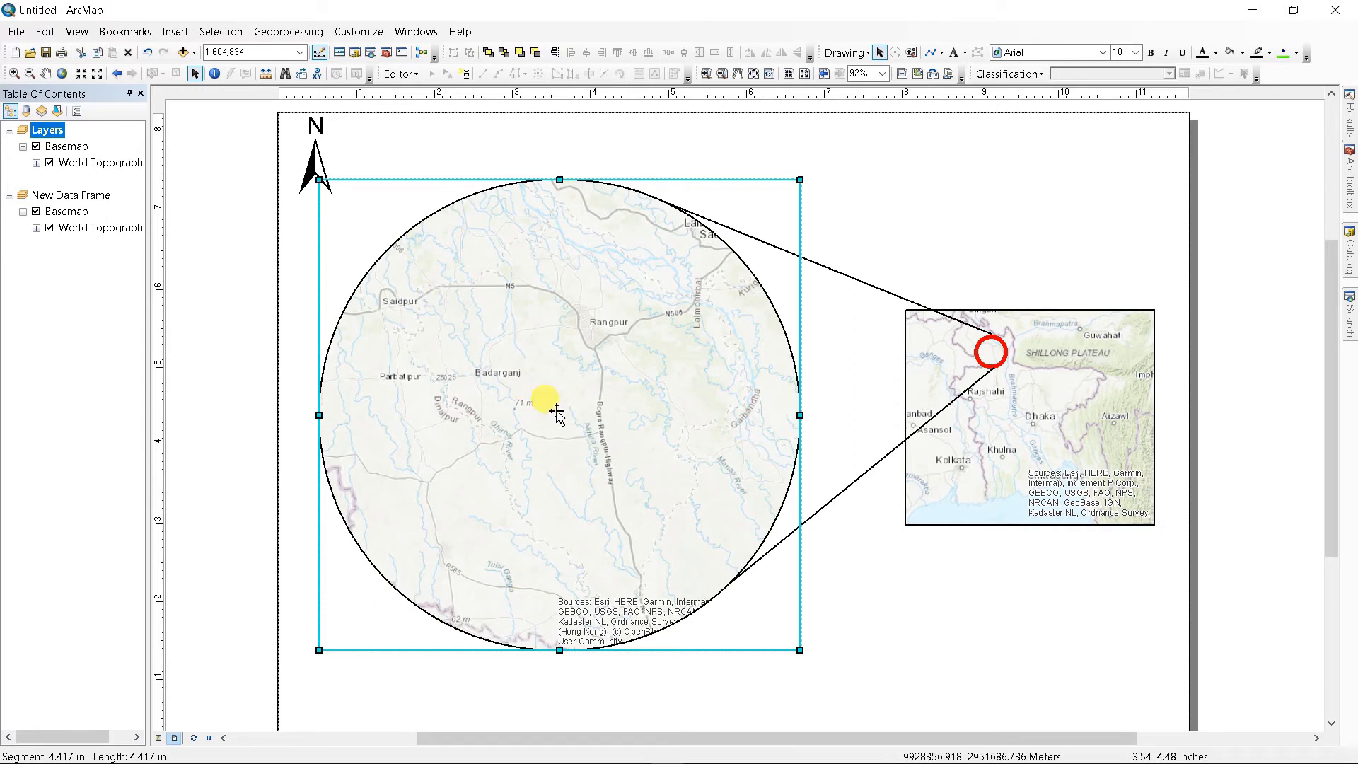
- Insert a Scale Line scale bar in Kilometers below the circular Rangpur map
click(175, 31)
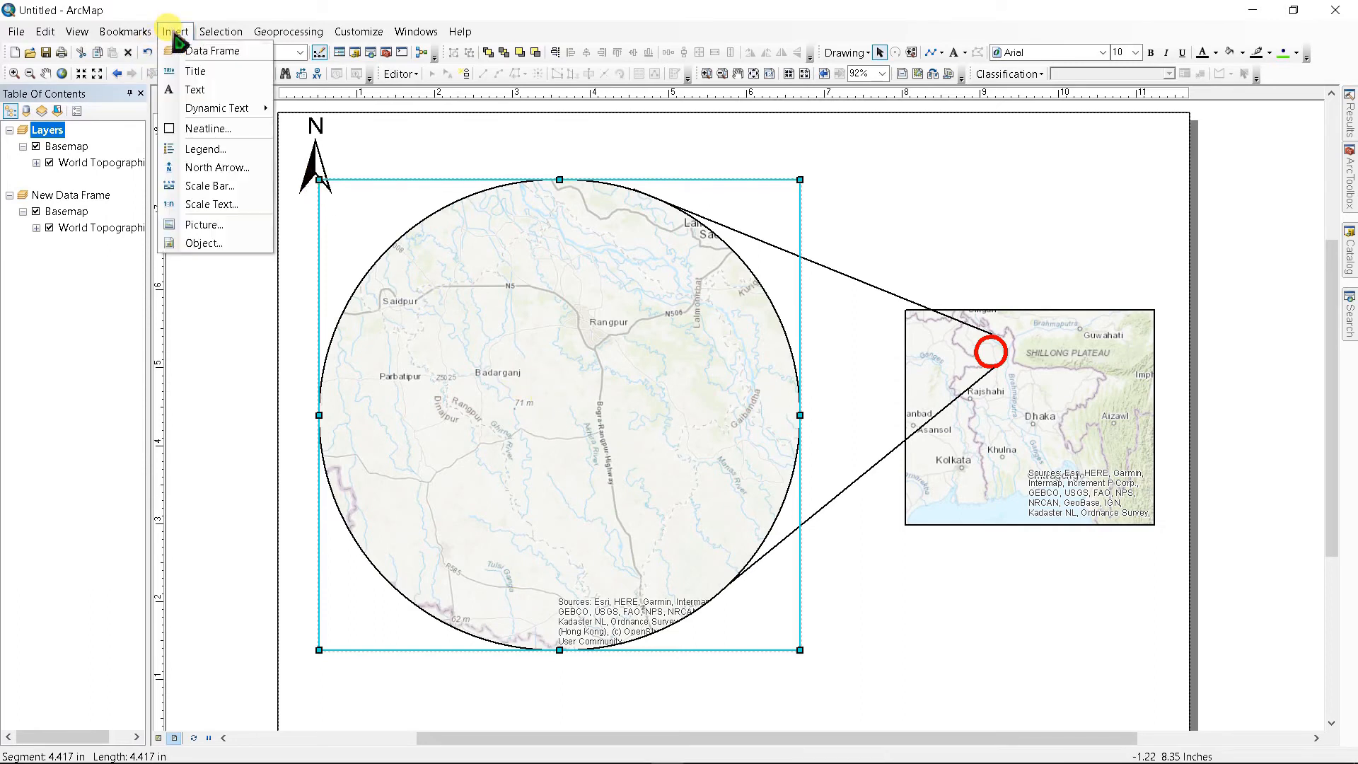
click(210, 185)
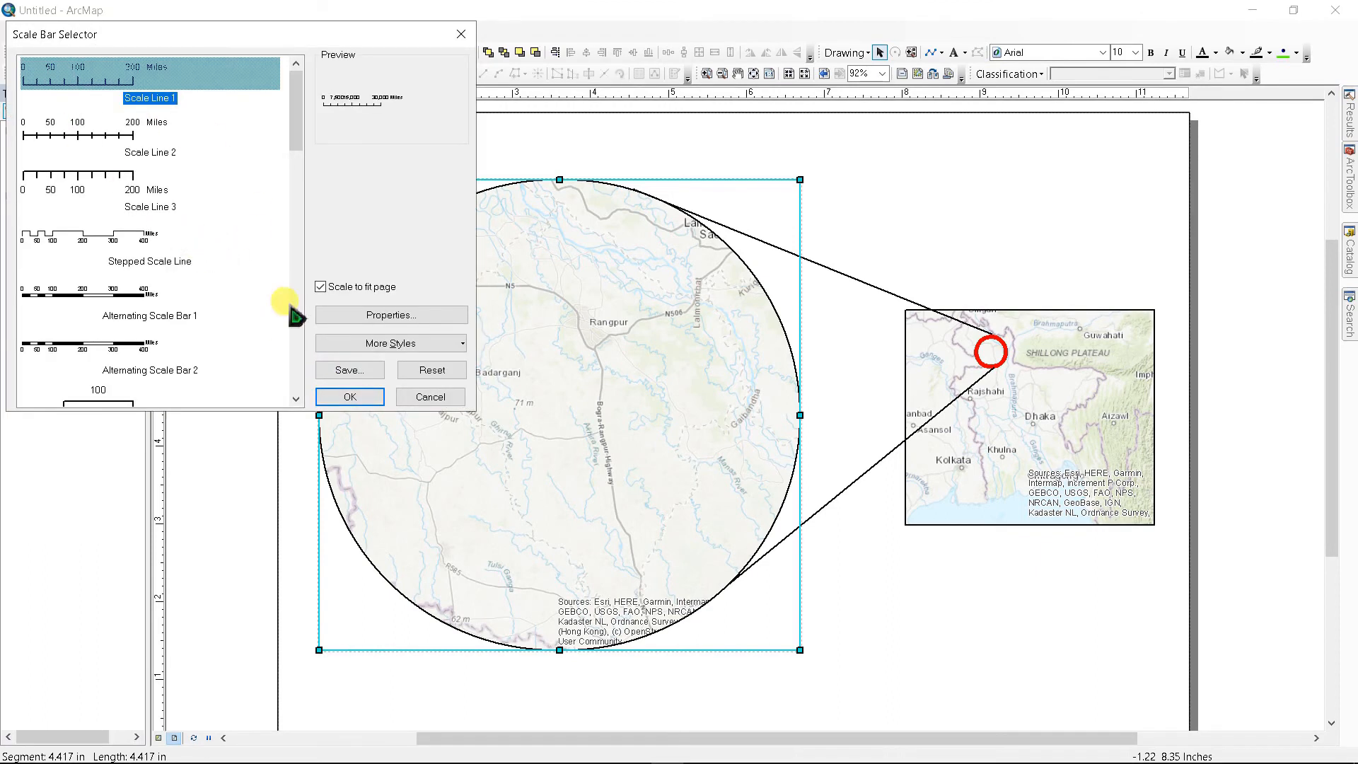
click(348, 396)
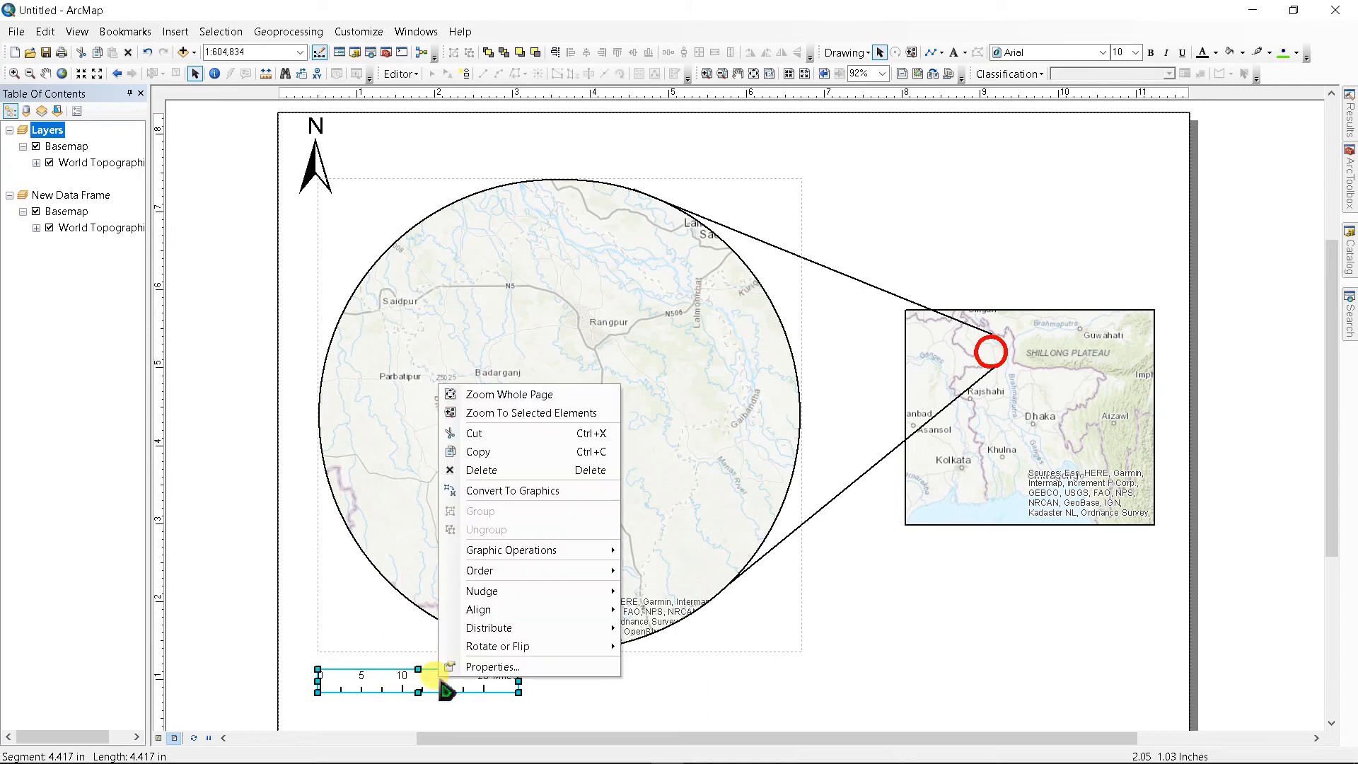
click(493, 666)
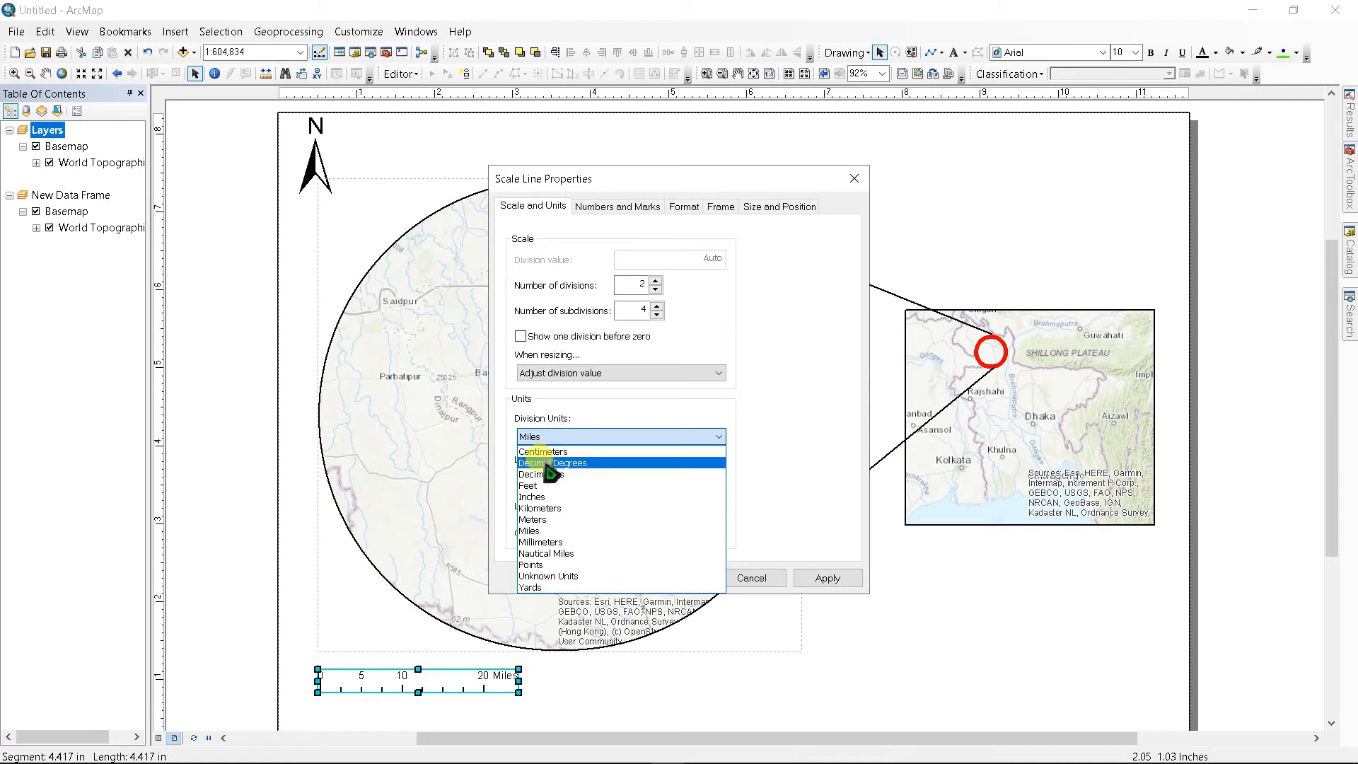
mouse_move(554, 519)
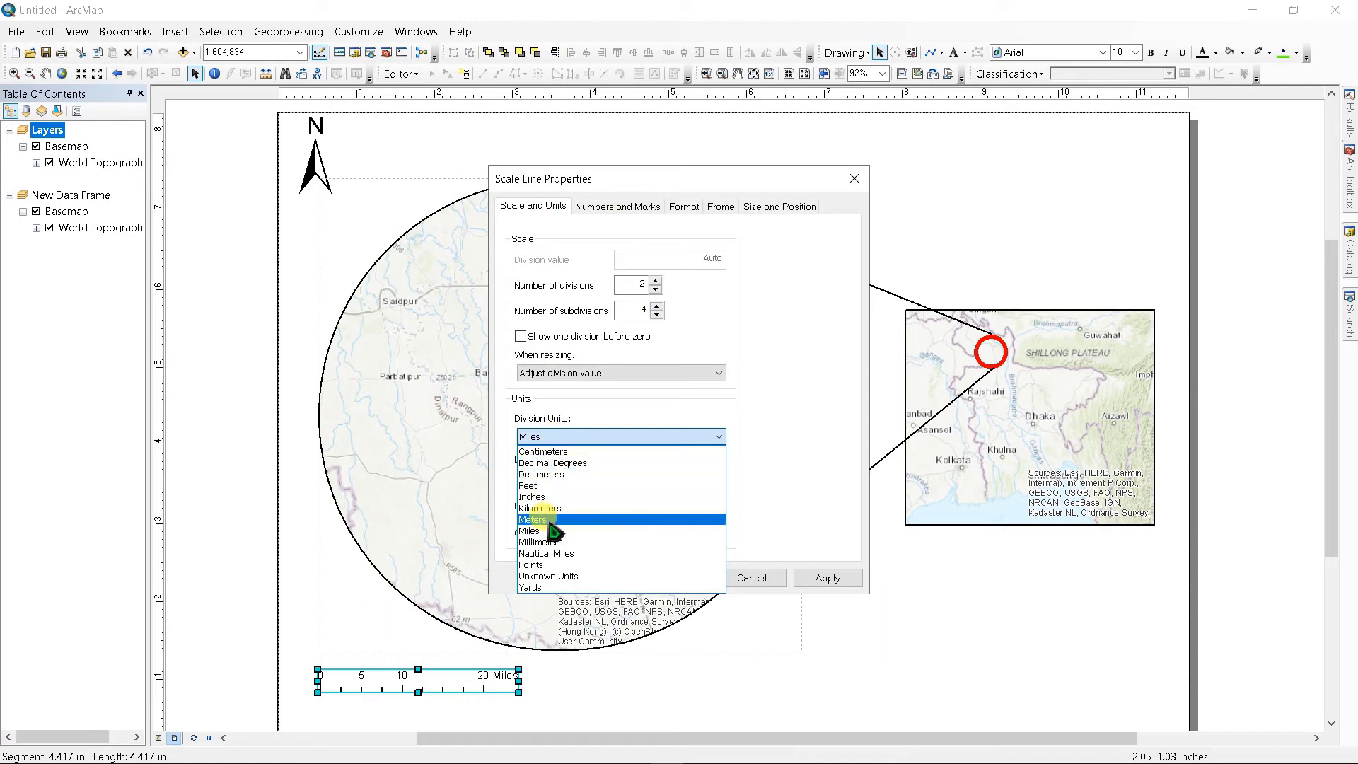
click(537, 508)
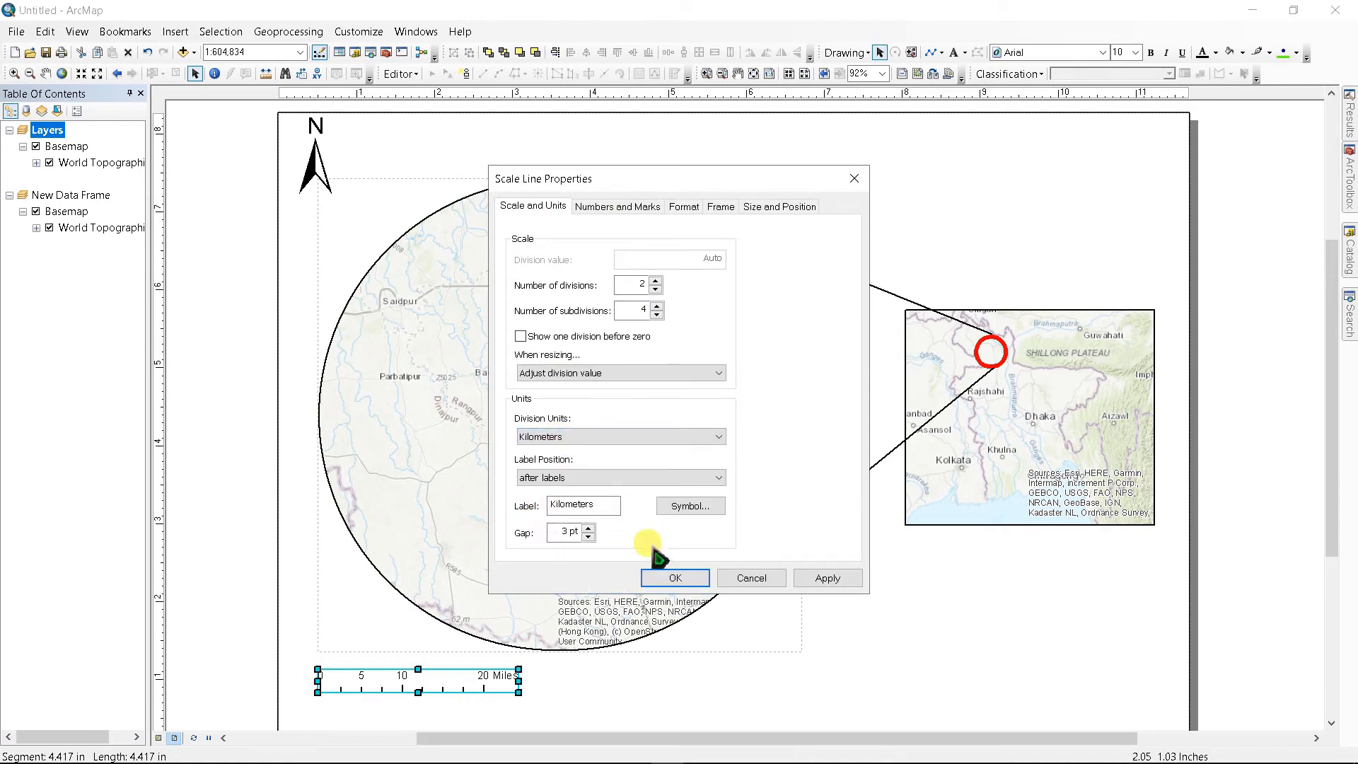
click(674, 578)
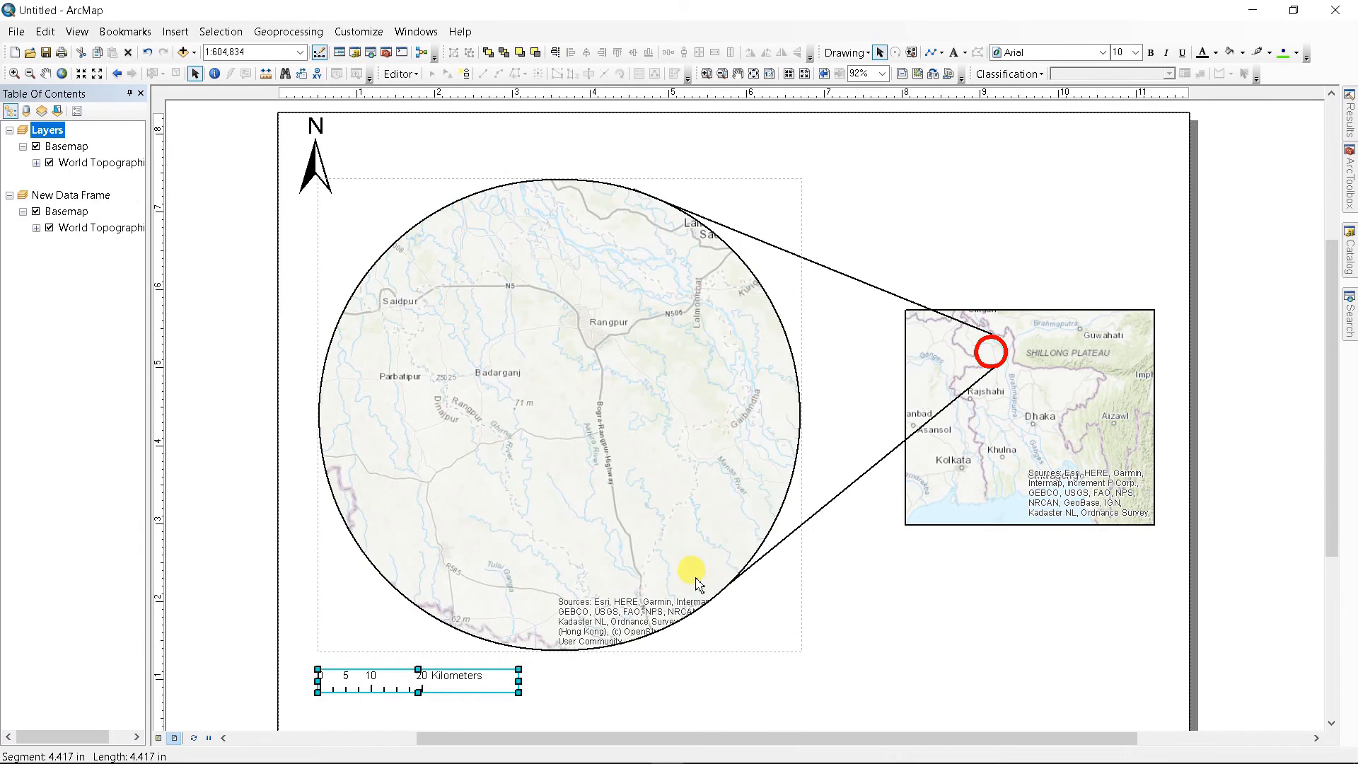
mouse_move(1031, 412)
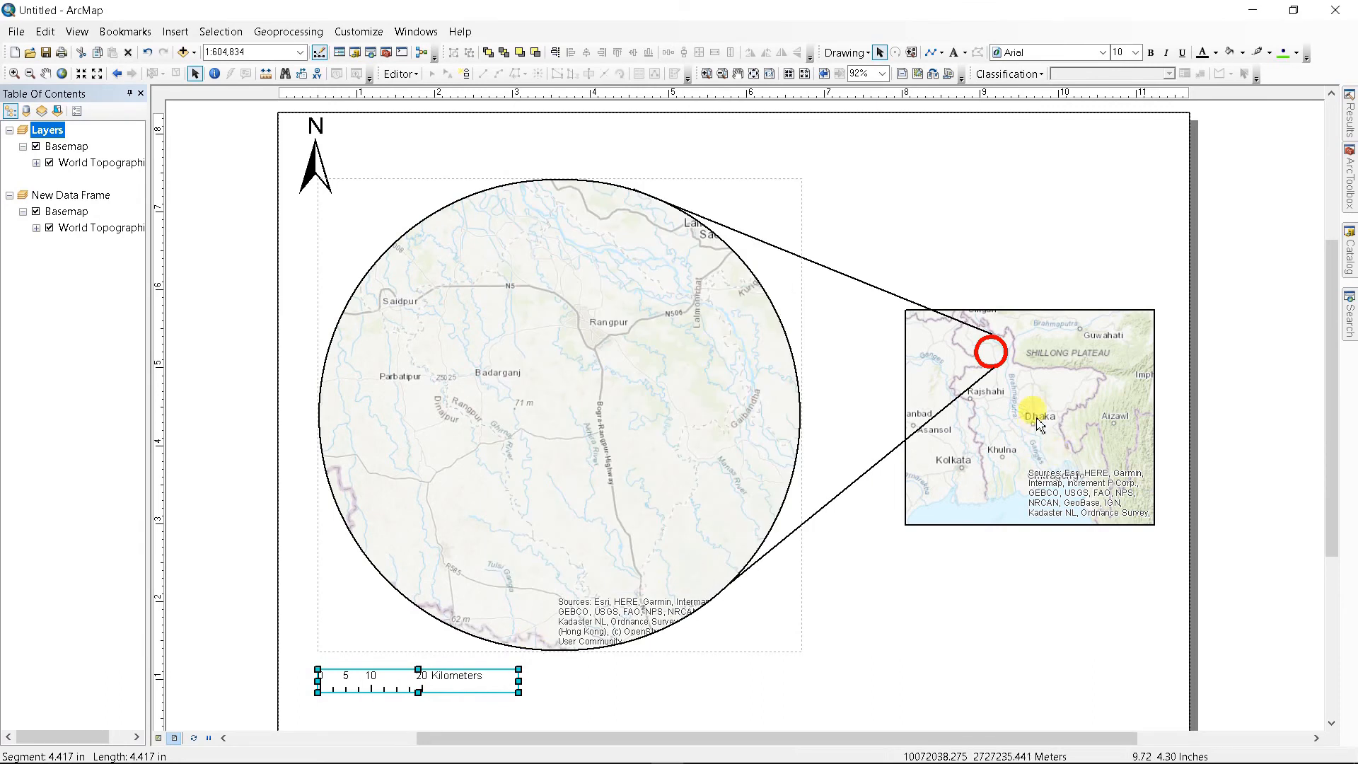
mouse_move(1087, 412)
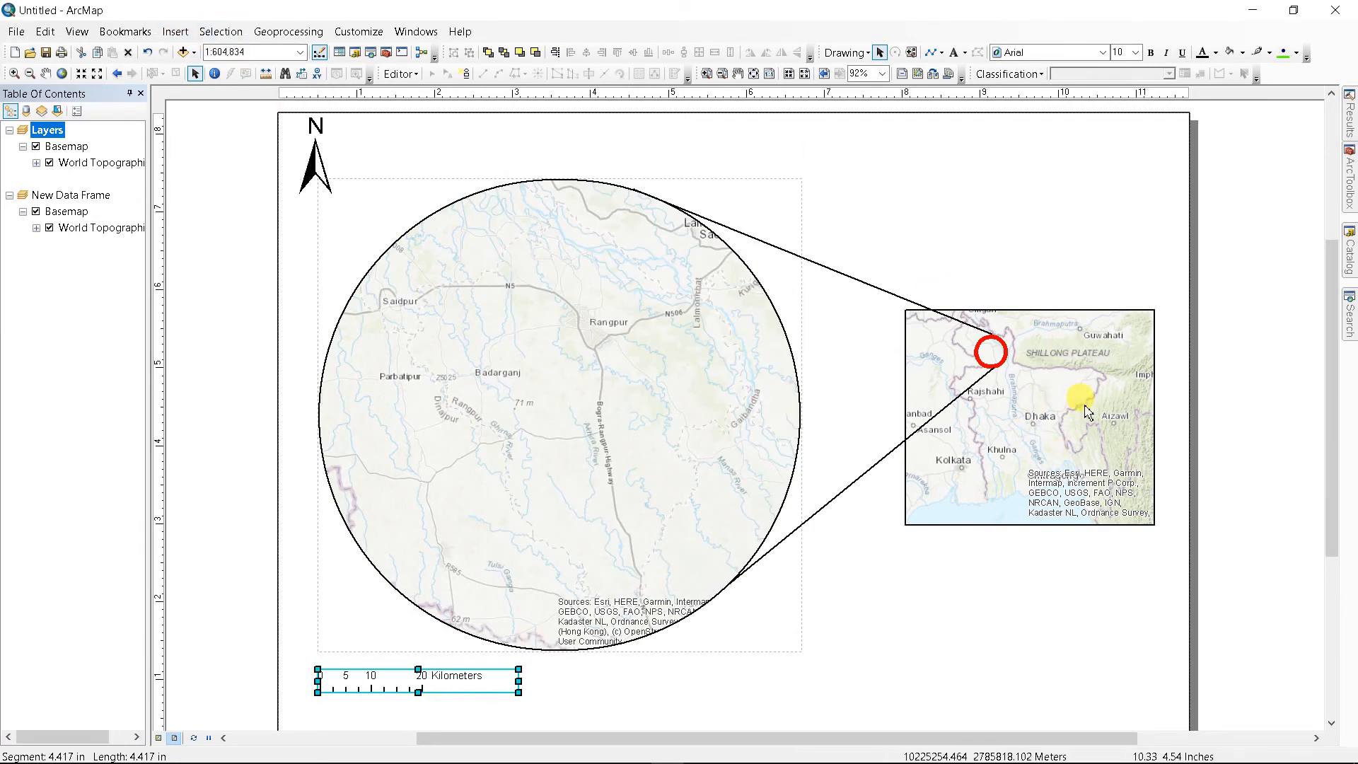
- Activate the inset locator frame and insert a Scale Line 1 scale bar
click(1066, 407)
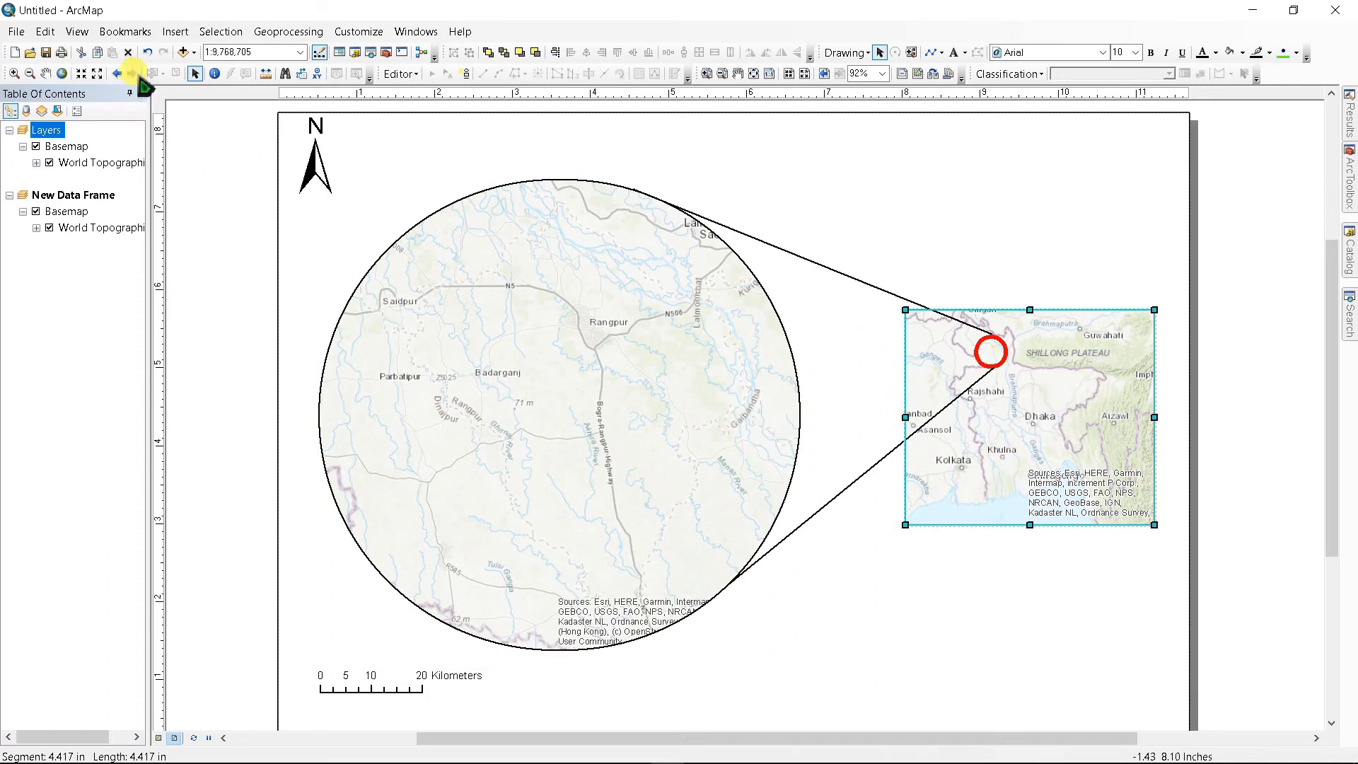
click(174, 31)
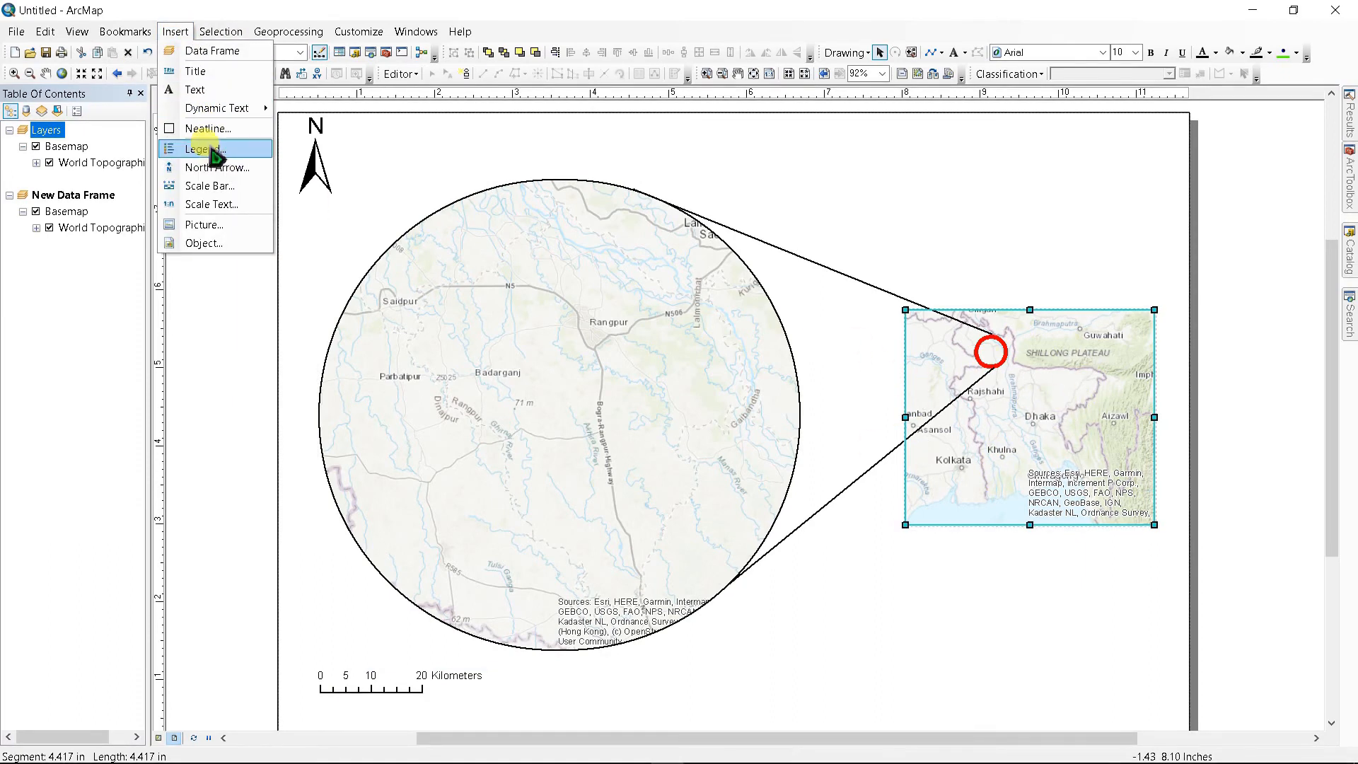
mouse_move(208, 185)
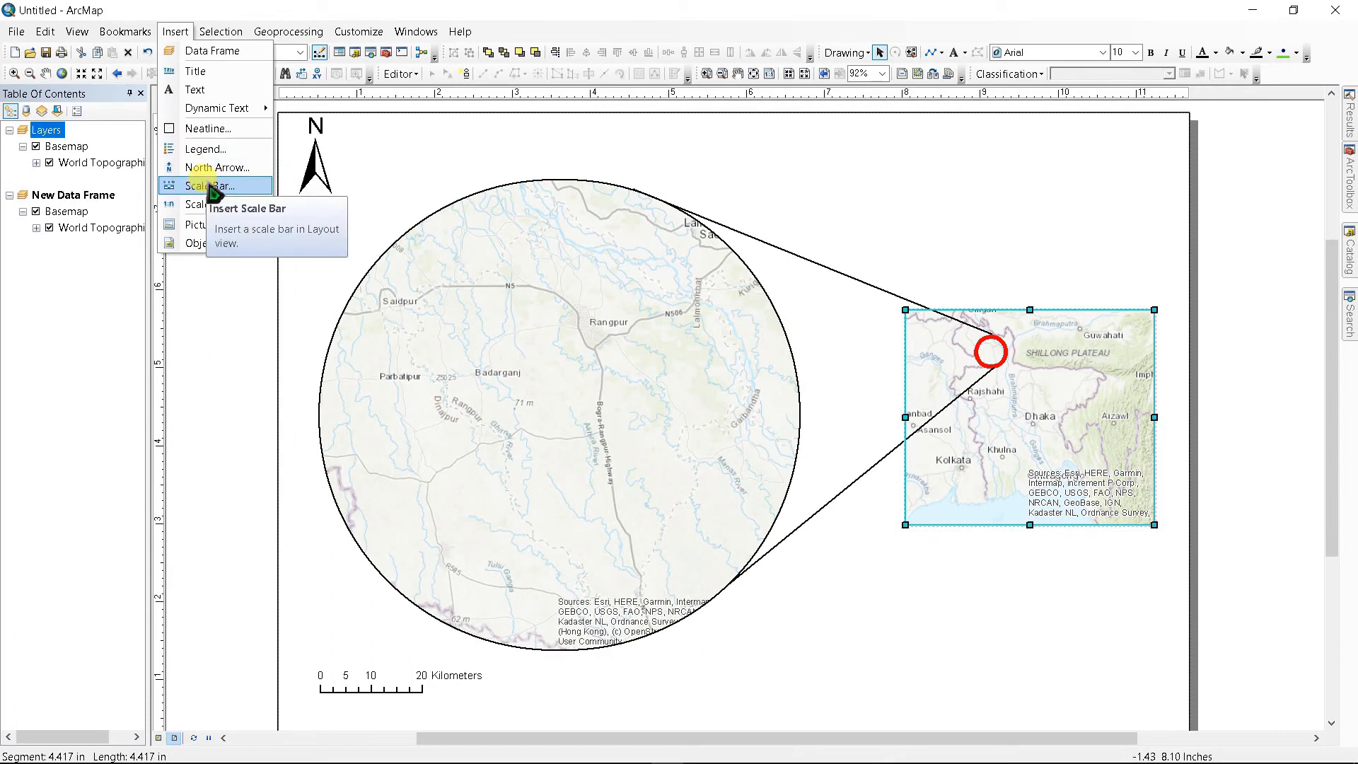
click(209, 186)
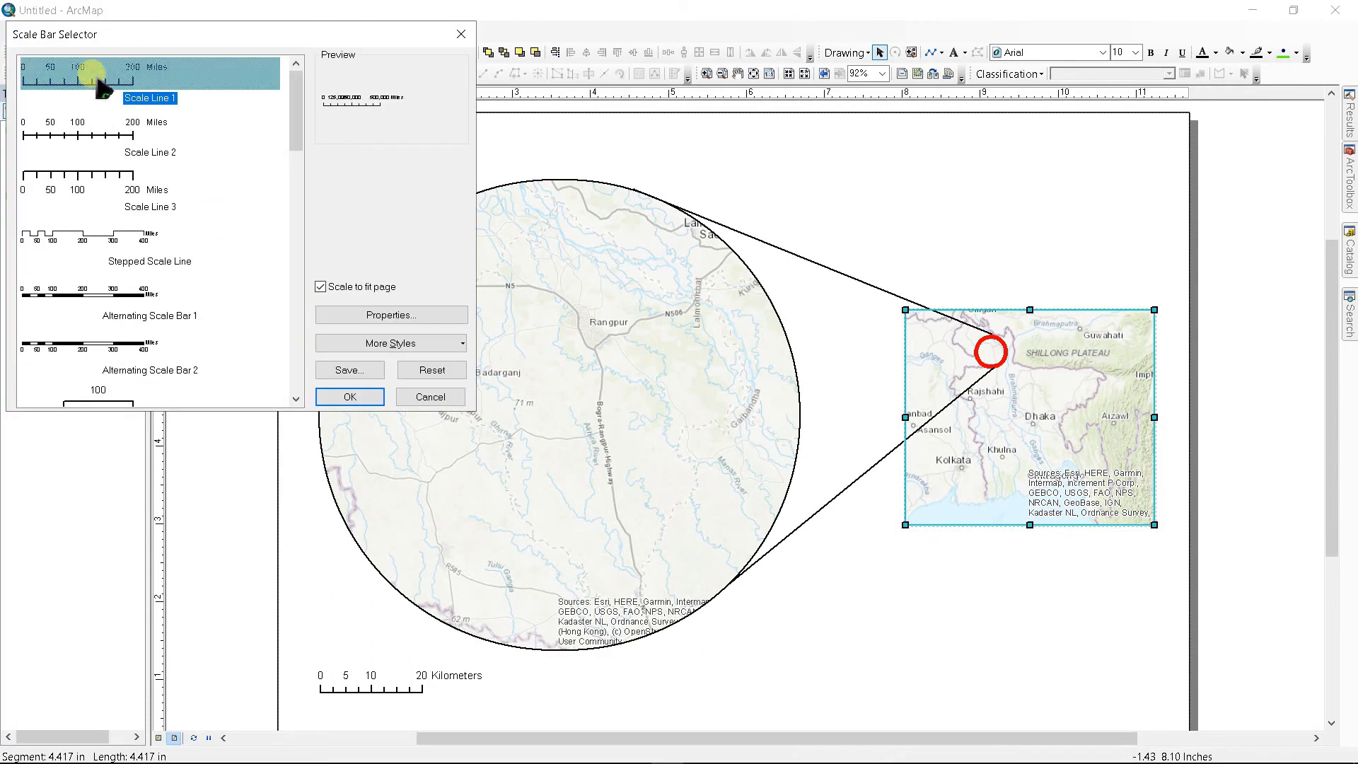
click(349, 396)
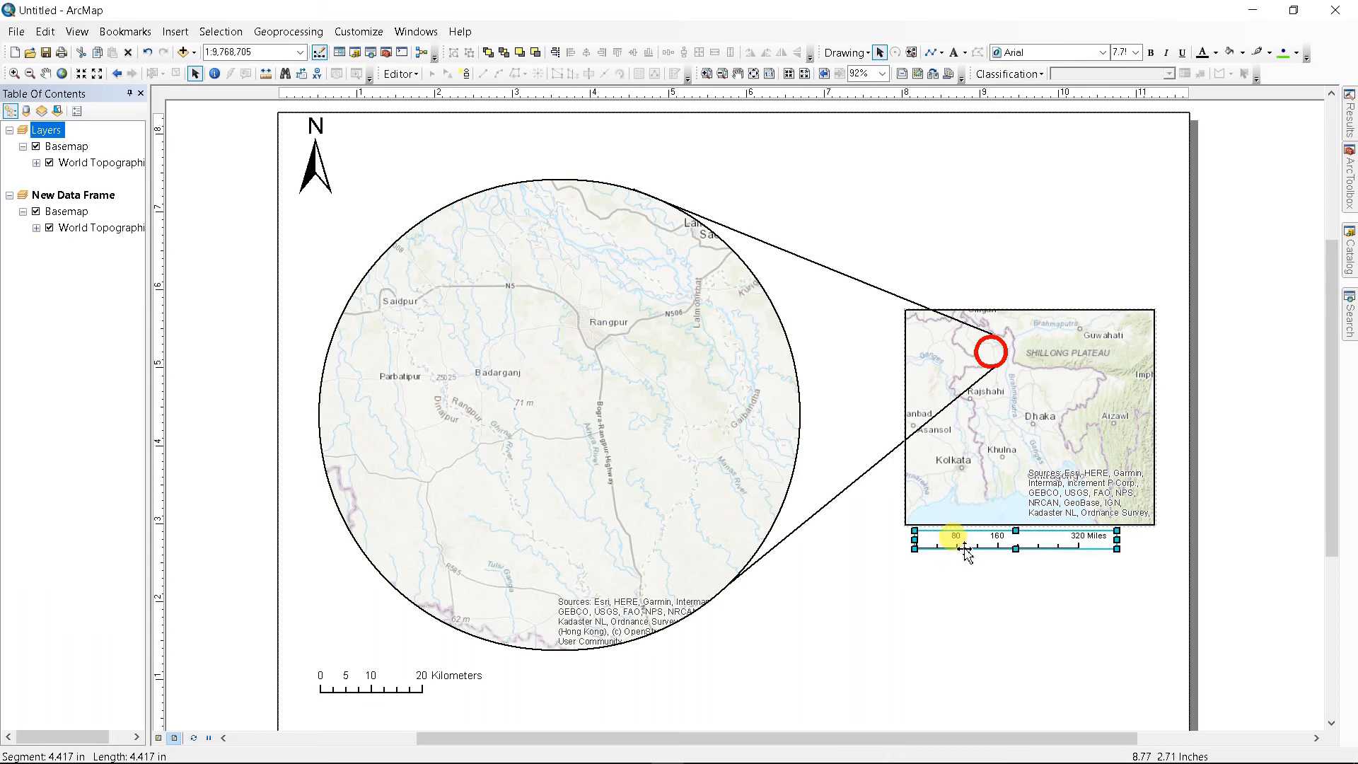
- Set the inset scale bar's division units to Kilometers and apply
right_click(953, 541)
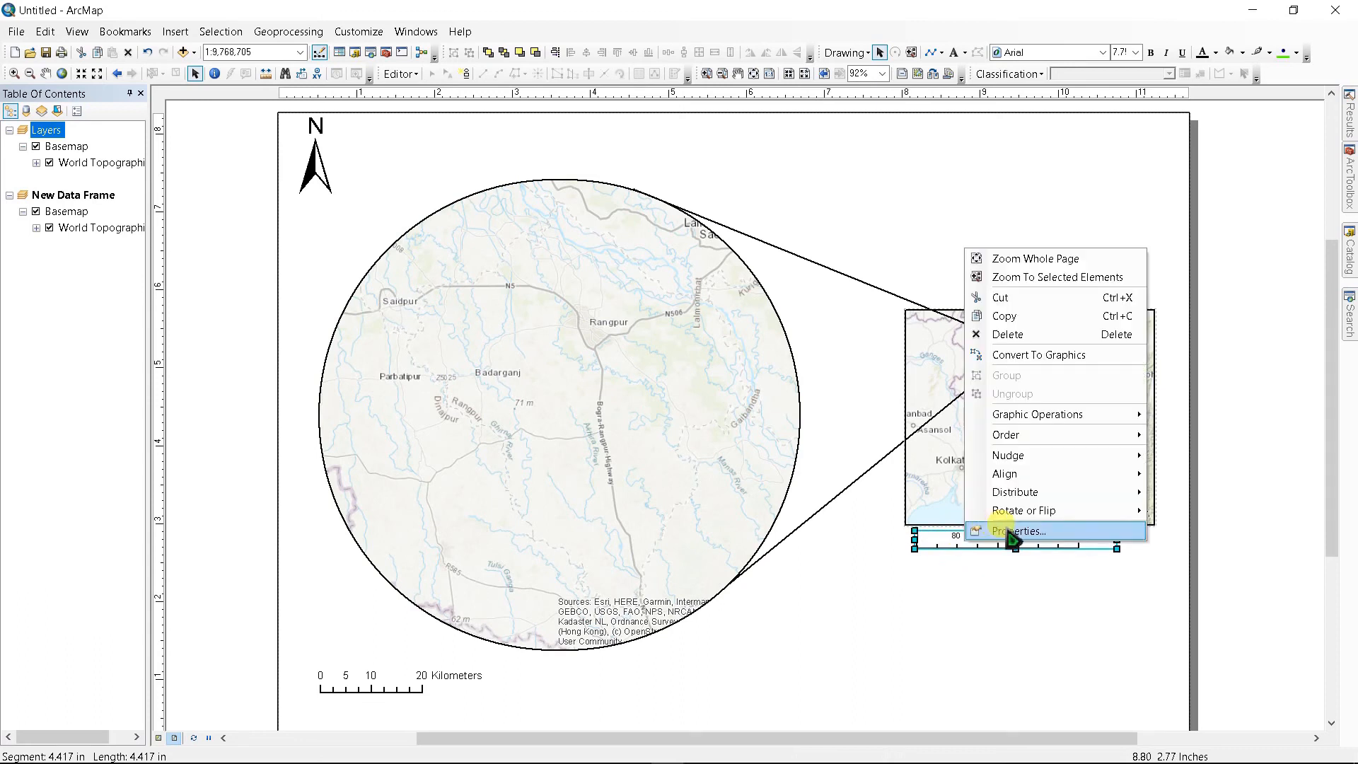
click(1019, 532)
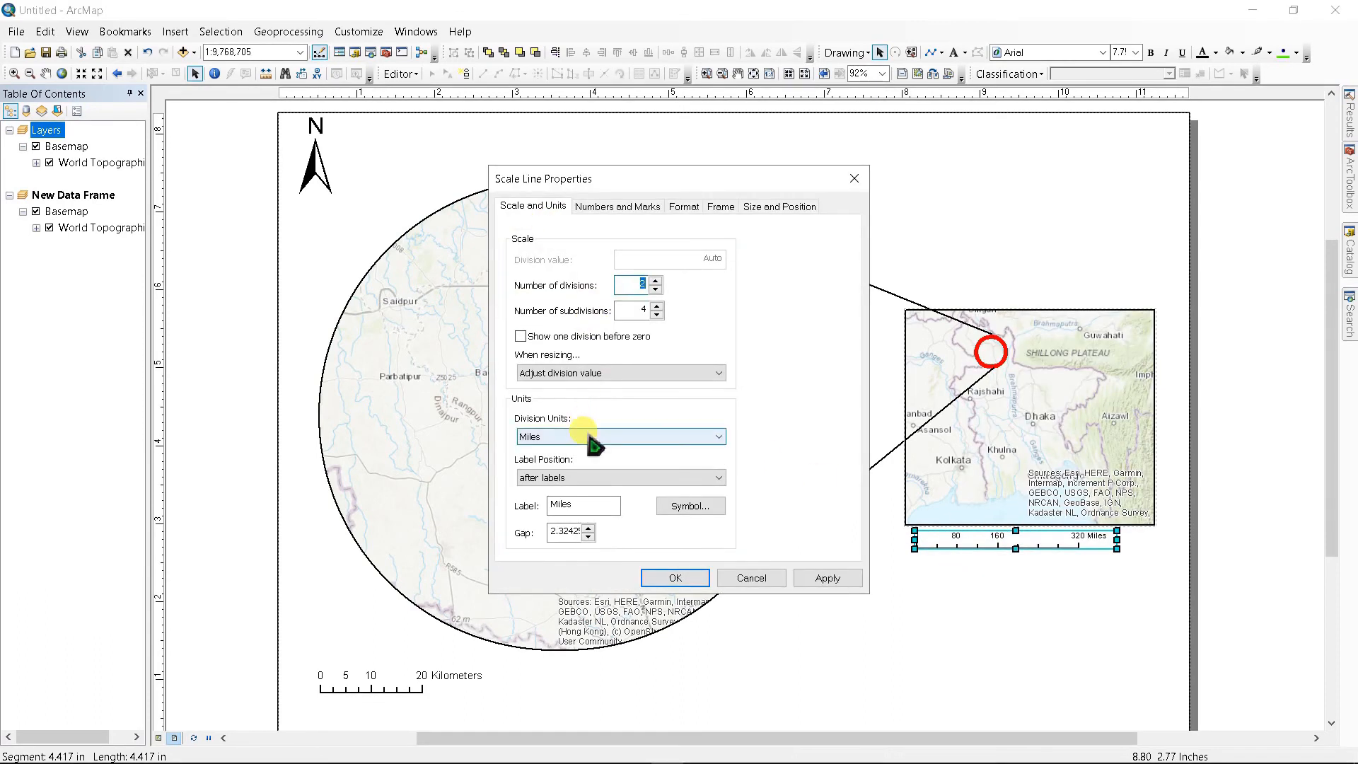
click(618, 436)
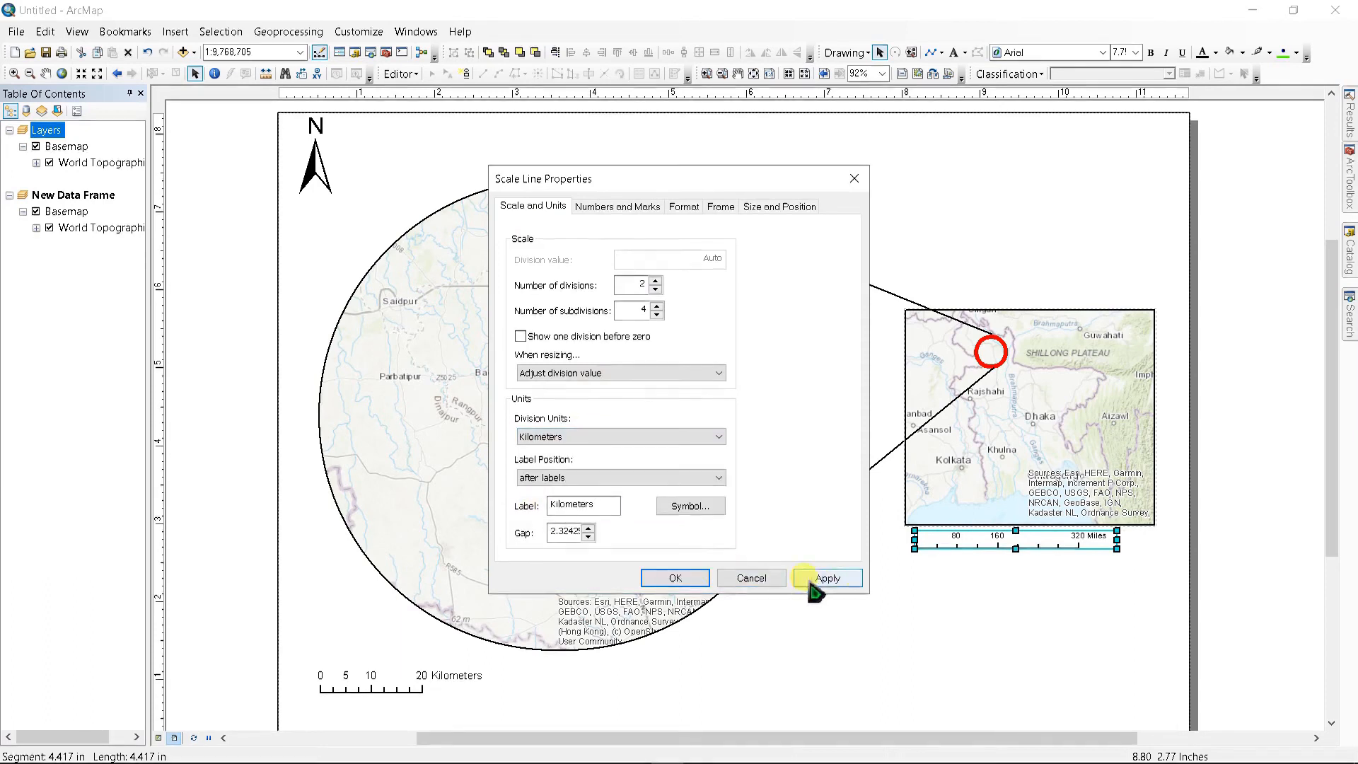
click(675, 578)
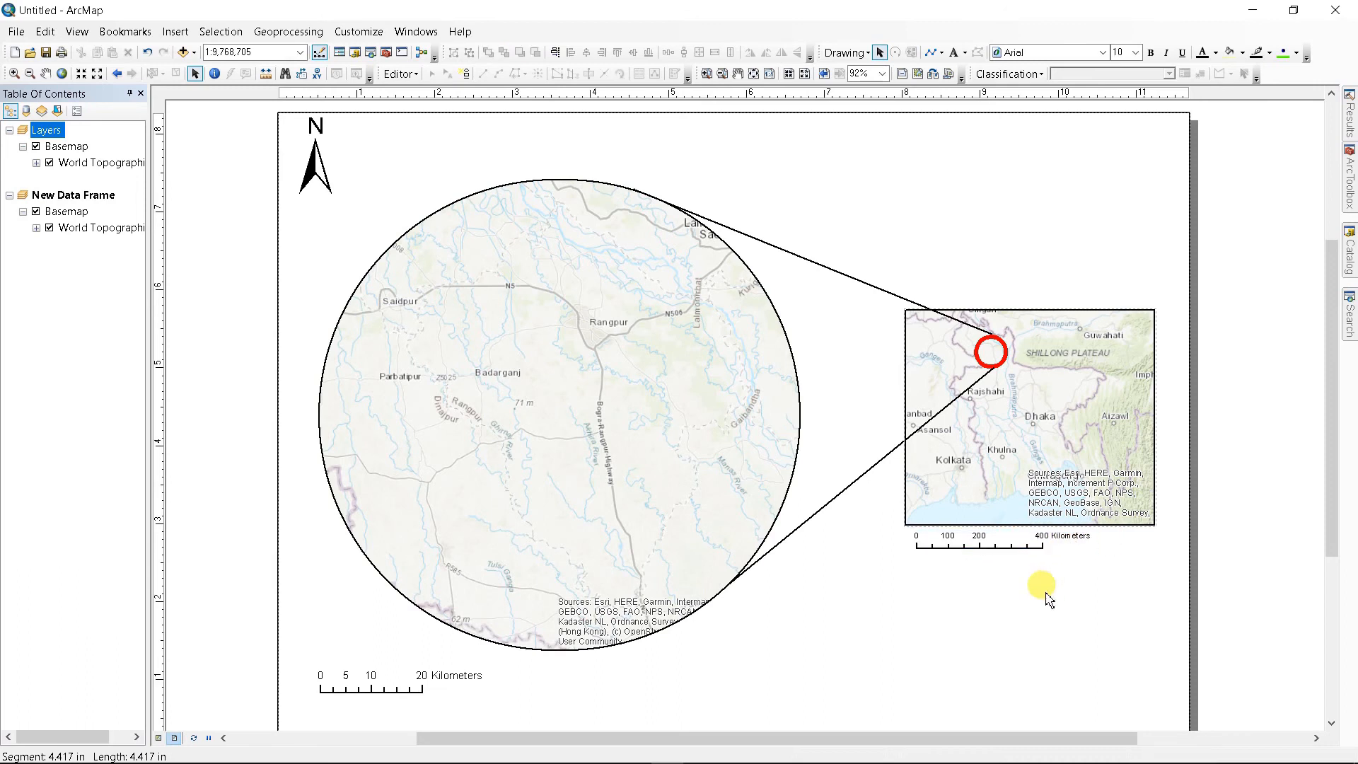
- Add a labels-only Measured Grid to the inset frame through Data Frame Properties
right_click(1030, 420)
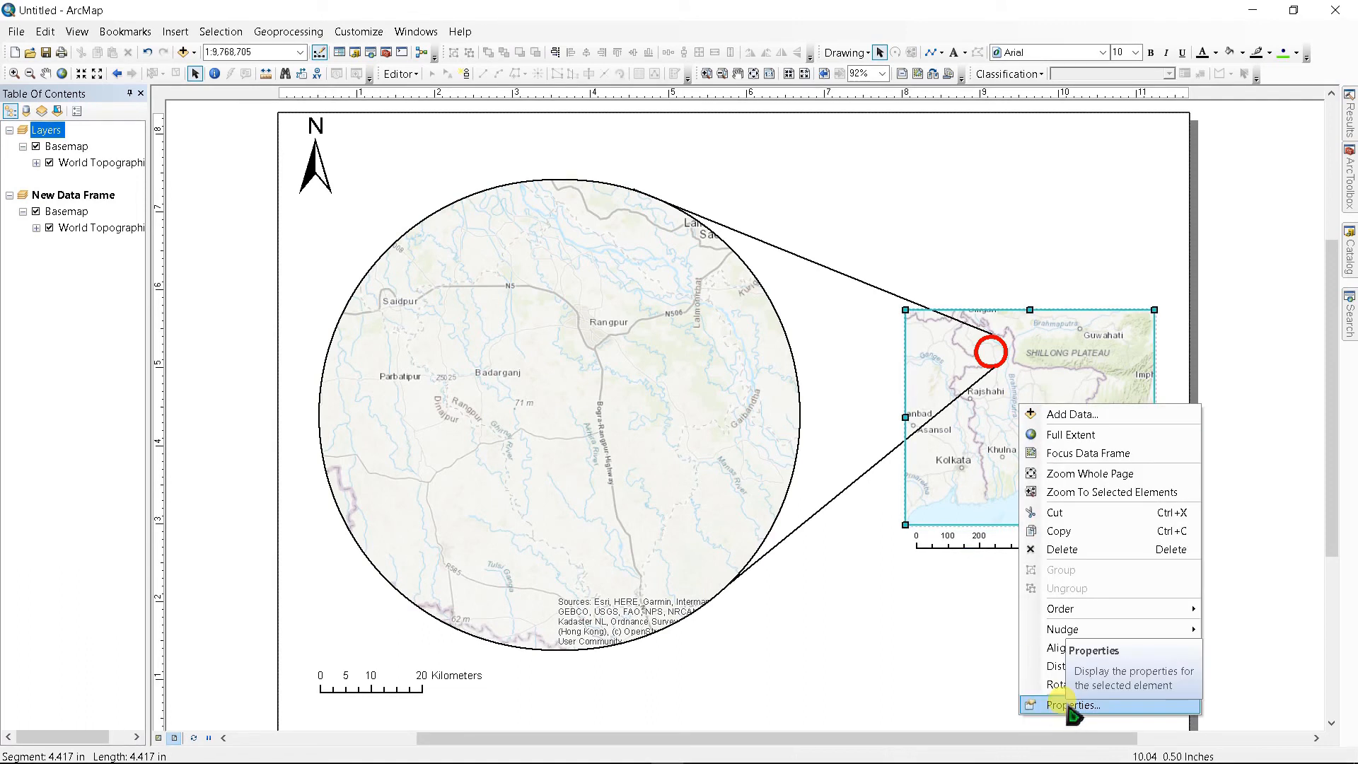
click(1073, 705)
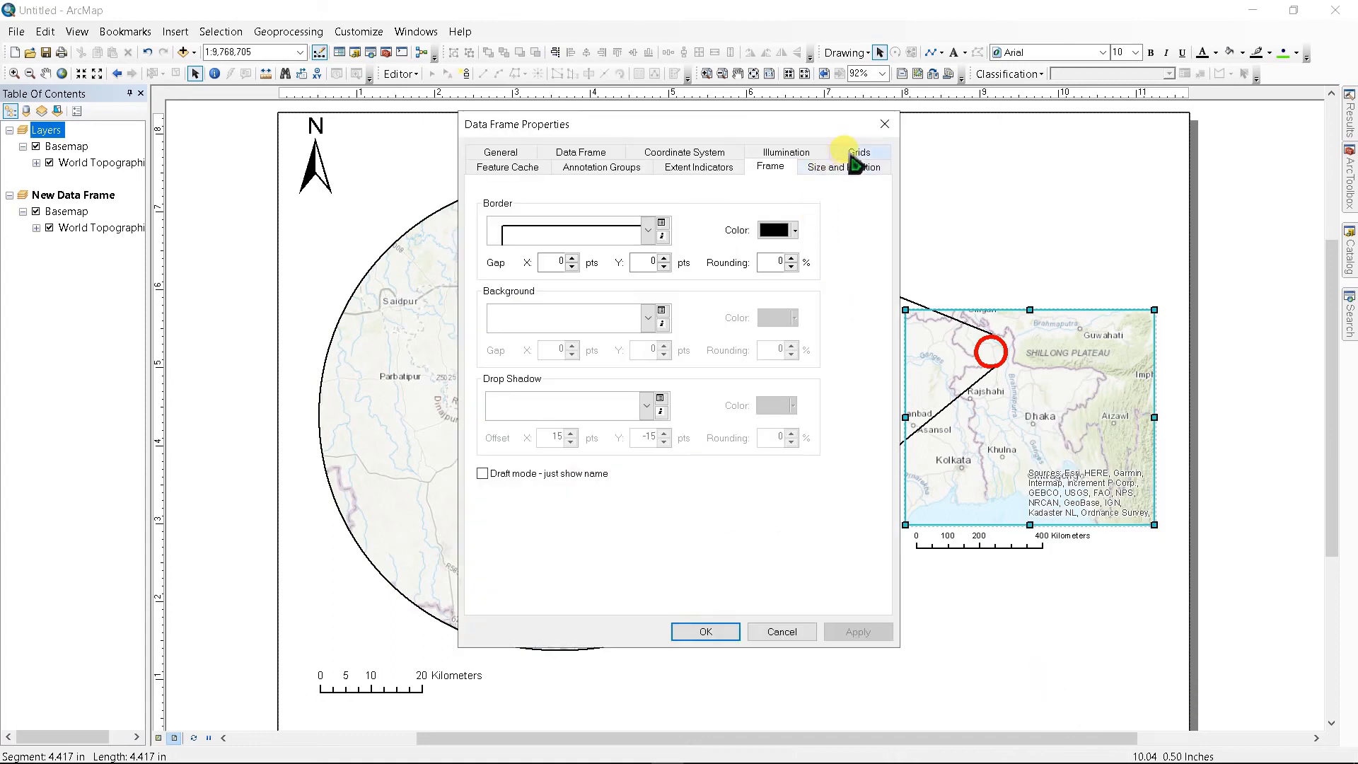
click(858, 153)
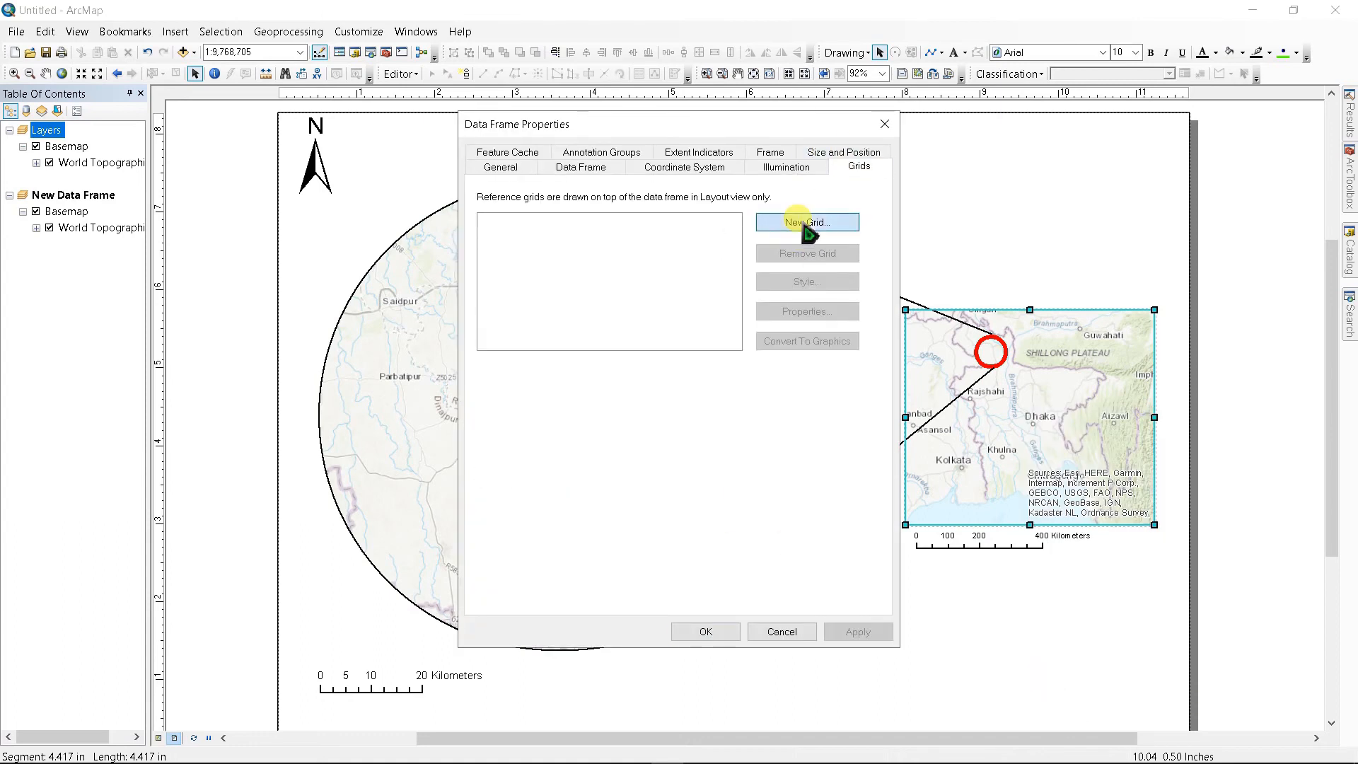
mouse_move(684, 382)
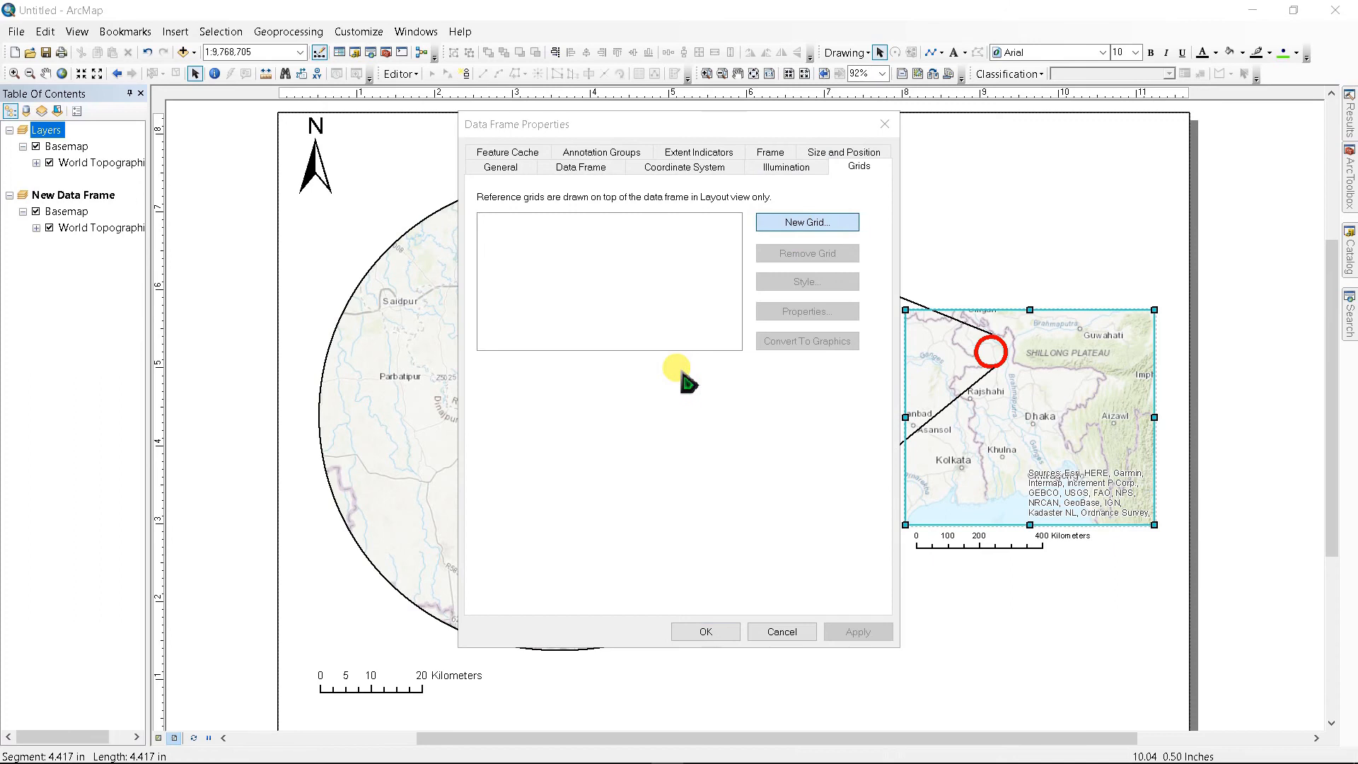
click(806, 221)
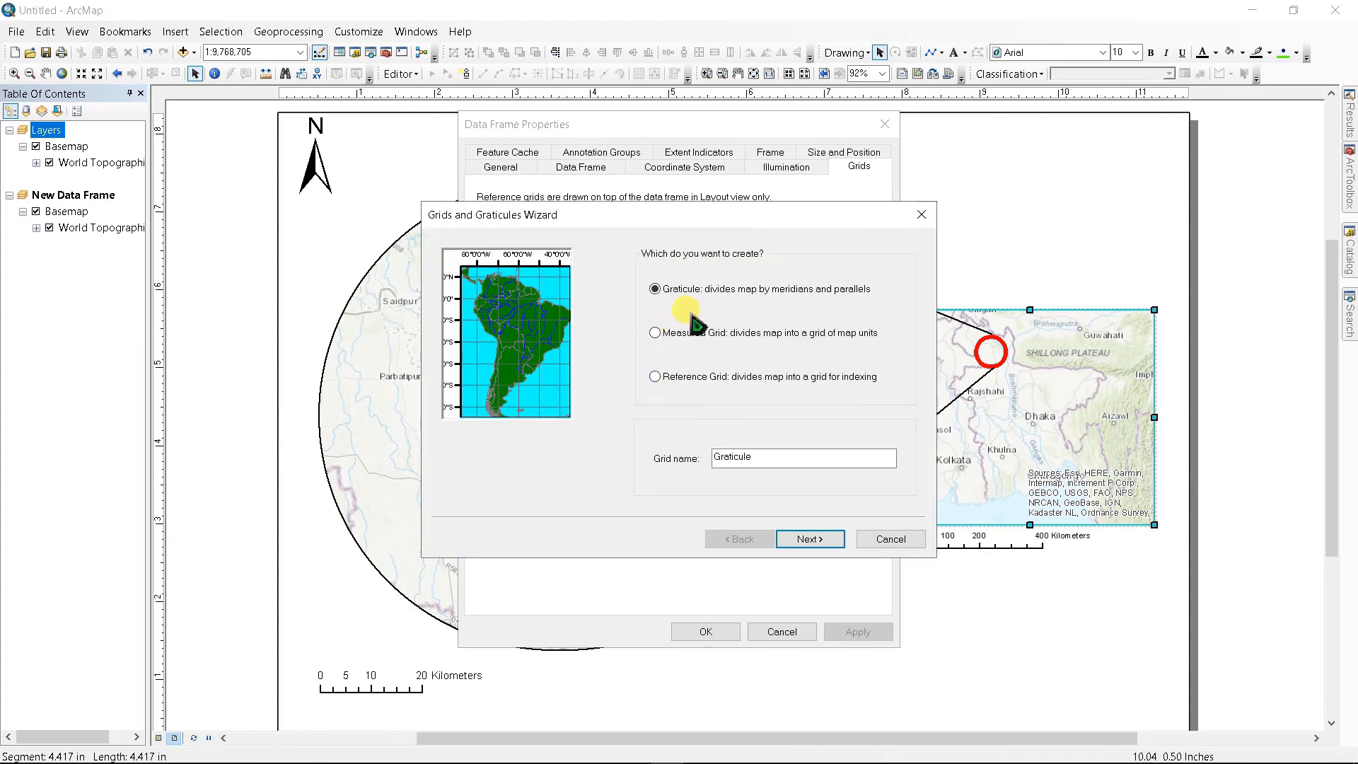
click(653, 333)
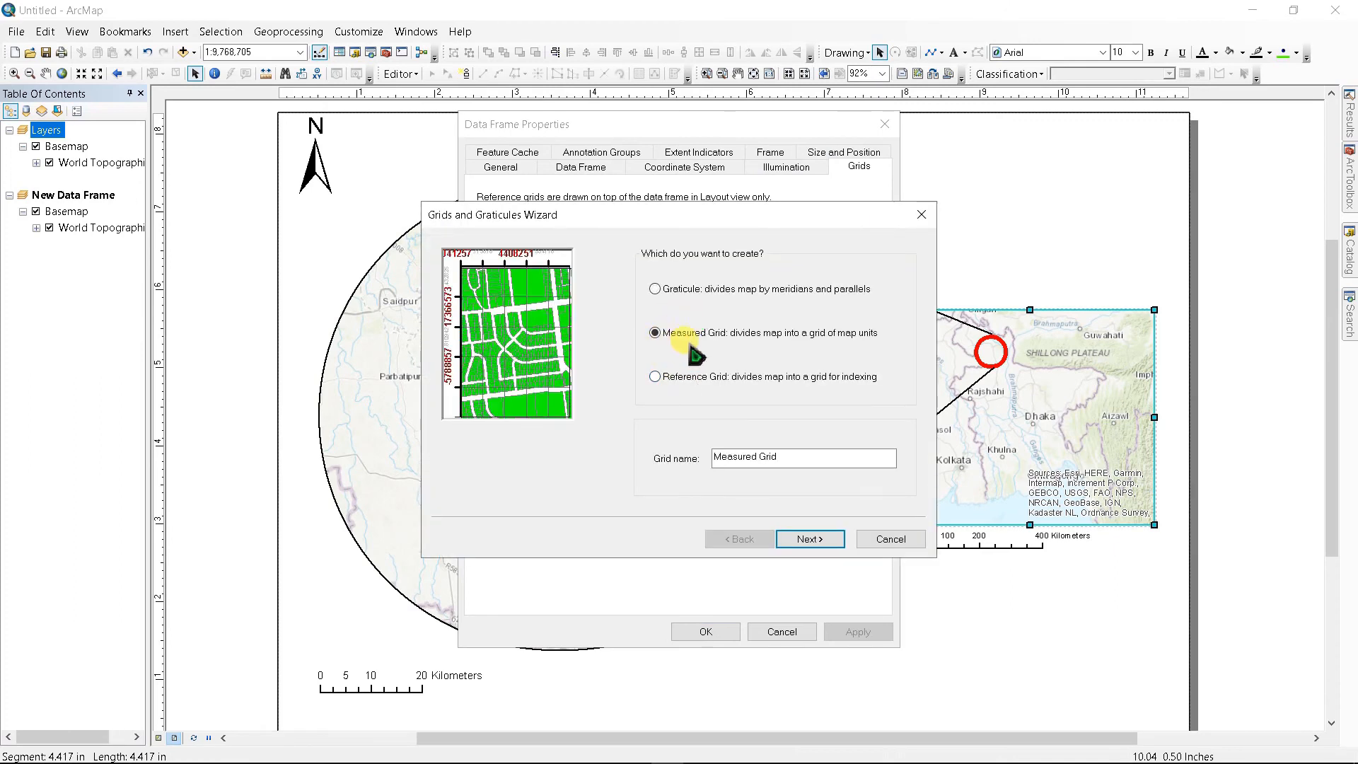
click(808, 537)
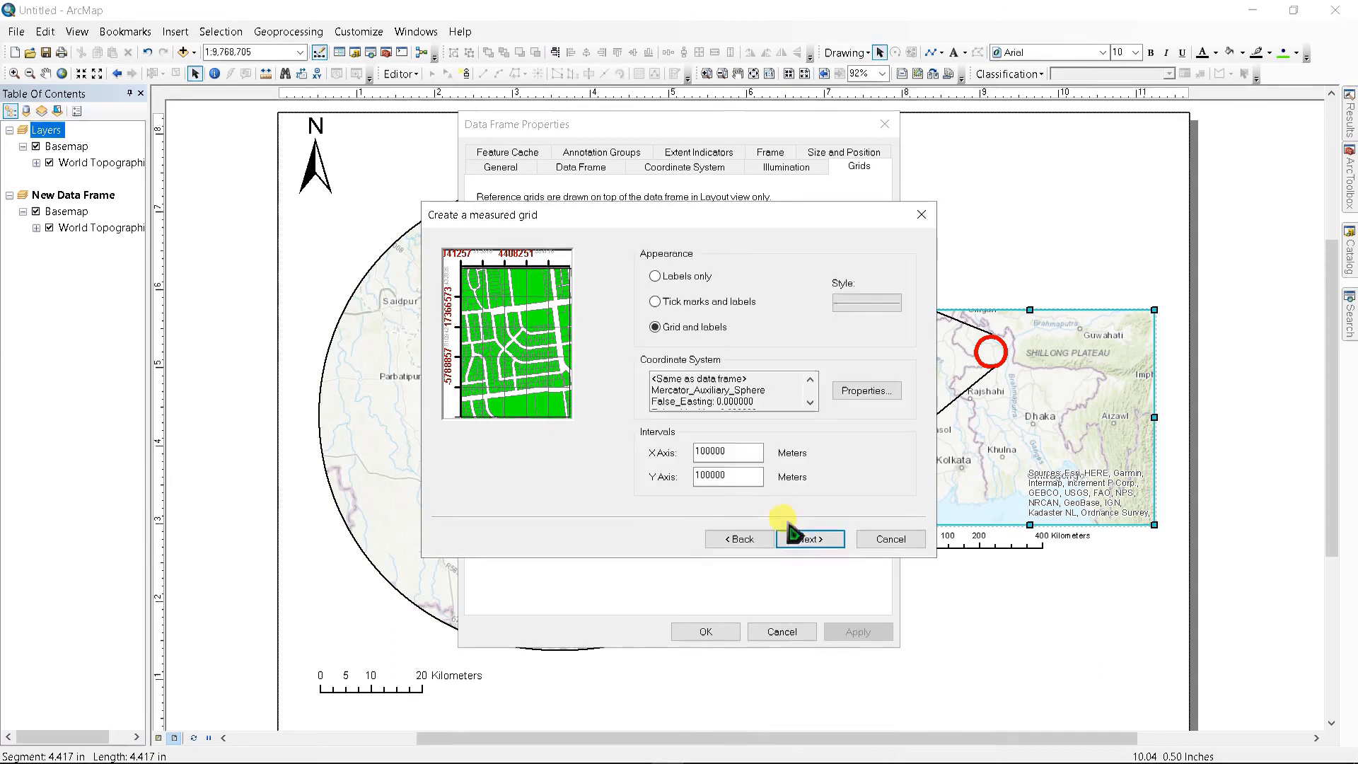
mouse_move(656, 290)
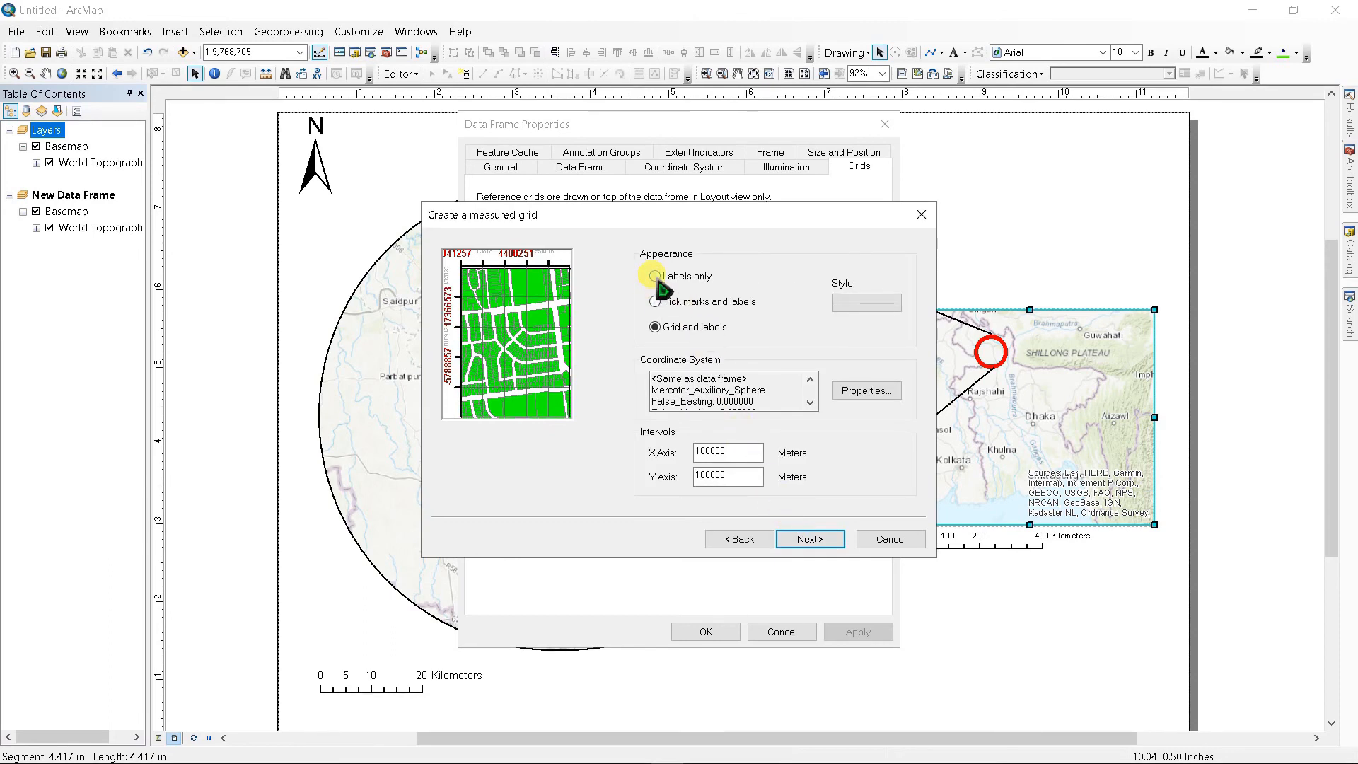
click(656, 275)
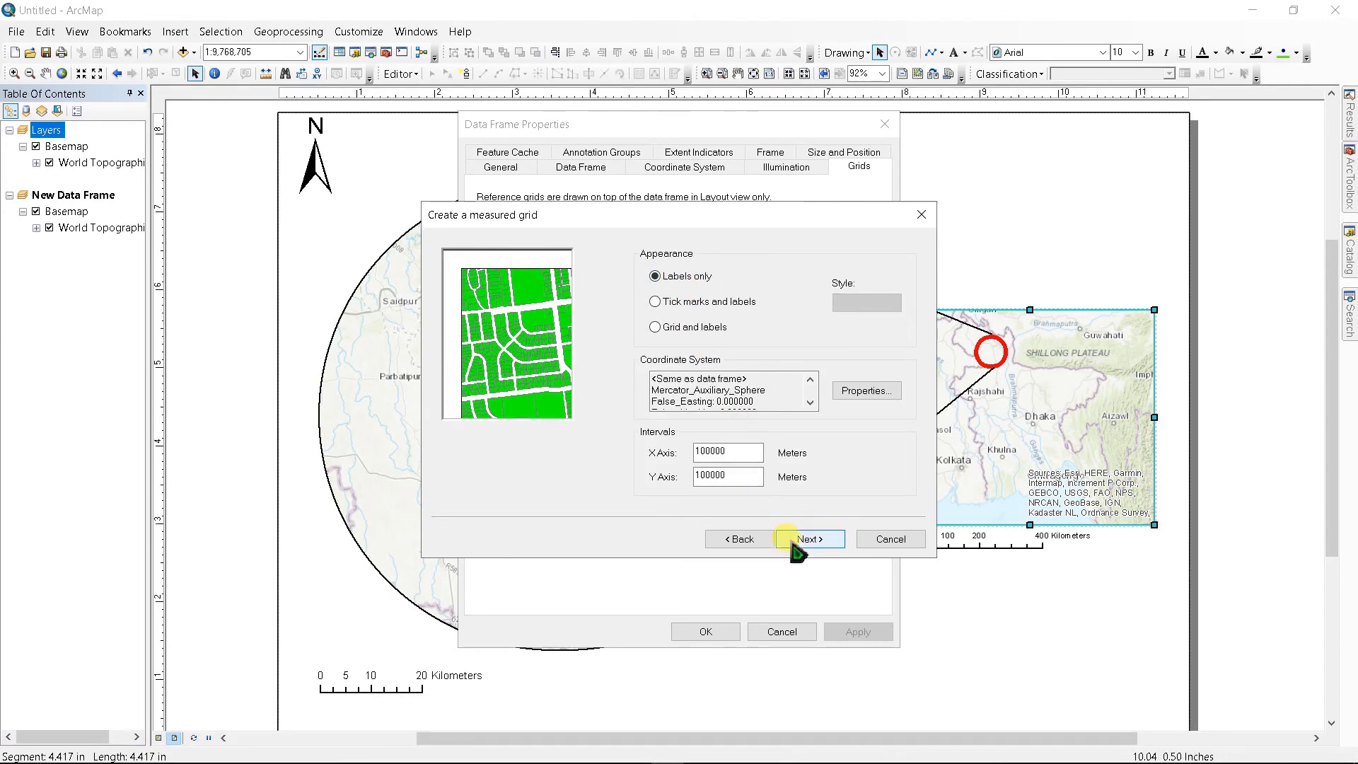
click(807, 539)
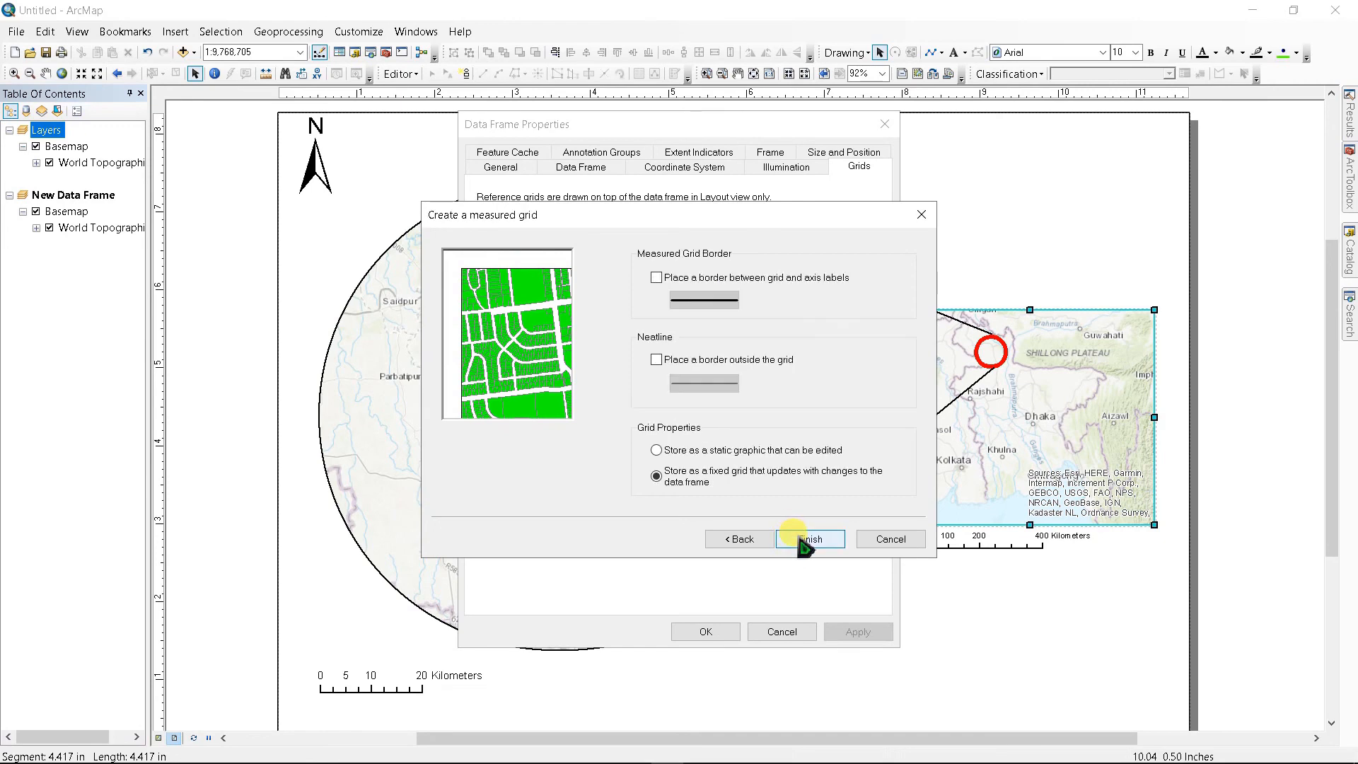
click(806, 538)
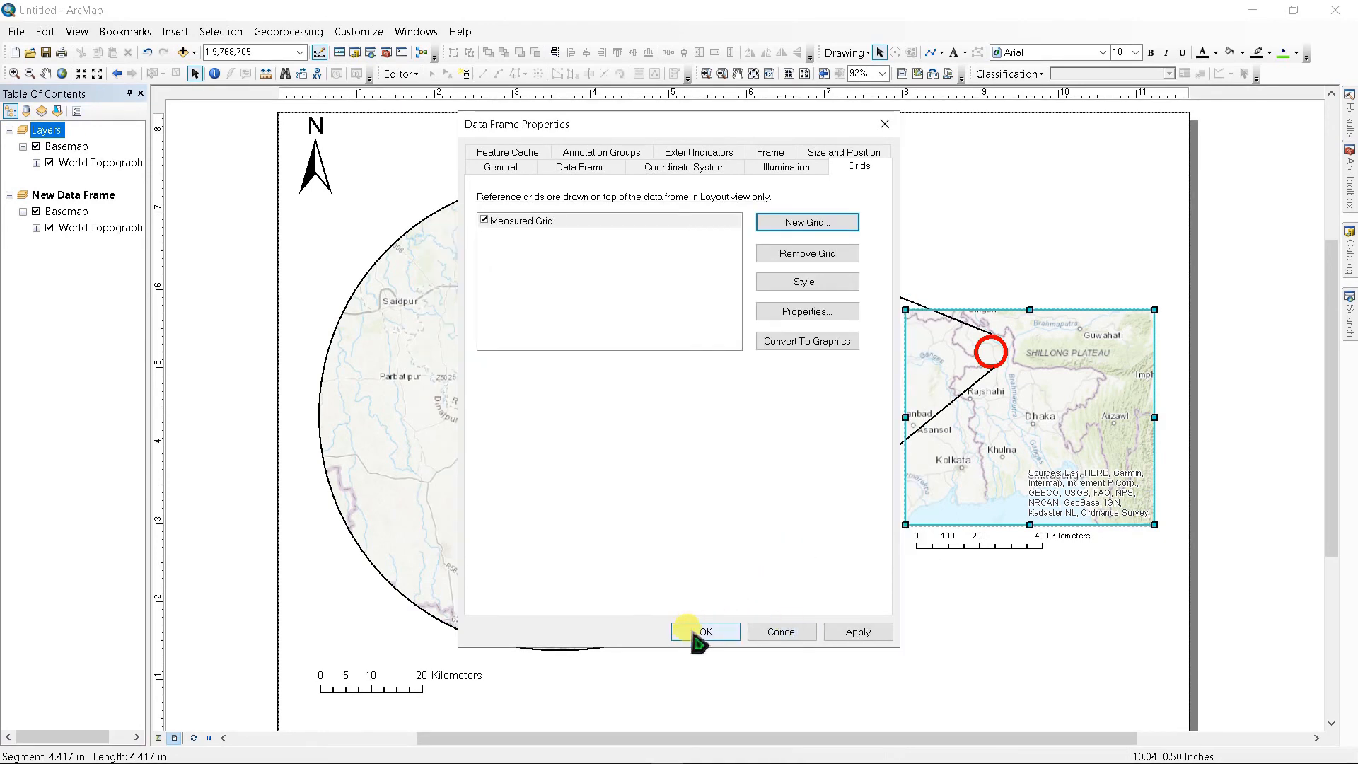
click(705, 631)
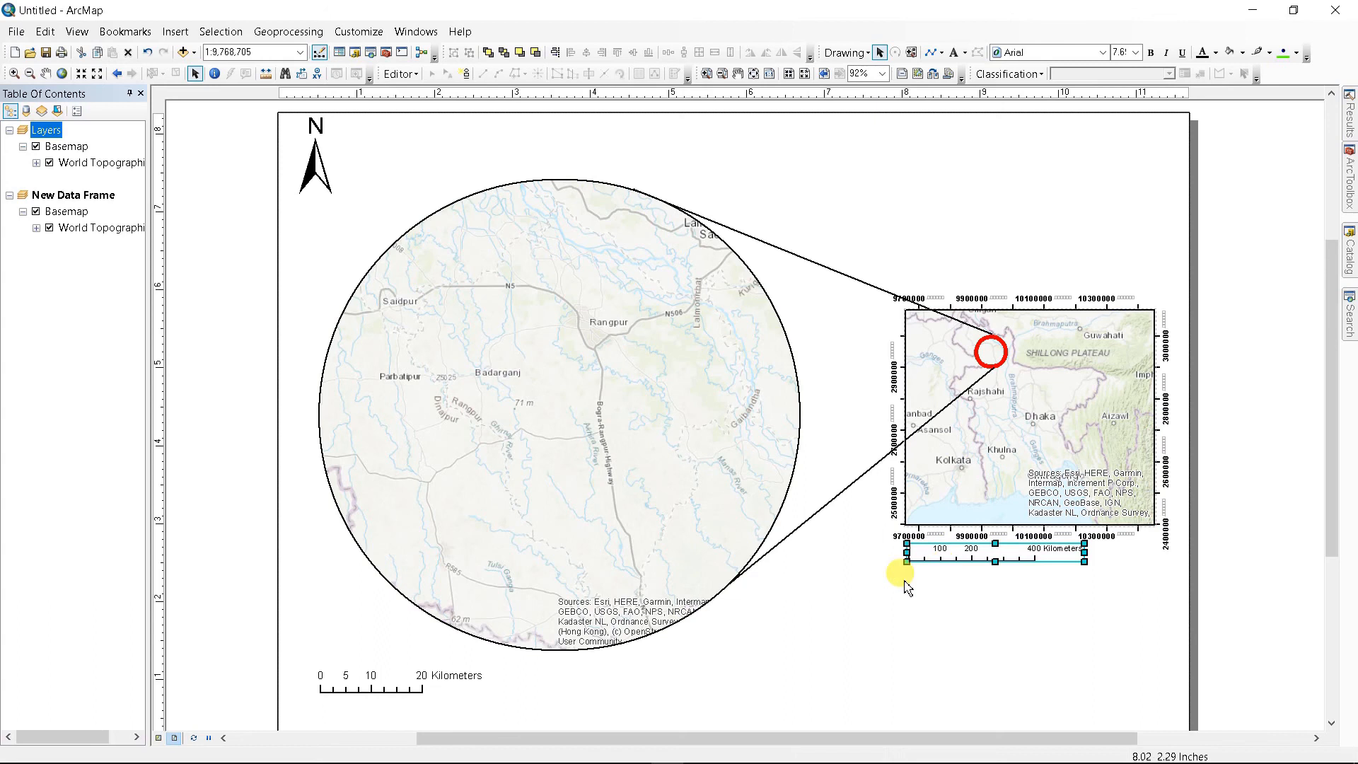
mouse_move(304, 308)
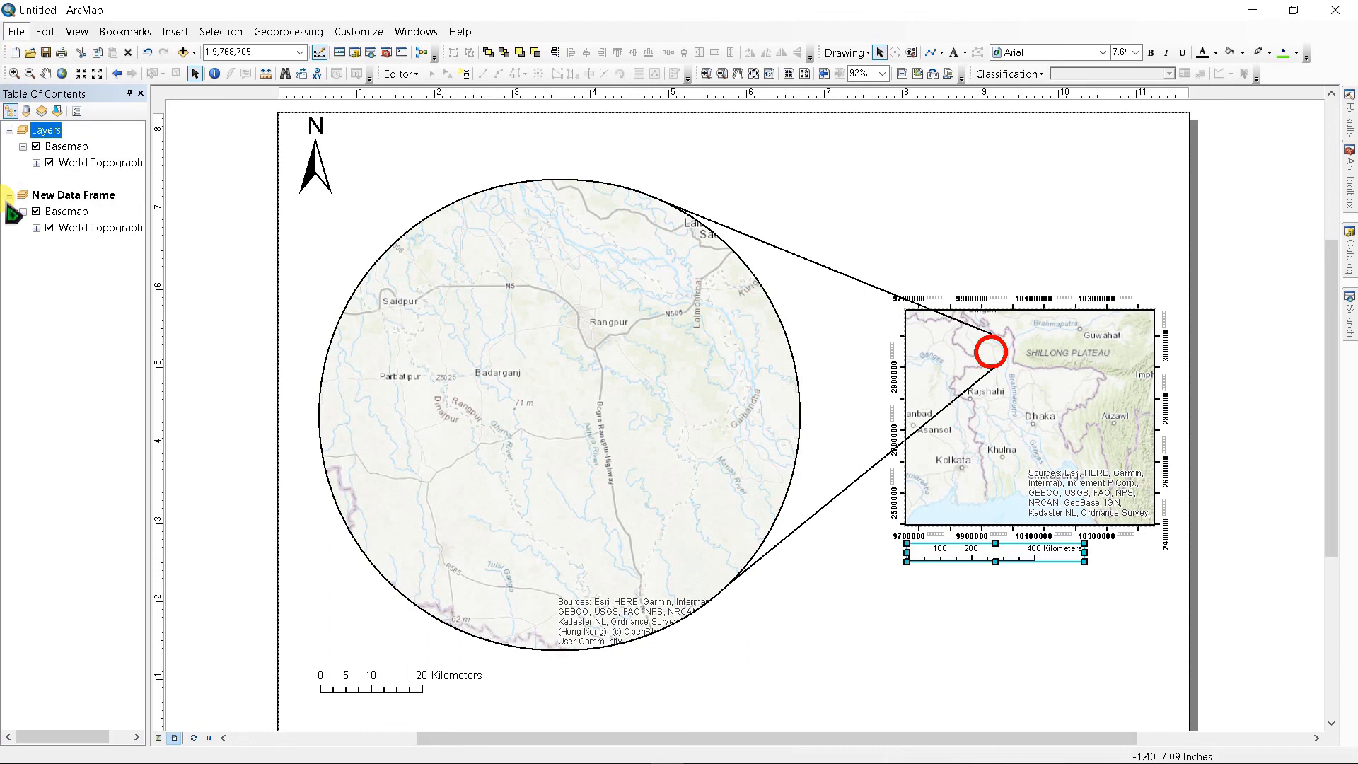
- Export the layout to the Desktop as the JPEG 'Indicator map'
click(15, 31)
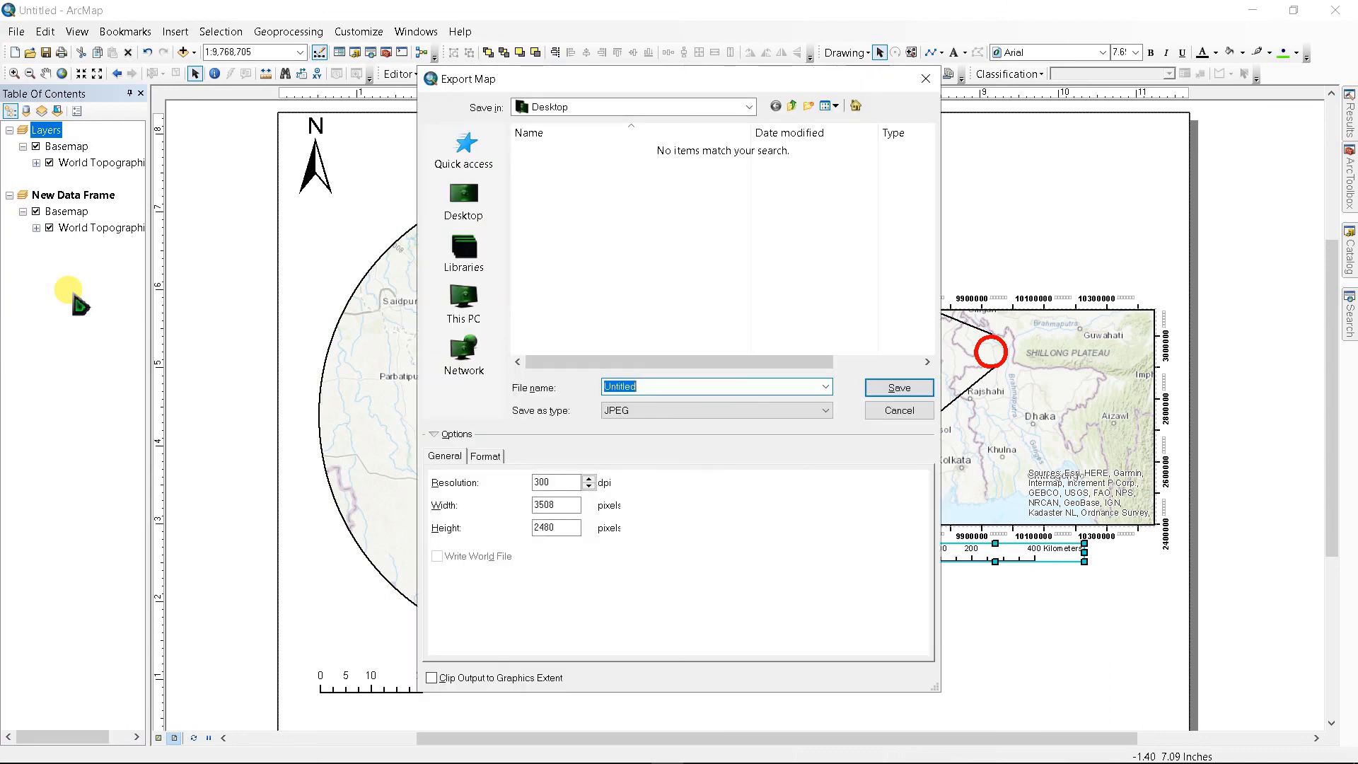
text(Indicator map)
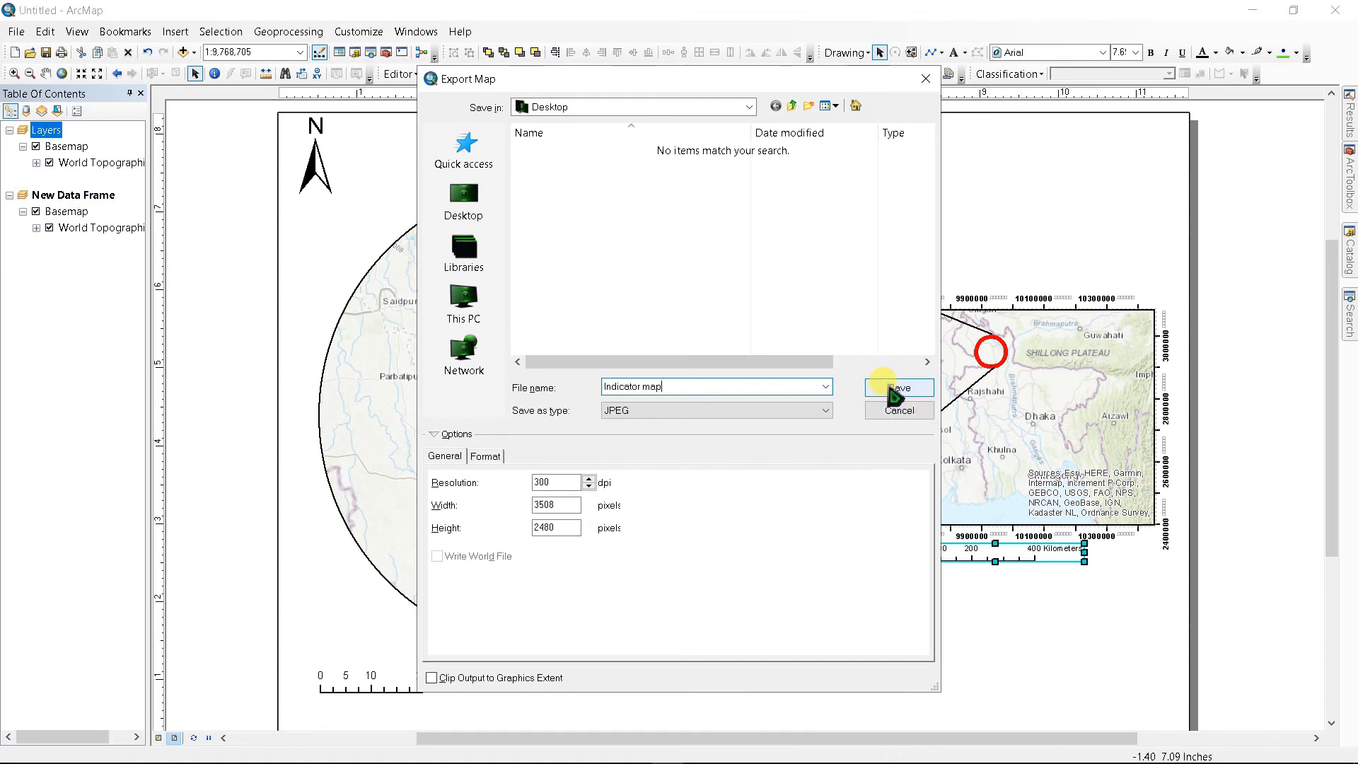
click(896, 386)
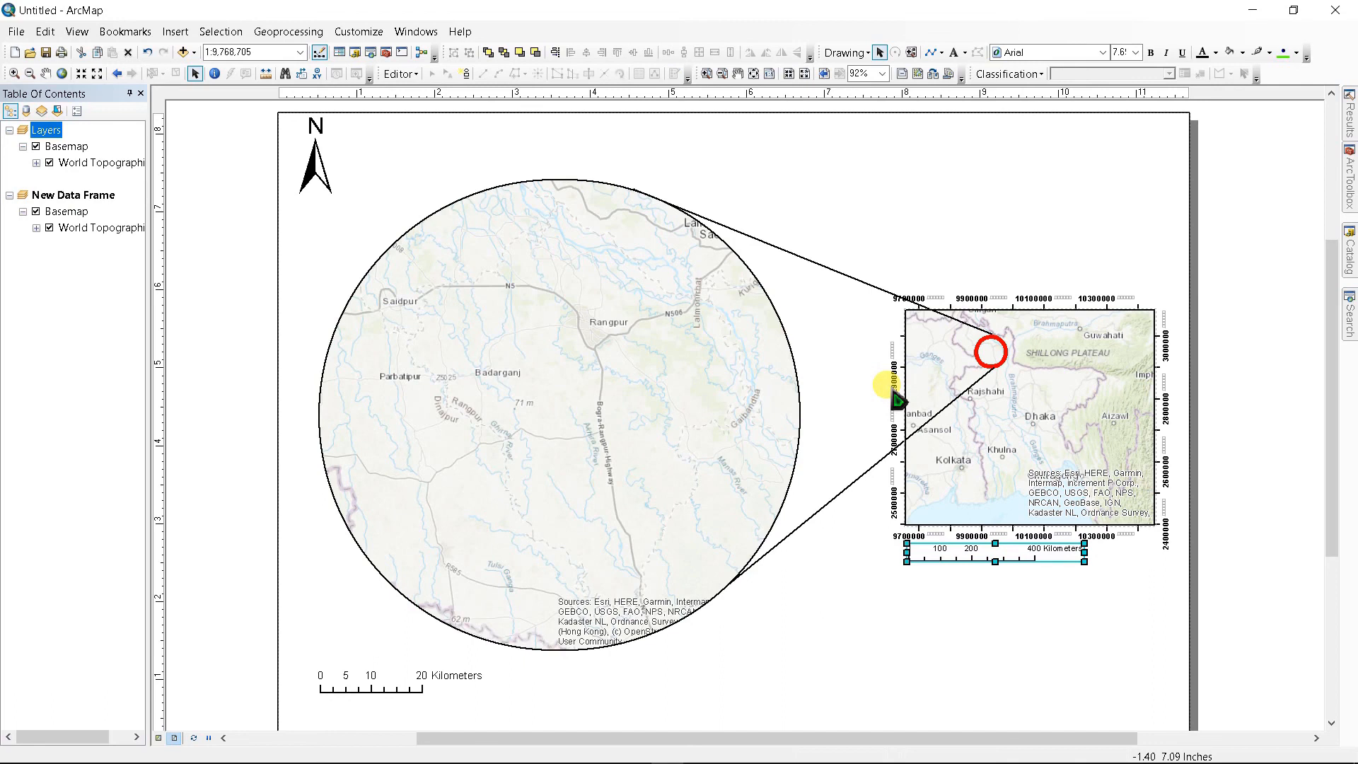